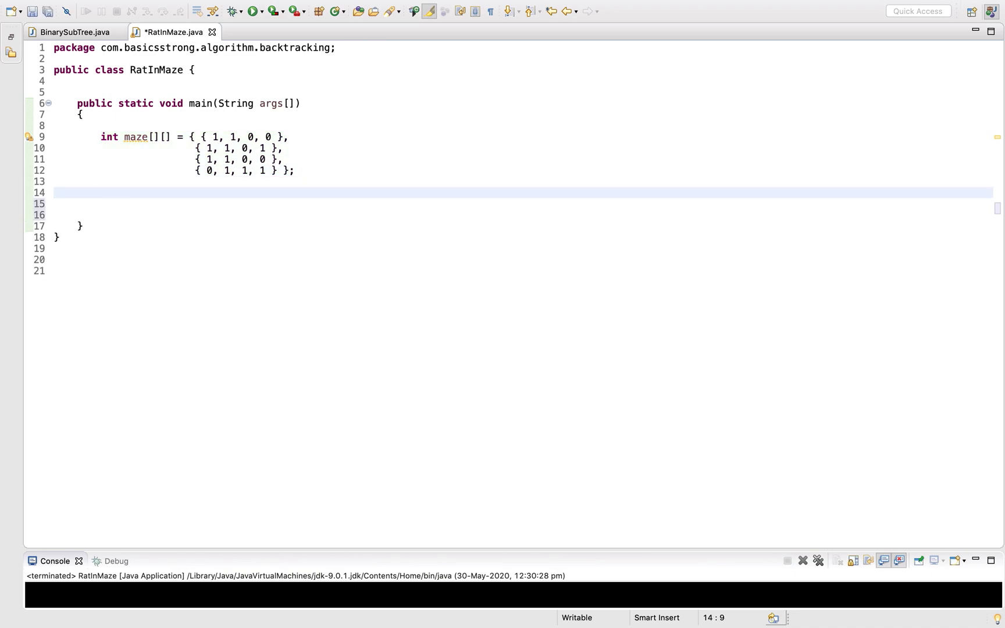
# Add the call solveTheMaze(maze, 0, 0) in main below the maze array
pyautogui.write('solveTheMa')
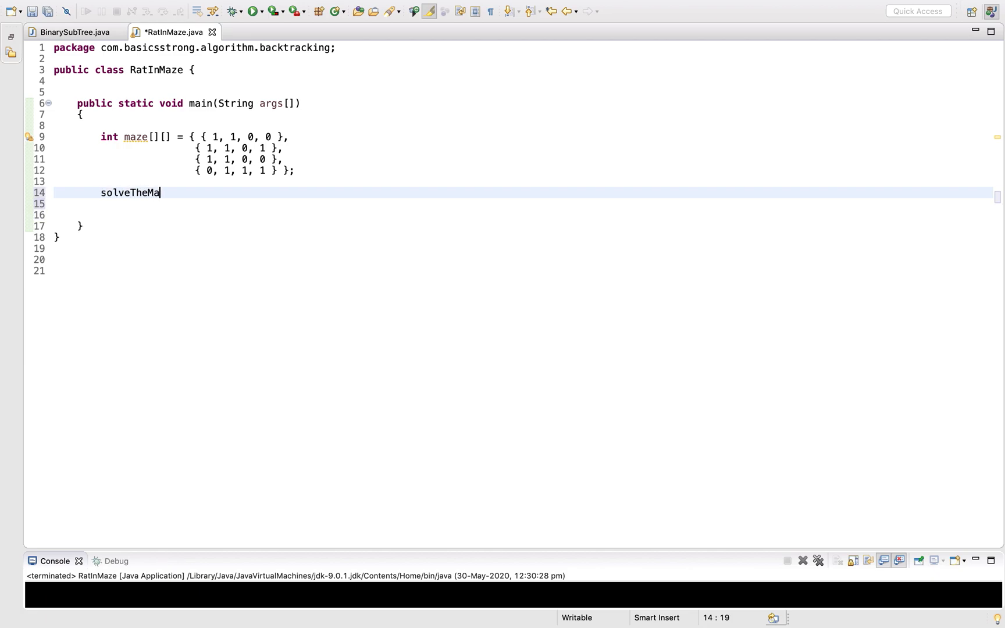
pyautogui.write('ze')
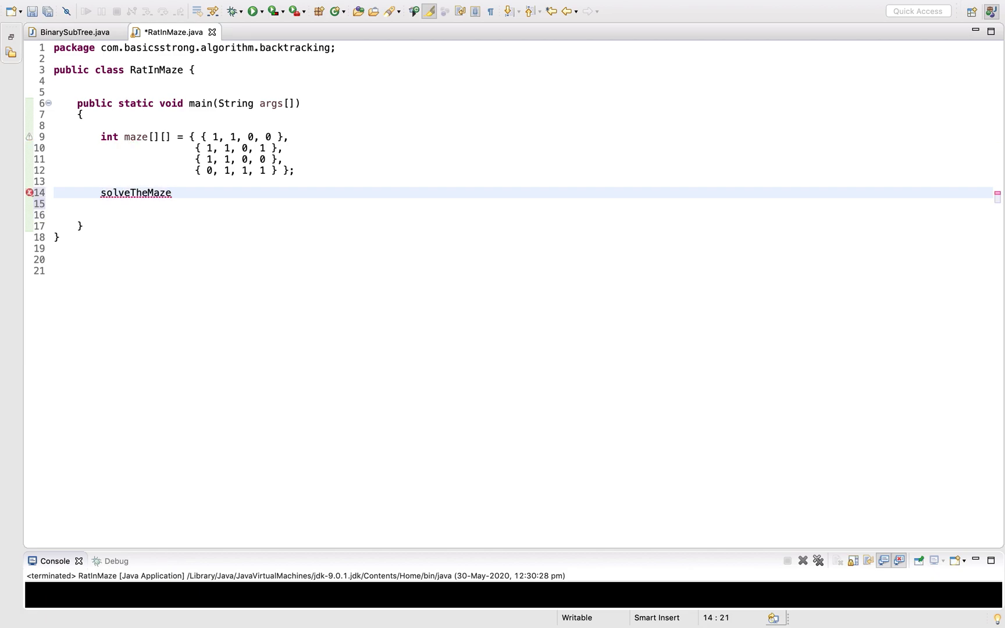
pyautogui.write('(')
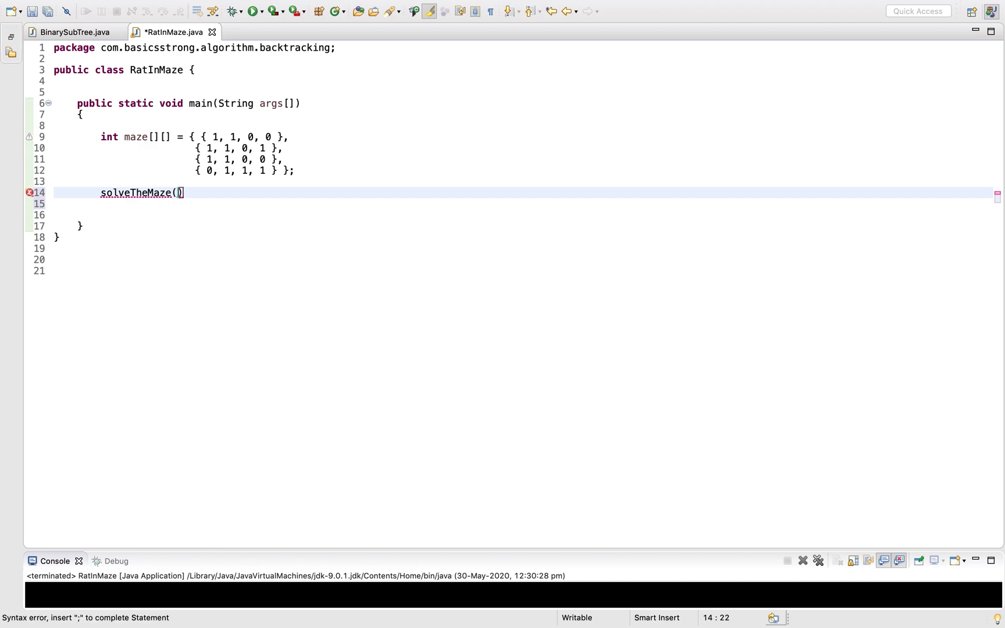
pyautogui.write('maze,')
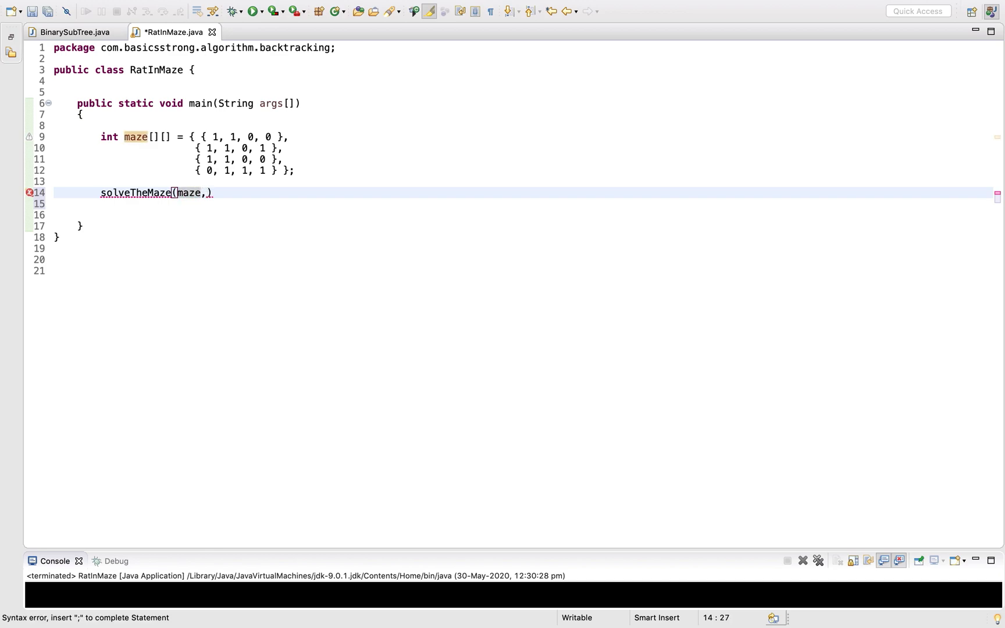
pyautogui.write('" "')
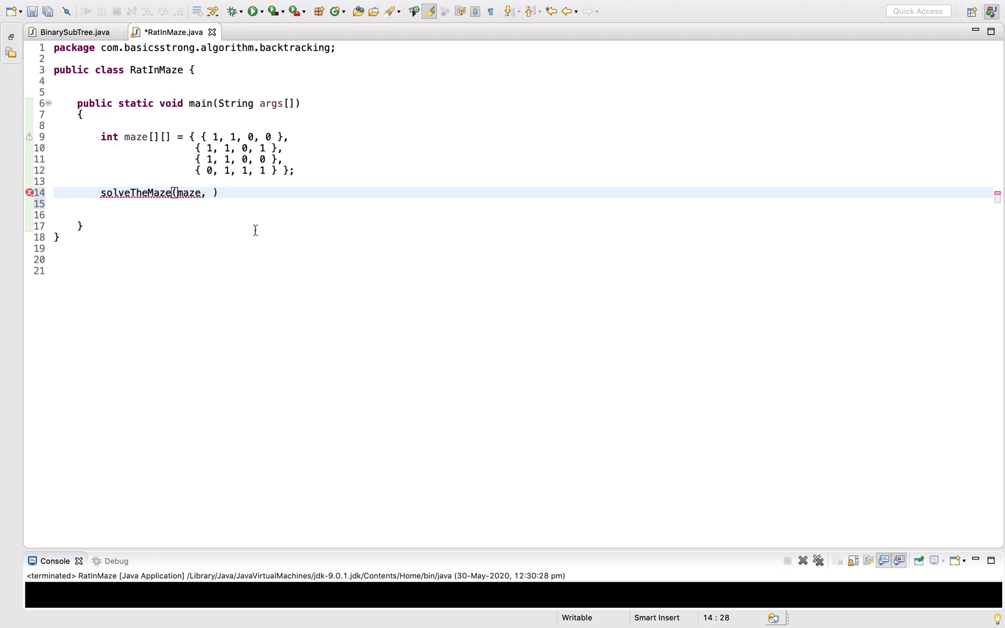
pyautogui.write('x, y')
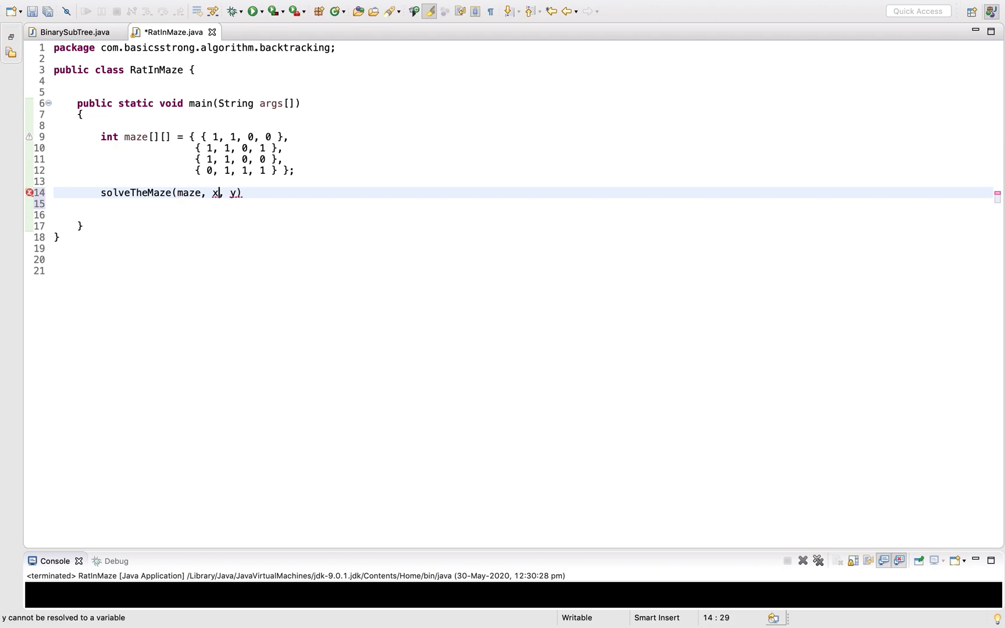
pyautogui.write('0')
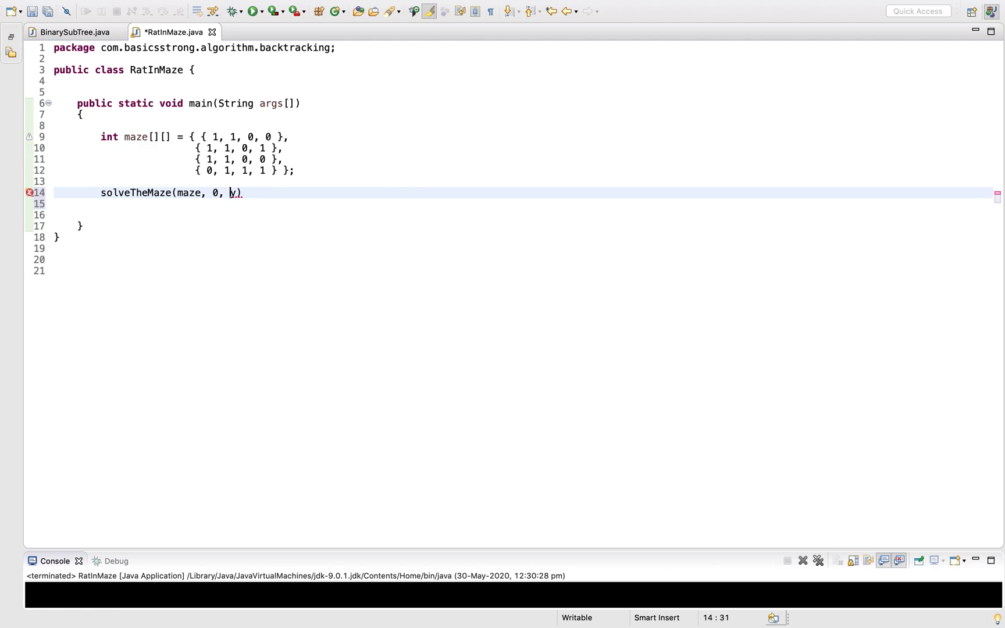
pyautogui.write('0')
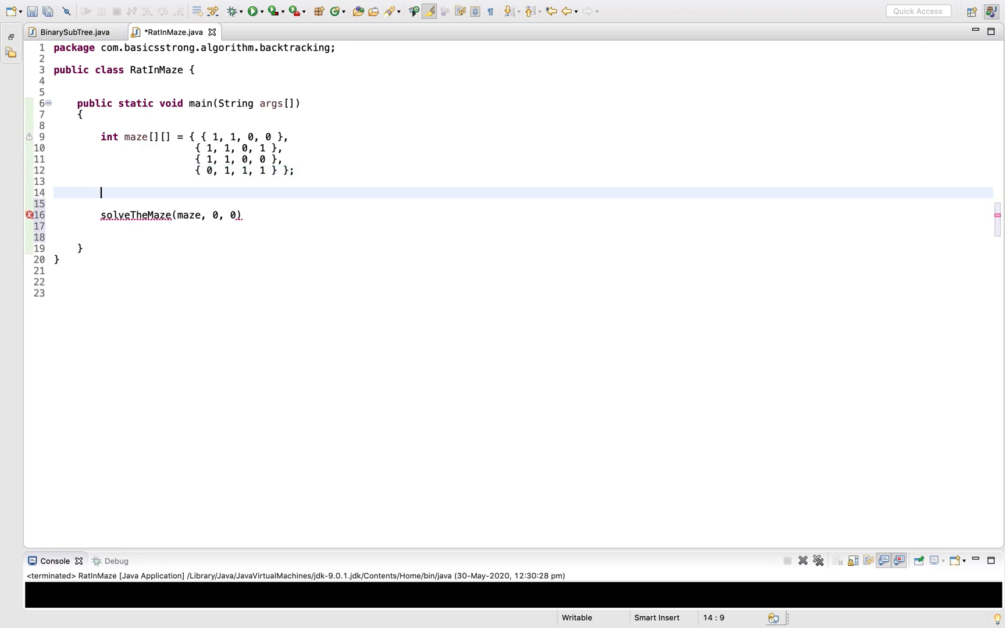
# Declare int n = maze.length; in main
pyautogui.write('int n =')
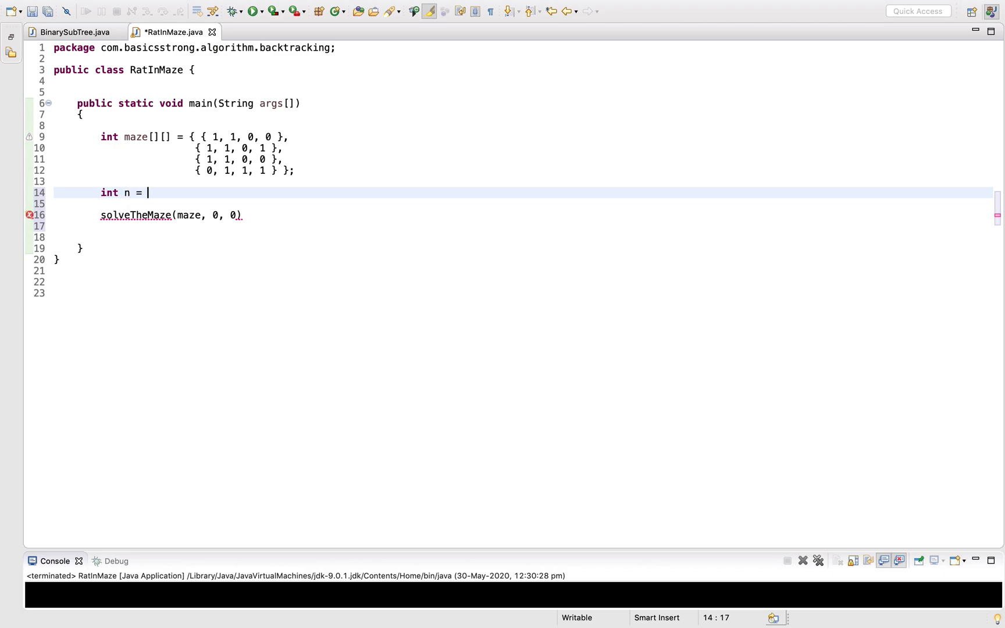
pyautogui.write('maze')
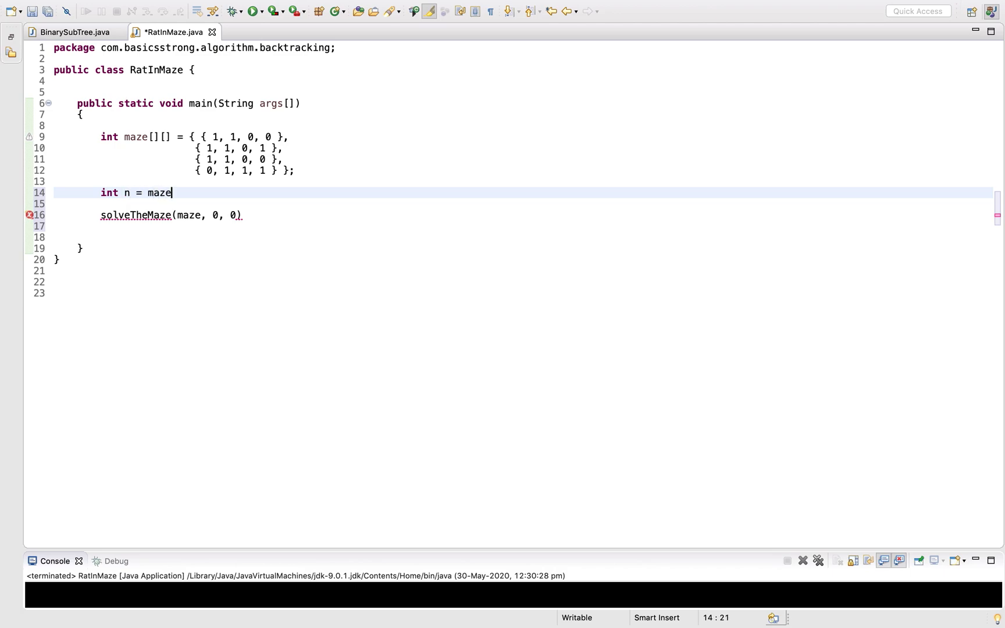
pyautogui.write('.length;')
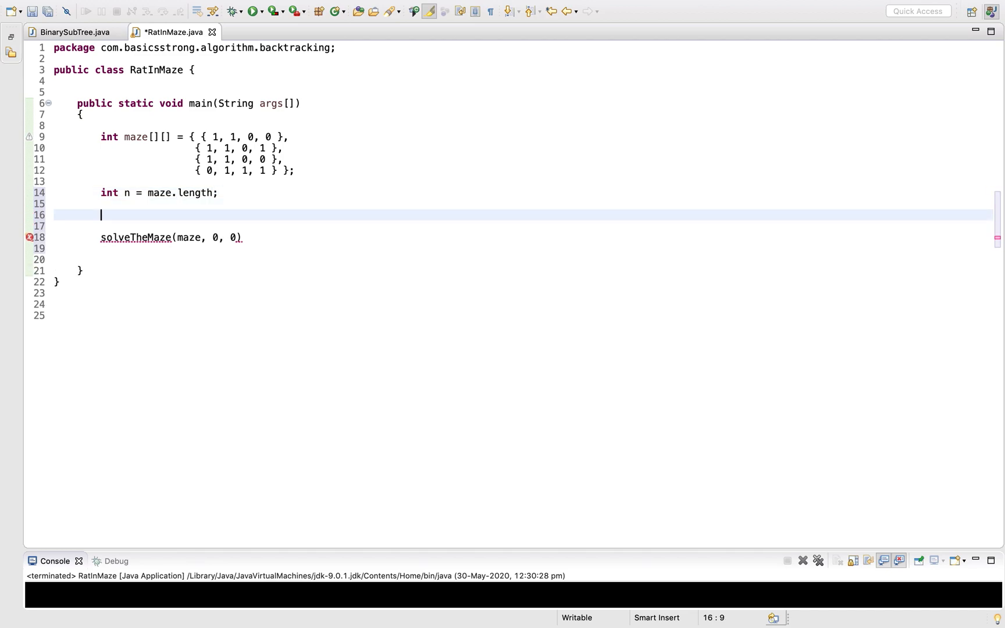
# Create int[][] sol = new int[n][n] and pass sol and n to solveTheMaze
pyautogui.write('int')
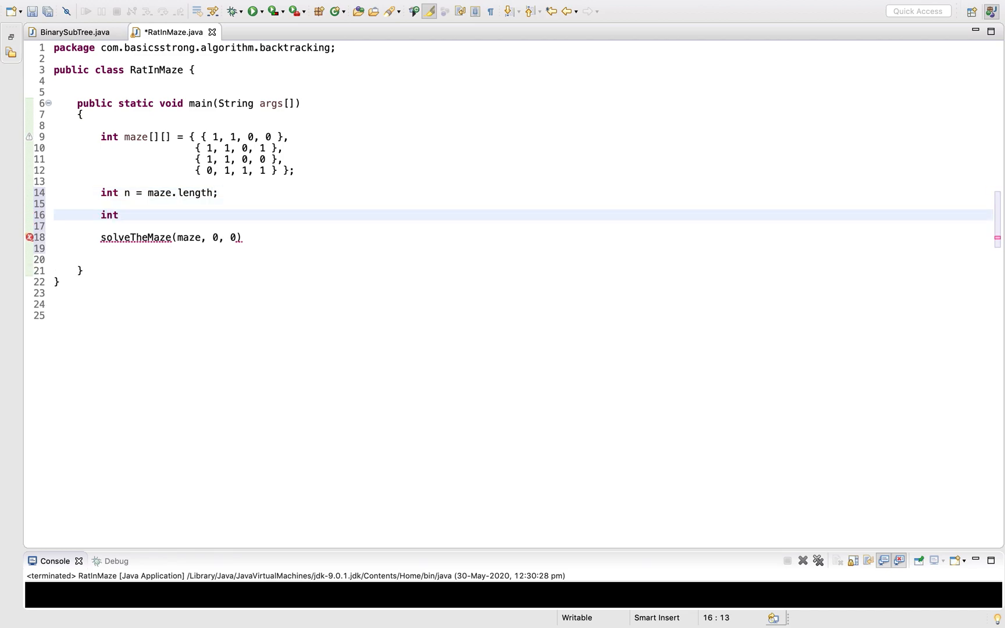
pyautogui.write('[')
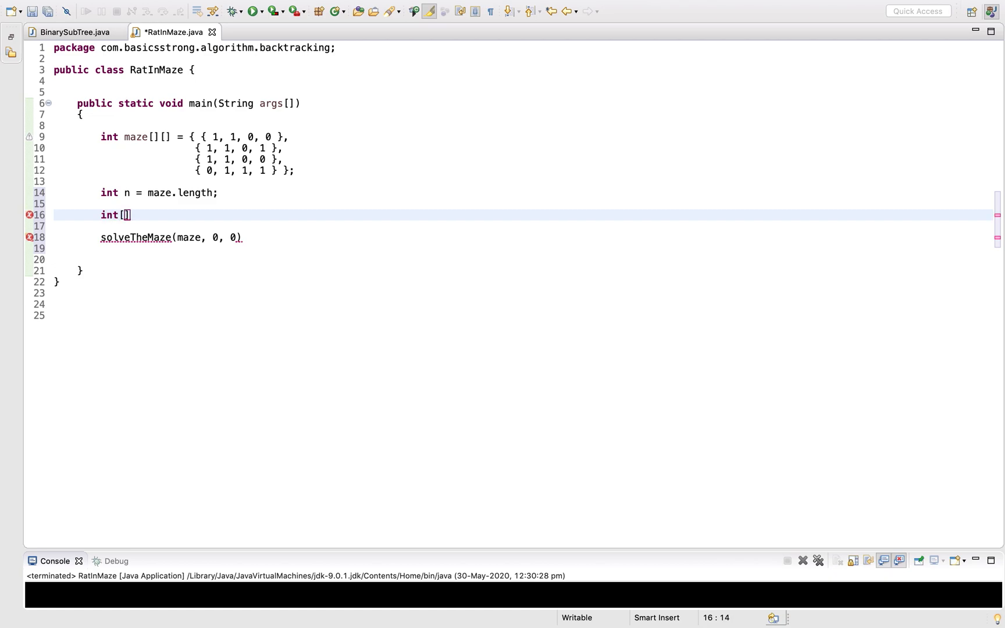
pyautogui.write('[]')
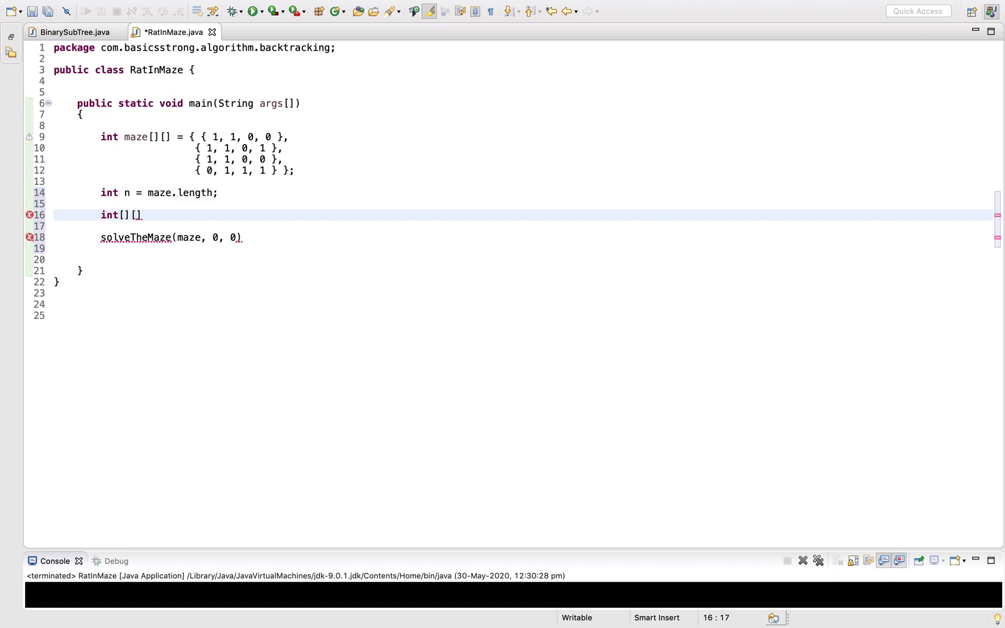
pyautogui.write('sol =')
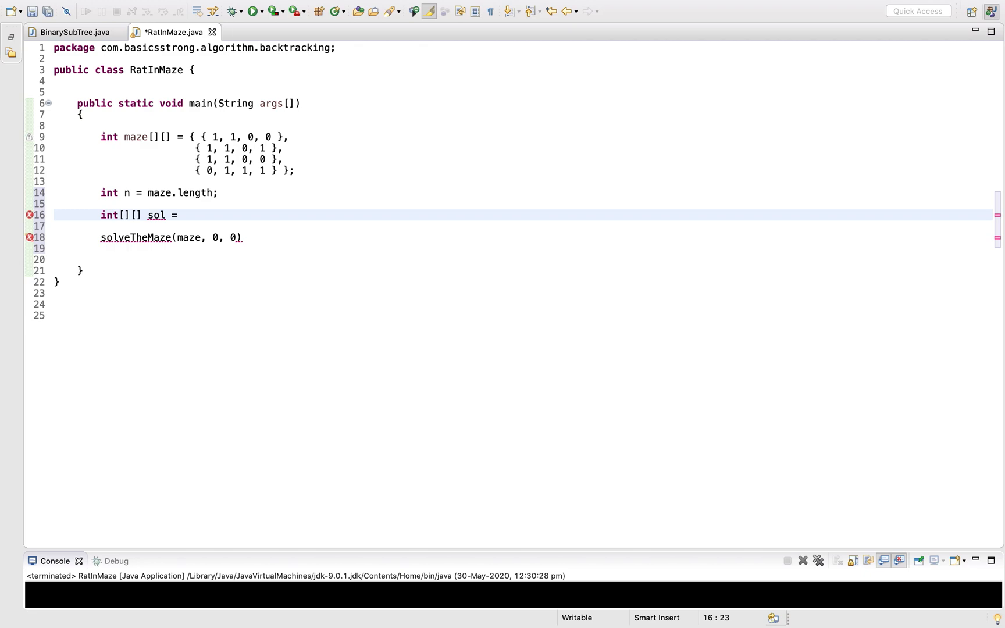
pyautogui.write('new')
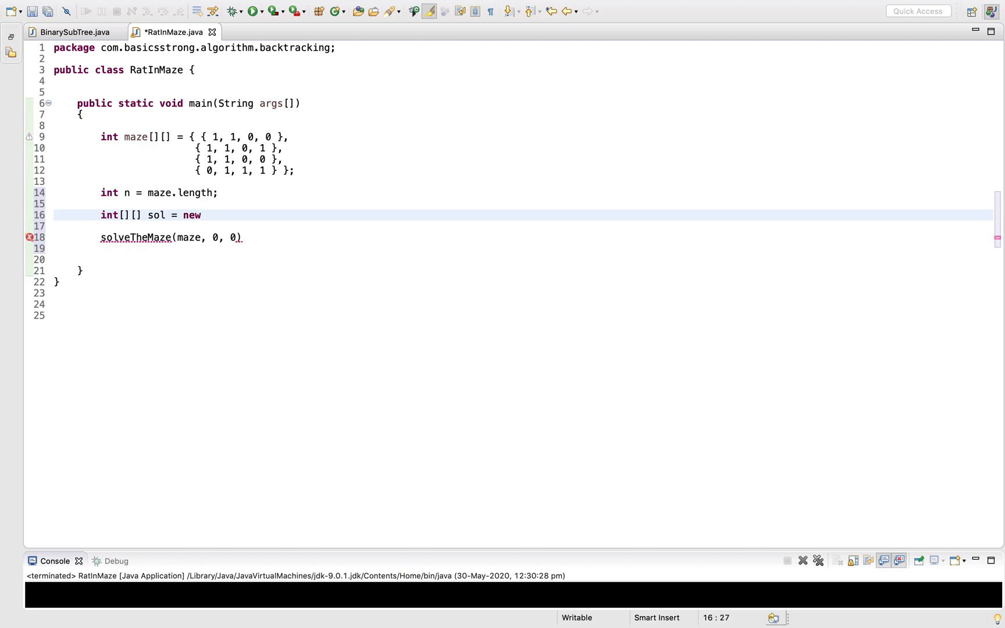
pyautogui.write('int[]')
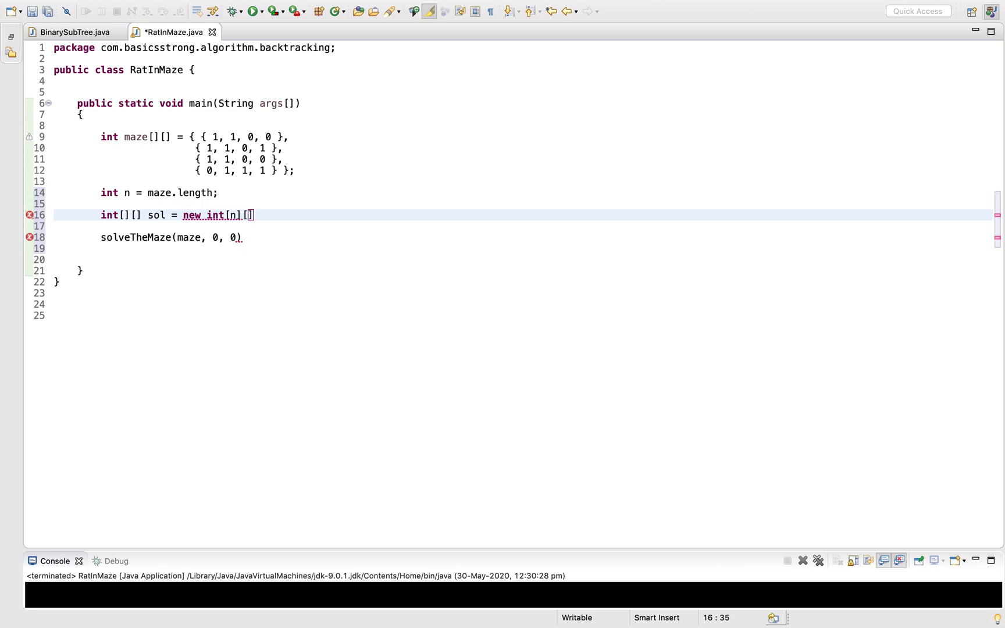
pyautogui.write('n];')
pyautogui.click(523, 237)
pyautogui.write(', sol, ')
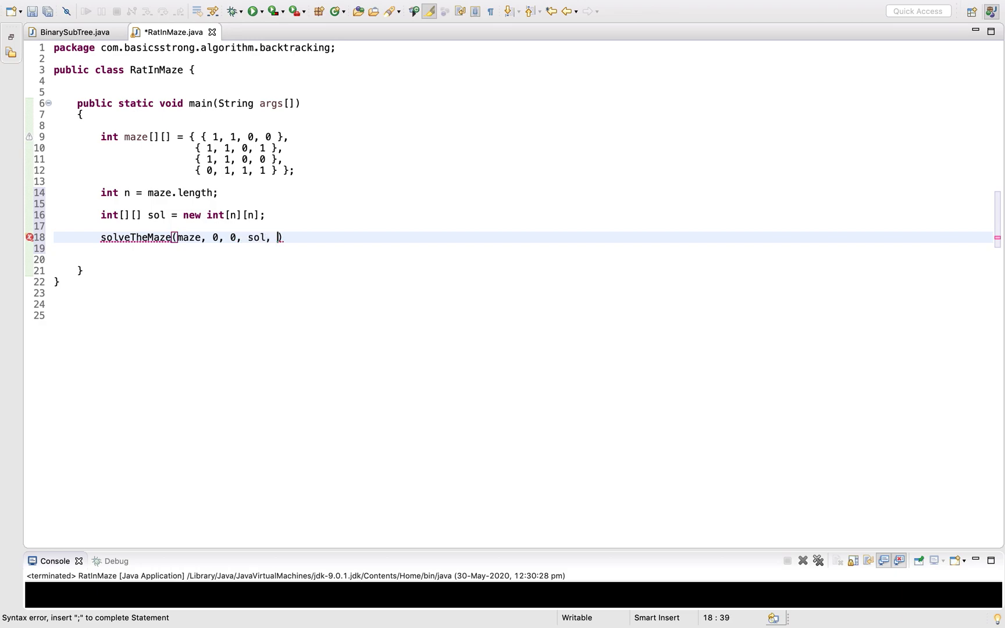
pyautogui.write('n);')
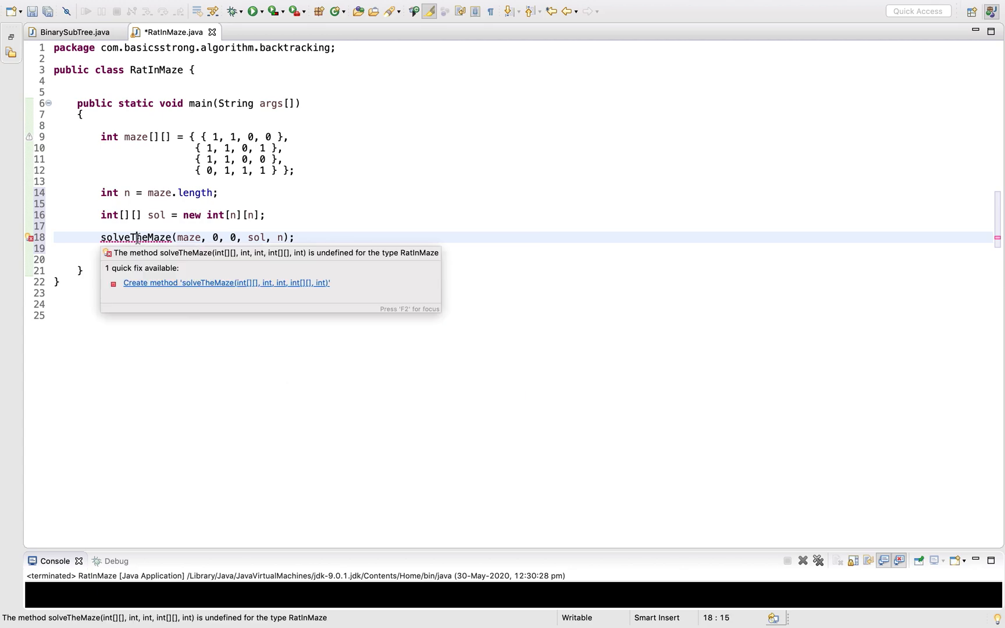
# Generate the solveTheMaze method and add an if(isSafe(maze, x, y, n)) check
pyautogui.click(225, 282)
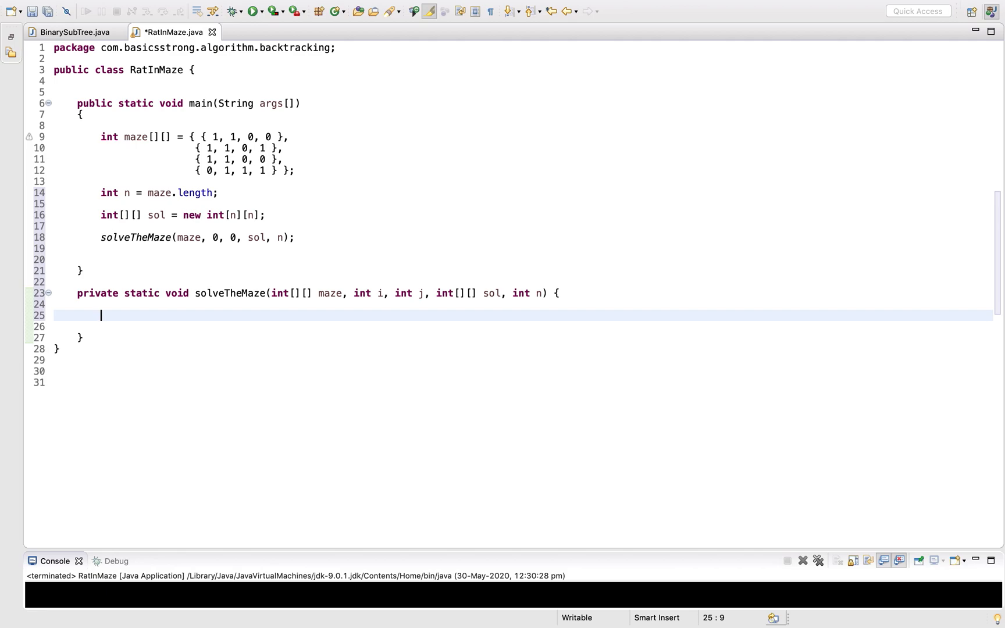
pyautogui.press('enter')
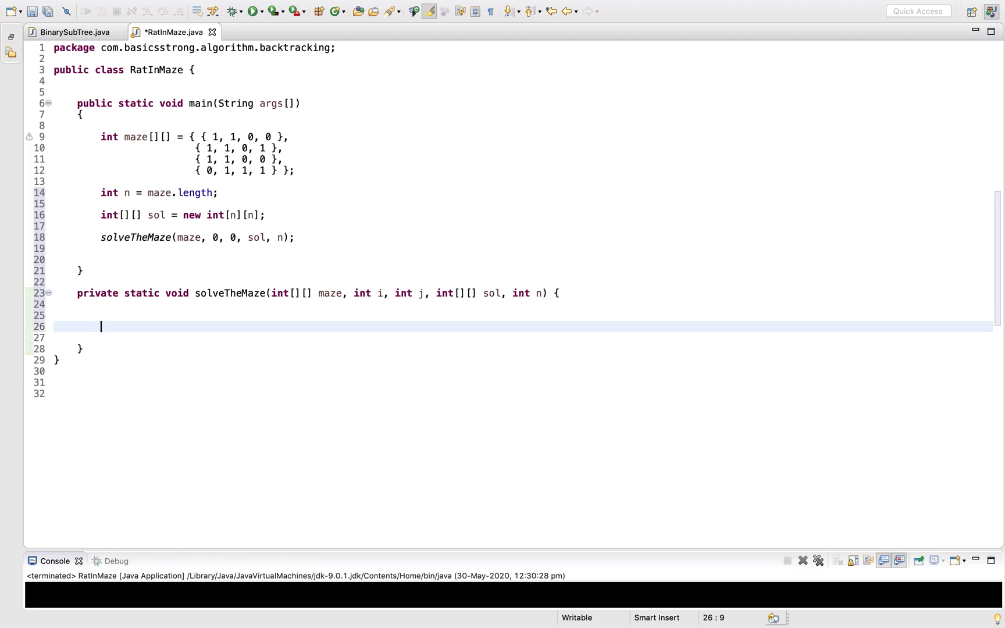
pyautogui.write('if(')
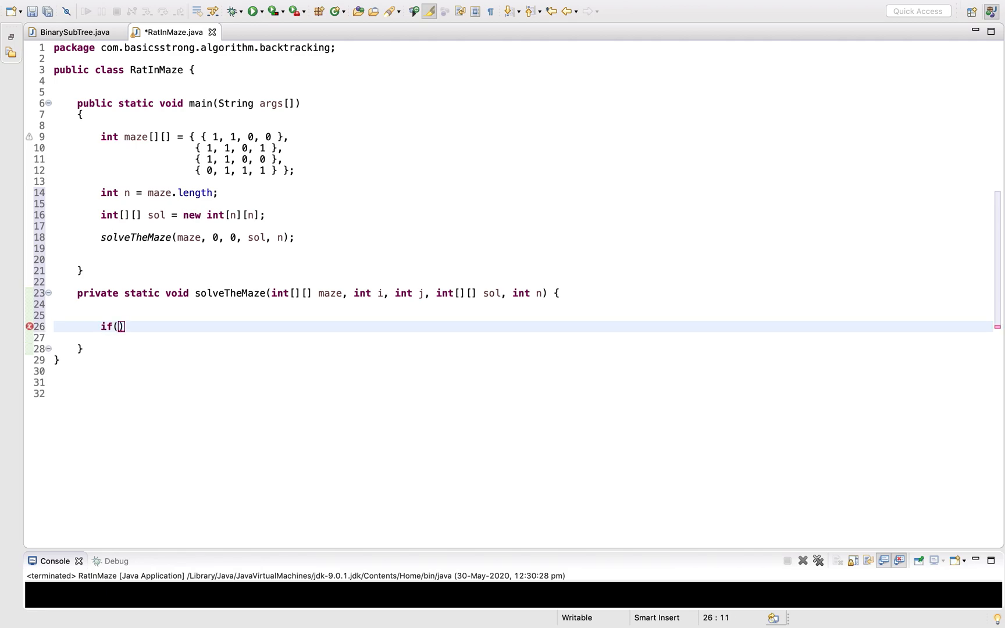
pyautogui.write('isSafe(')
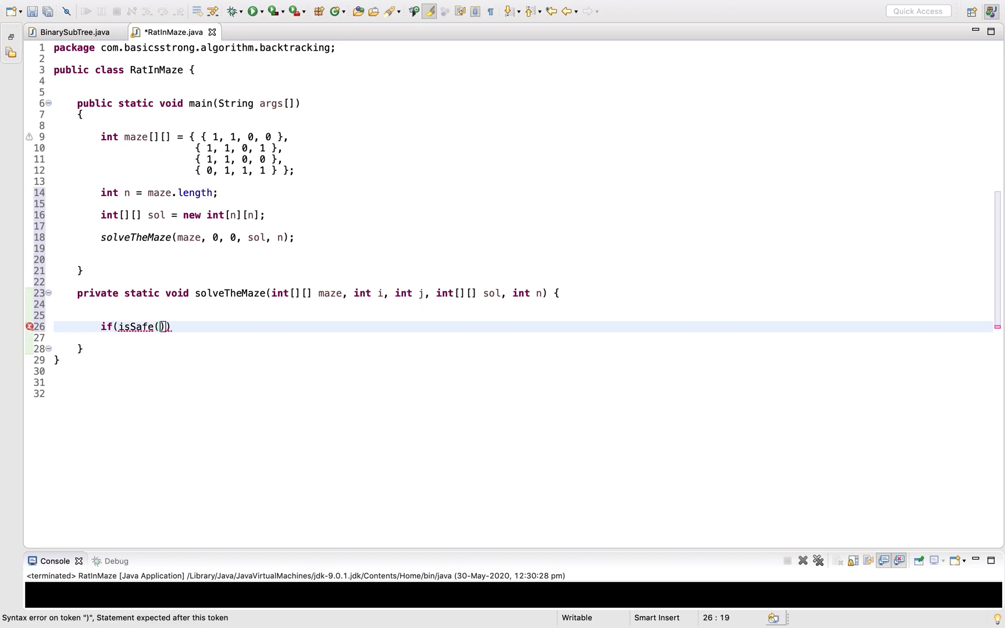
pyautogui.write('maze')
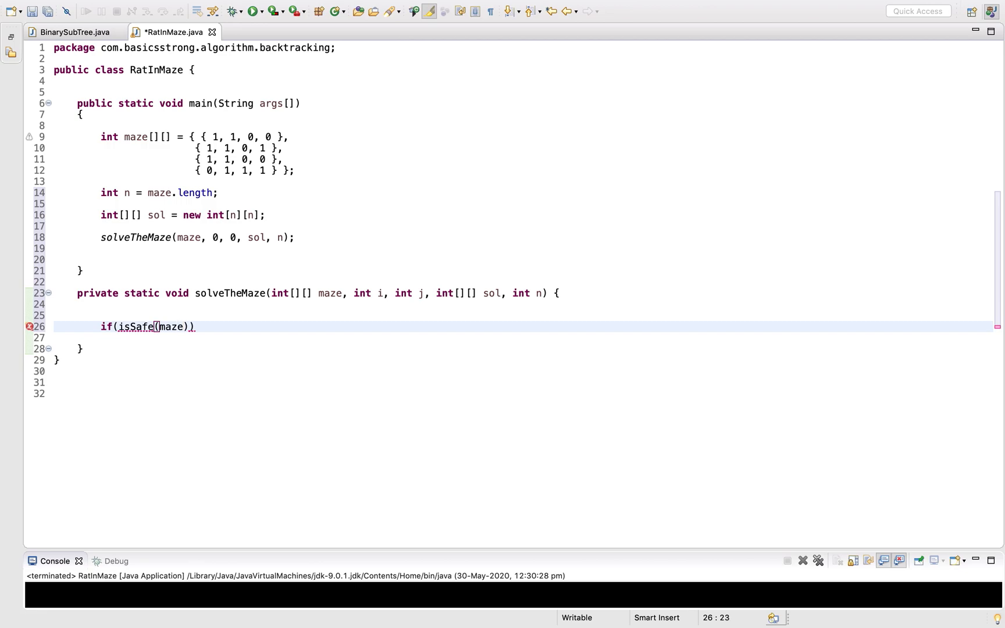
pyautogui.write(', x, y')
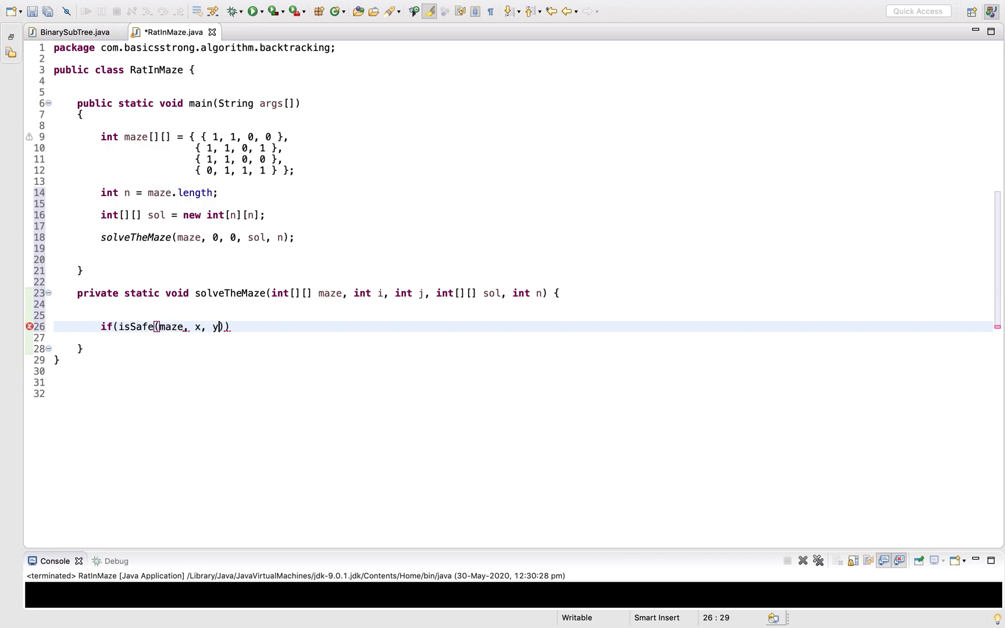
pyautogui.write(', n')
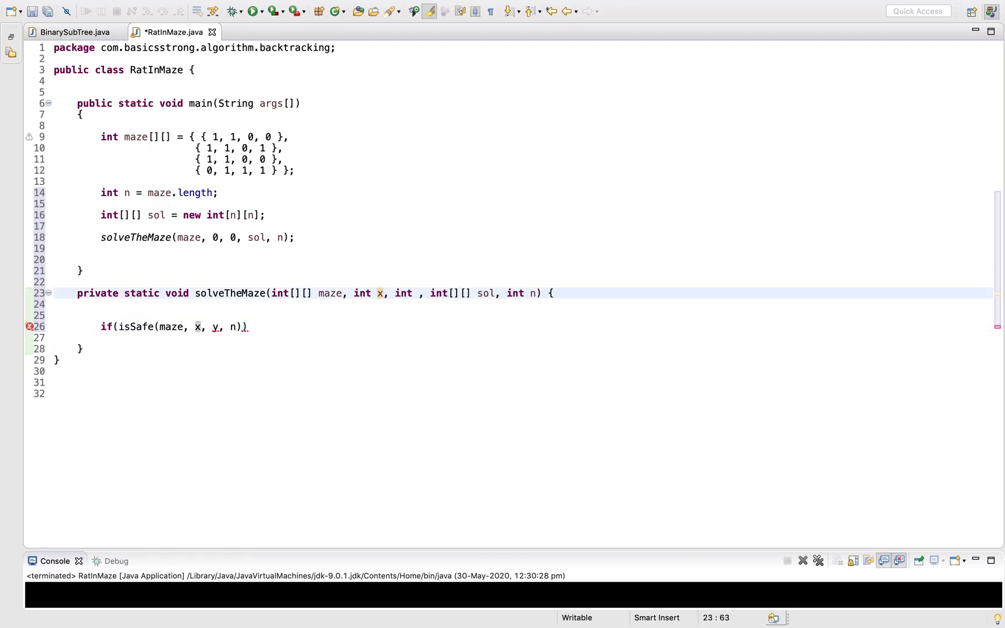
pyautogui.write('y')
pyautogui.click(523, 326)
pyautogui.write(' {')
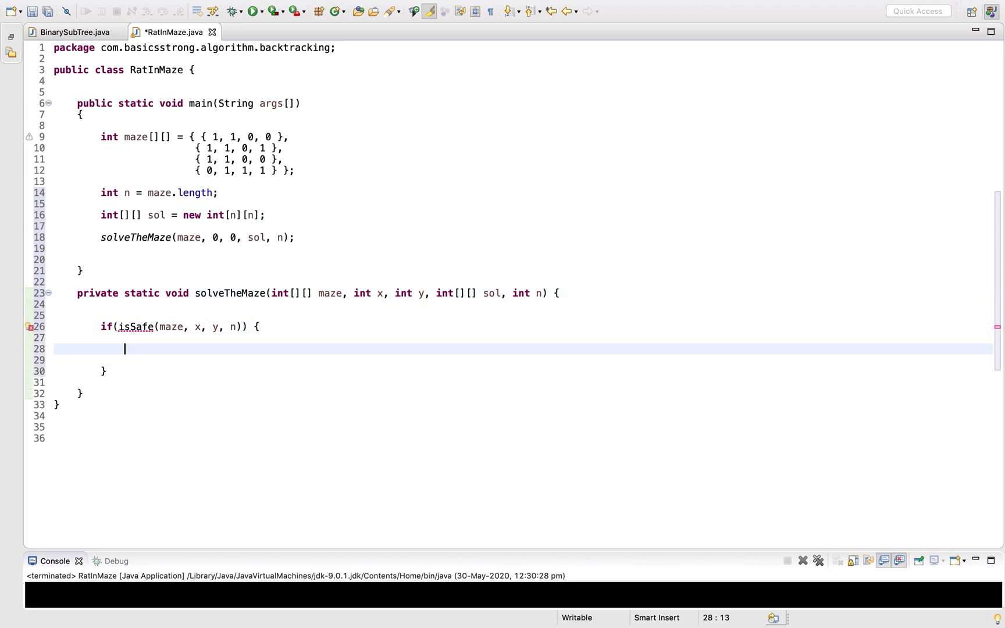
# Inside the isSafe block, set sol[x][y] = 1;
pyautogui.write('sol[]')
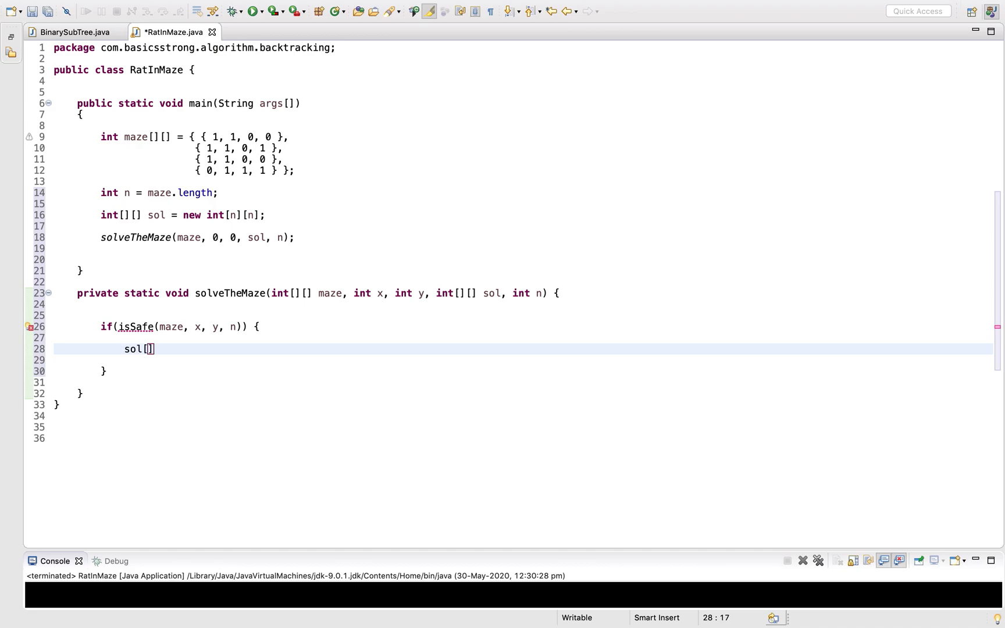
pyautogui.write('[]')
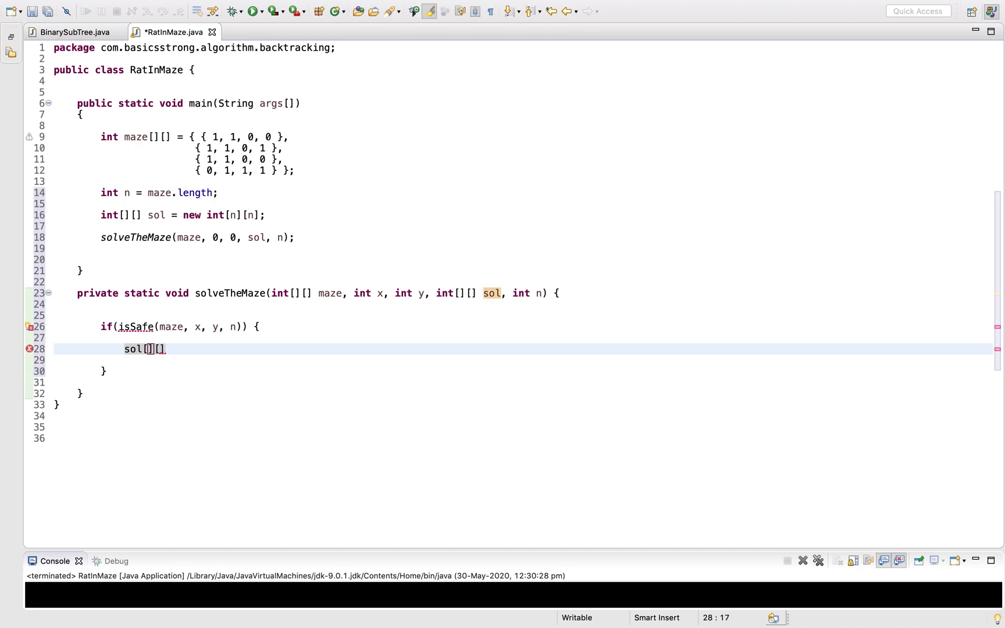
pyautogui.write('x')
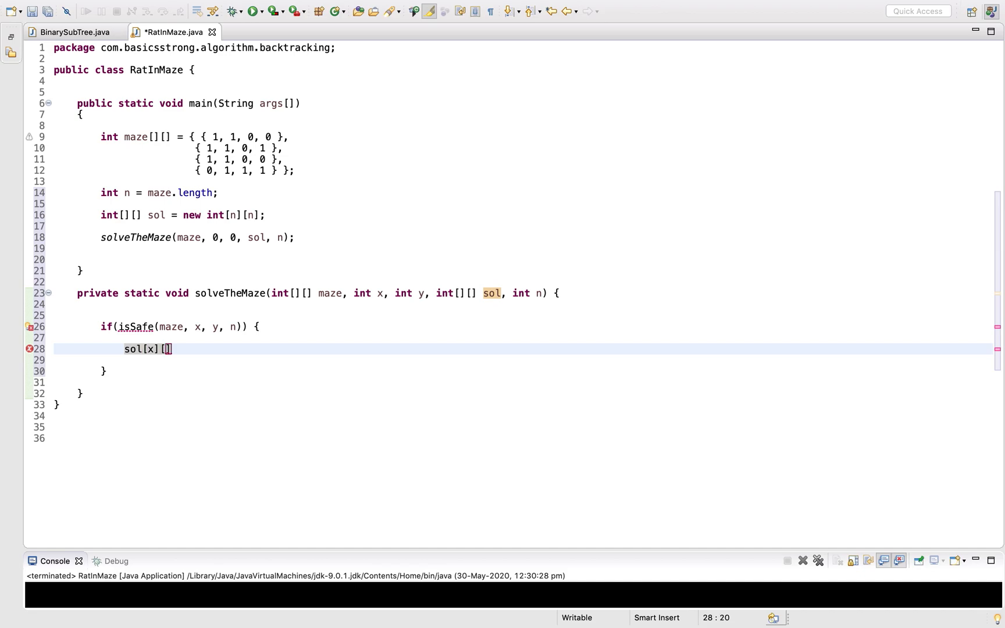
pyautogui.write('y] =')
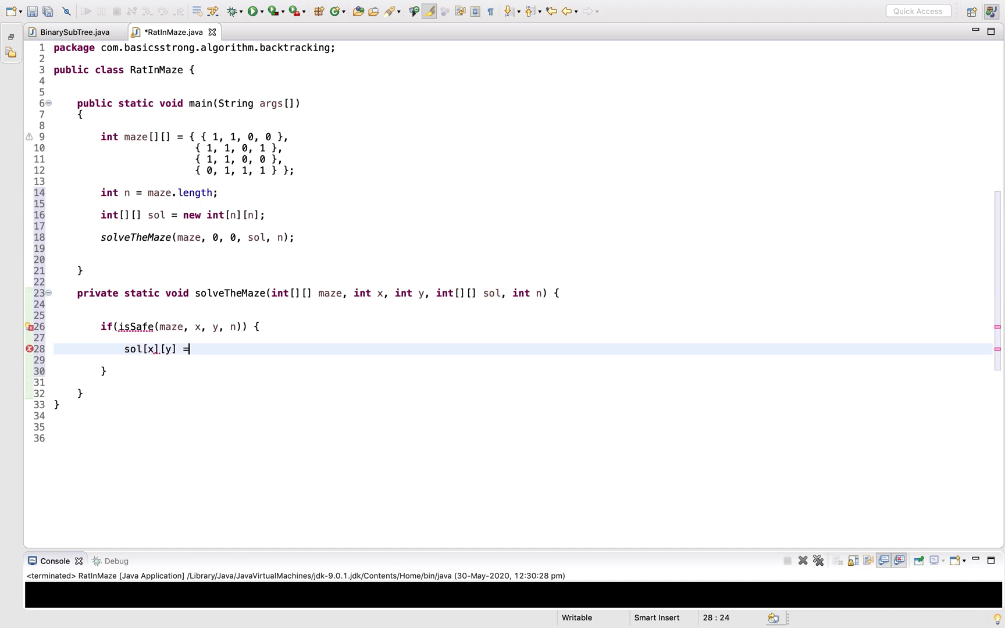
pyautogui.write('1')
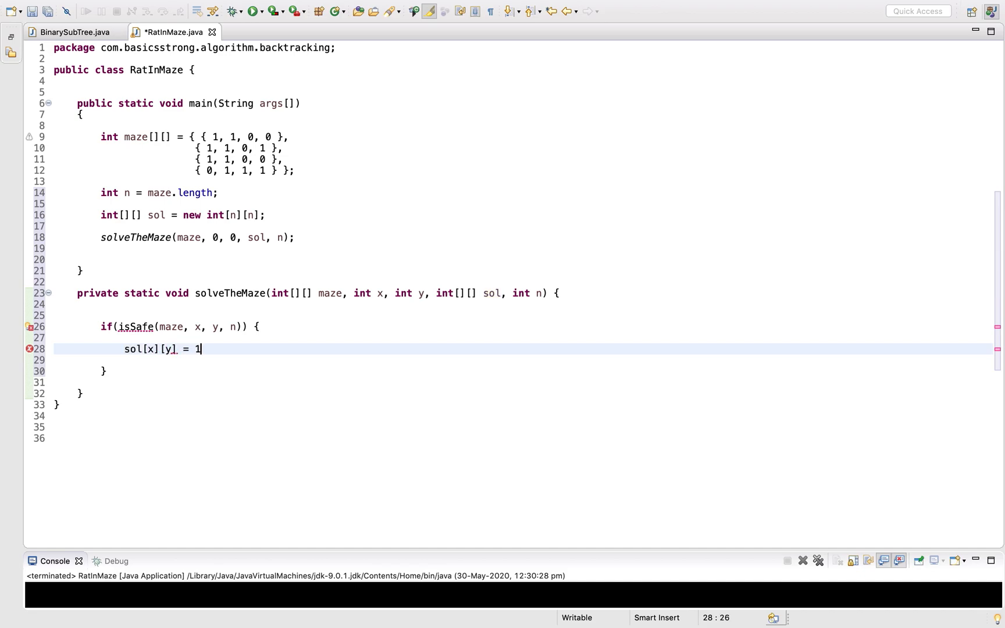
pyautogui.write(';')
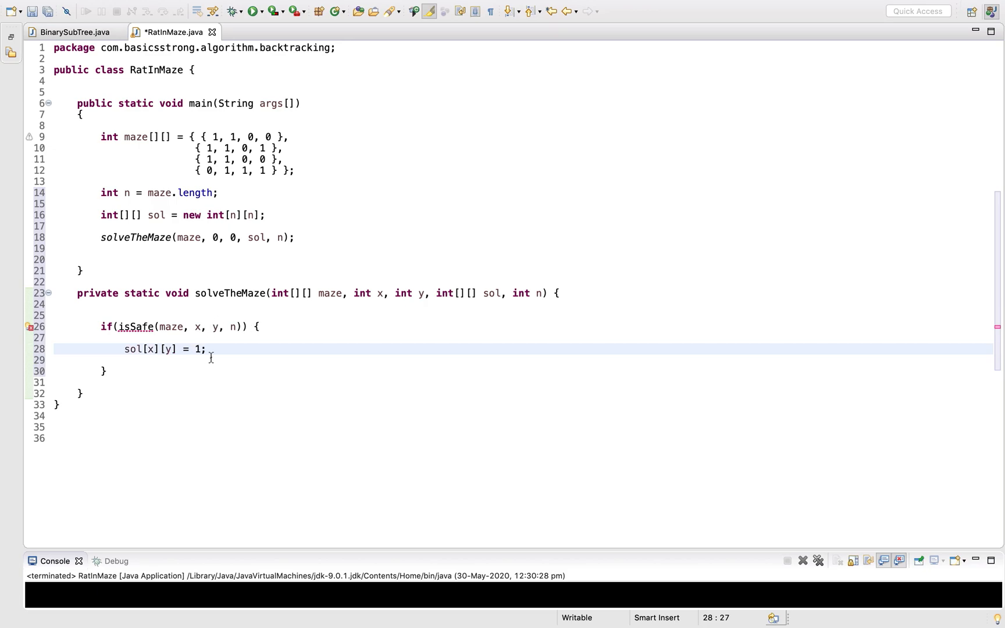
# Create isSafe via quick fix and begin its return expression with (x >= 0
pyautogui.click(142, 327)
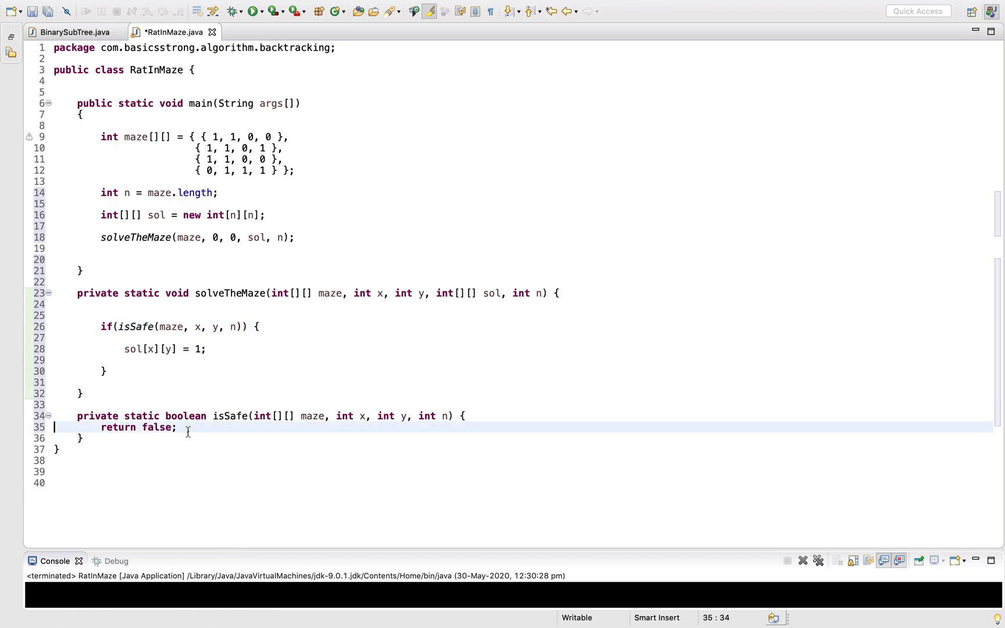
pyautogui.press('BackSpace')
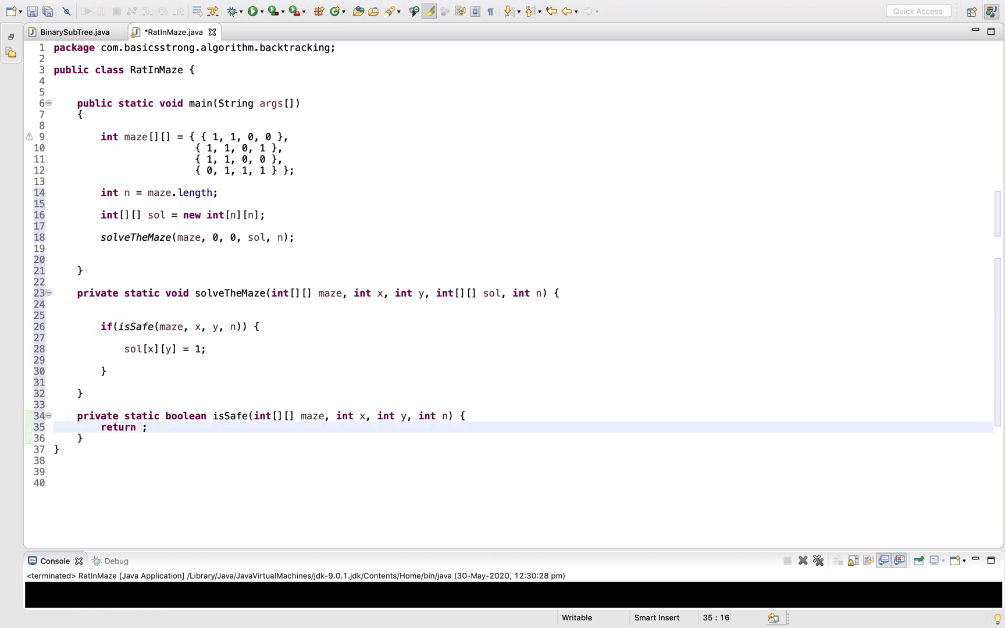
pyautogui.write('(')
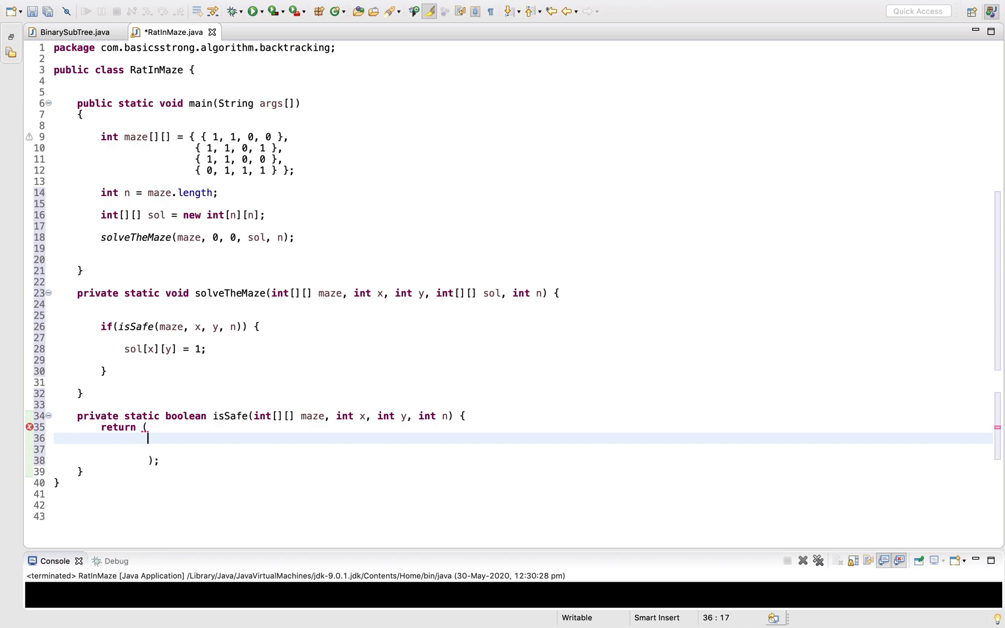
pyautogui.write('x')
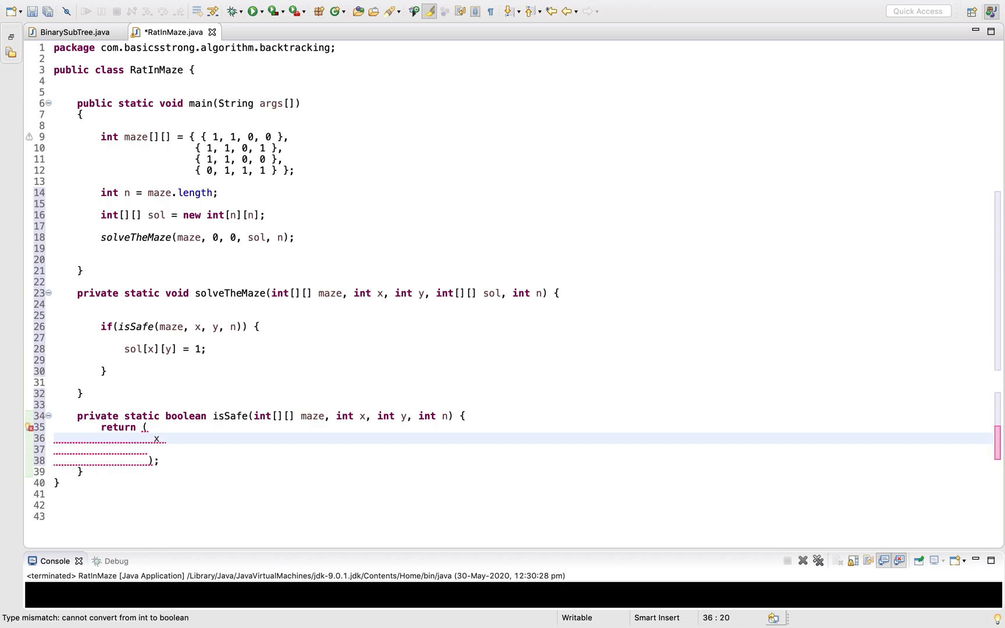
pyautogui.write('>=')
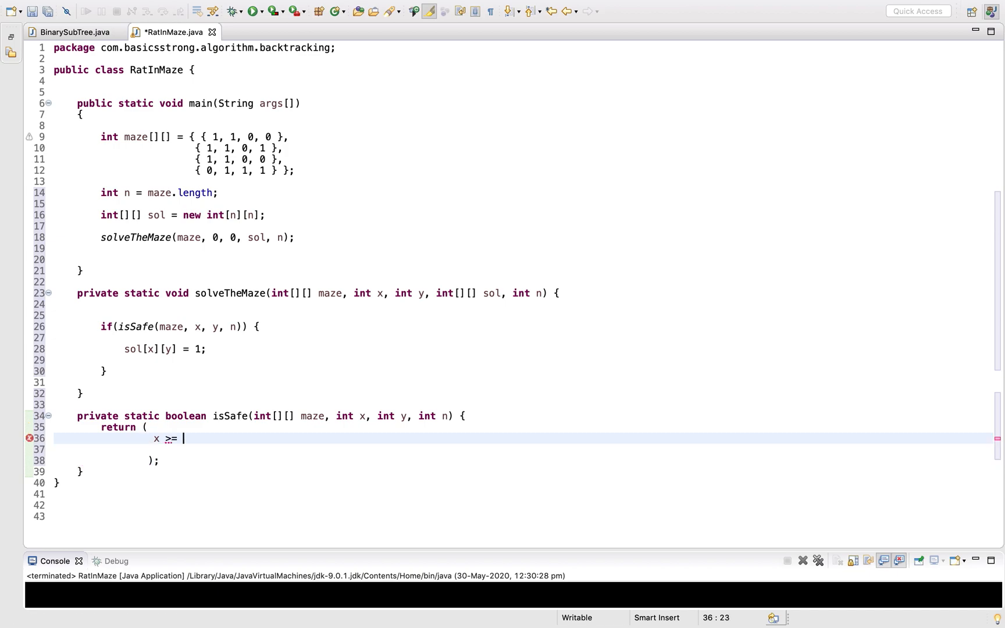
pyautogui.write('0 && x < n')
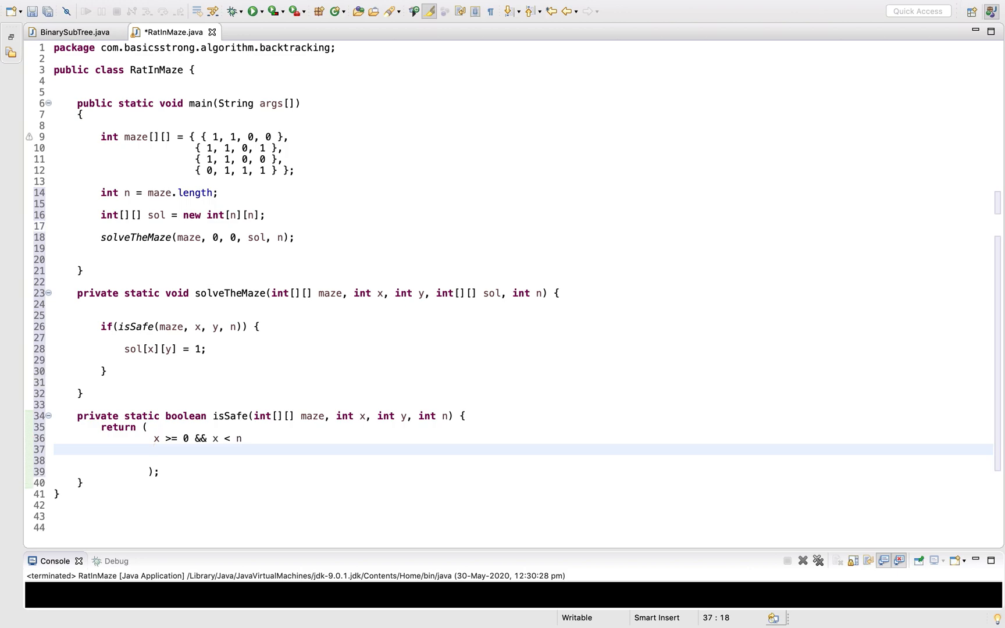
# Complete the return with x, y bounds and maze[x][y] == 1, then save
pyautogui.write('&')
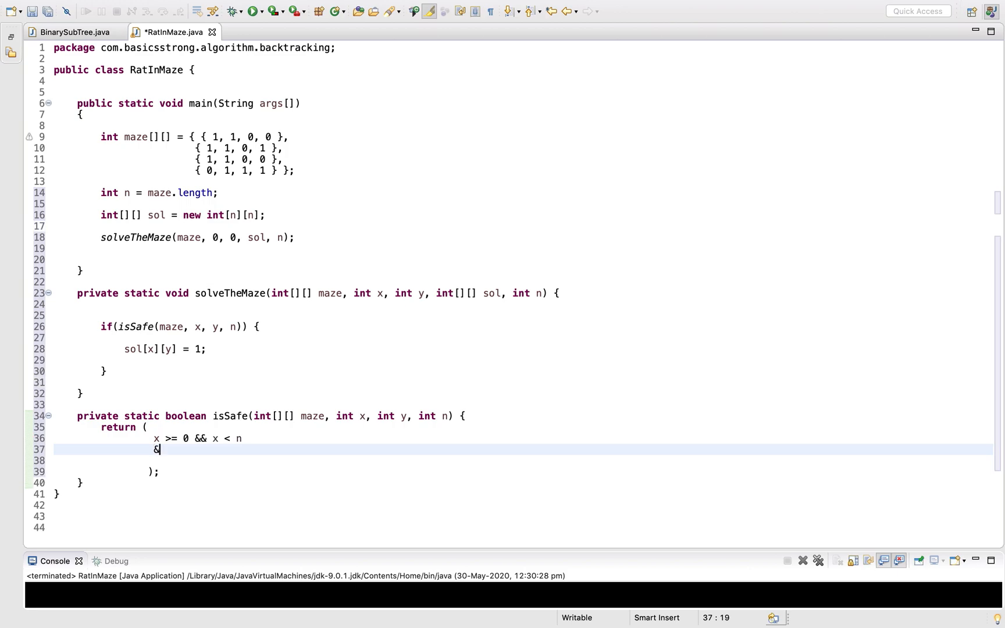
pyautogui.write('&')
pyautogui.write('y')
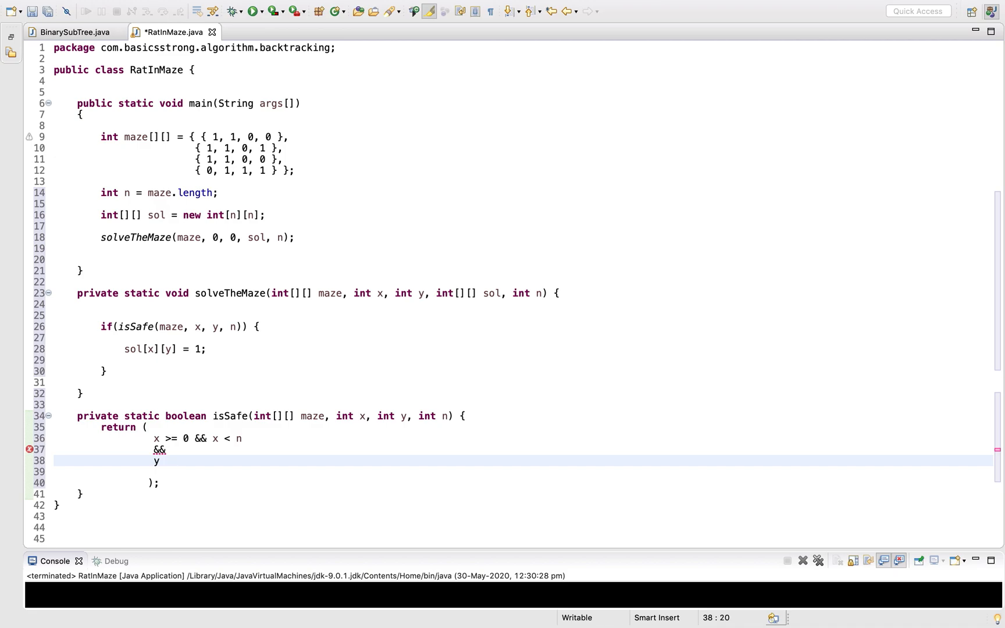
pyautogui.write('>=0')
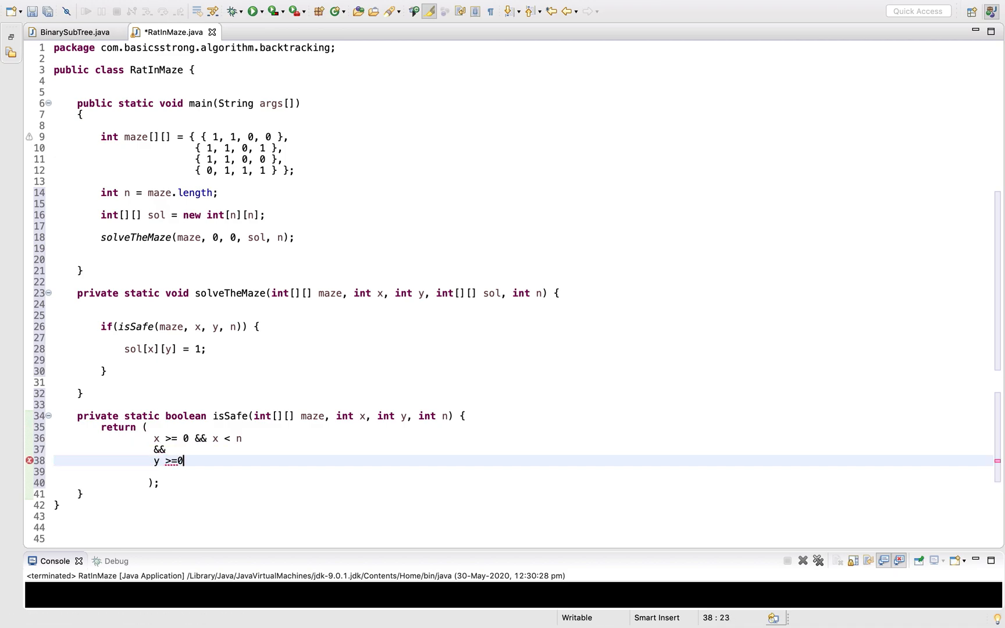
pyautogui.write('&')
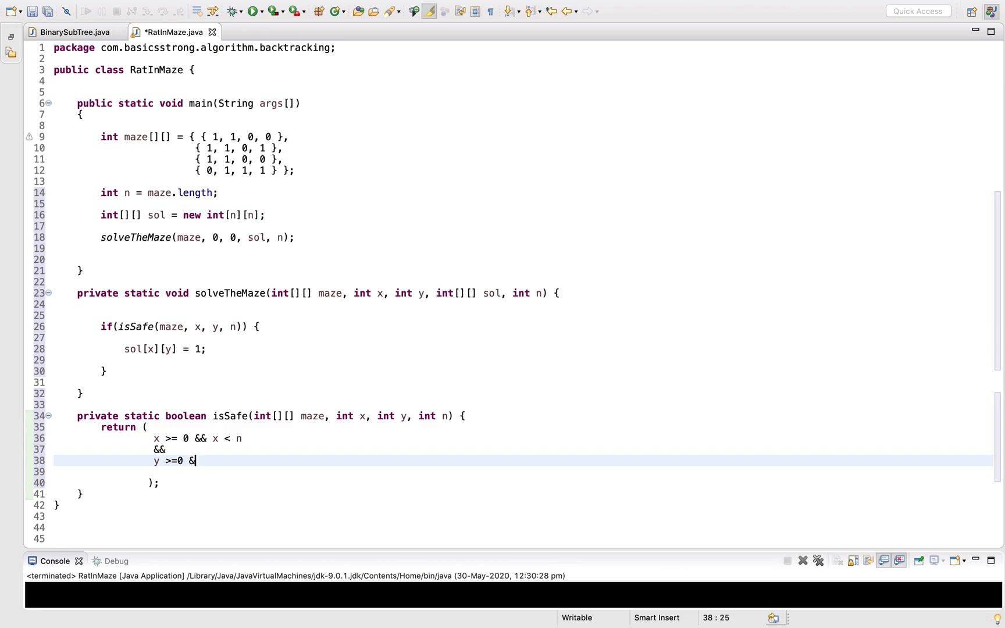
pyautogui.write('& y < n')
pyautogui.click(522, 471)
pyautogui.write('&&')
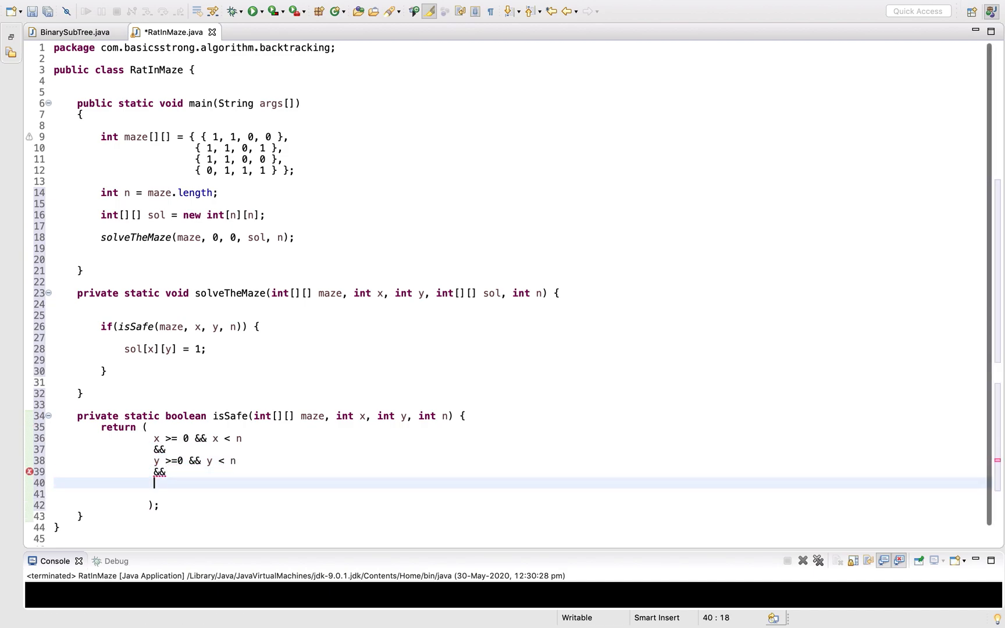
pyautogui.write('maze[')
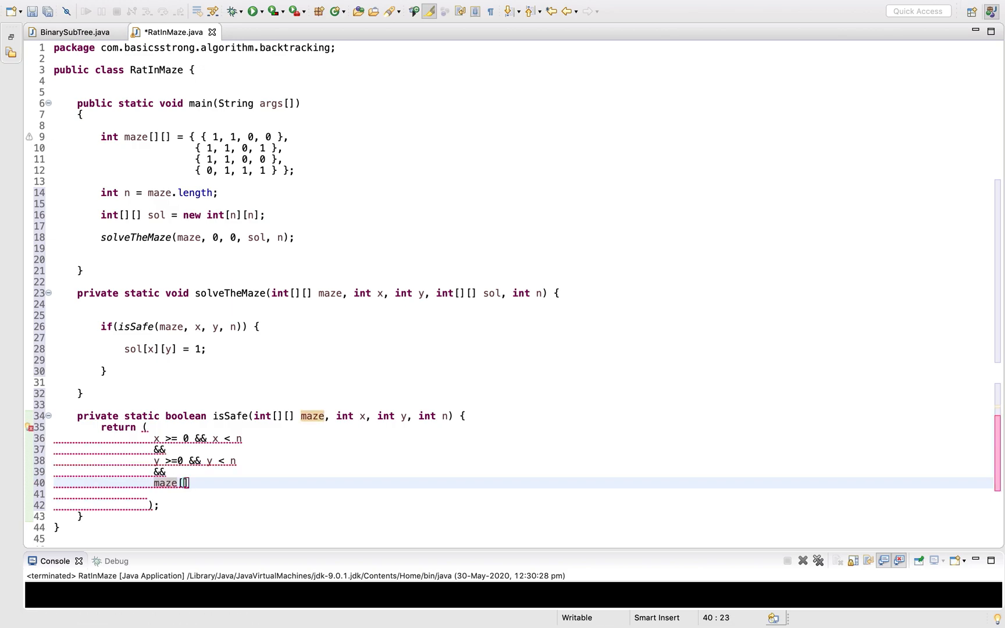
pyautogui.write('x]')
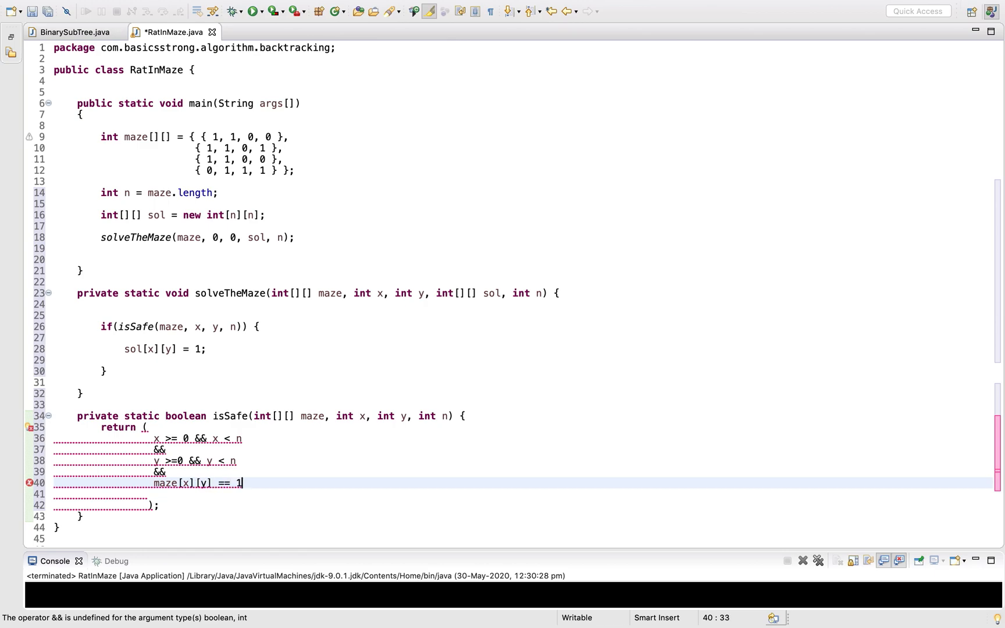
pyautogui.press('cmd+s')
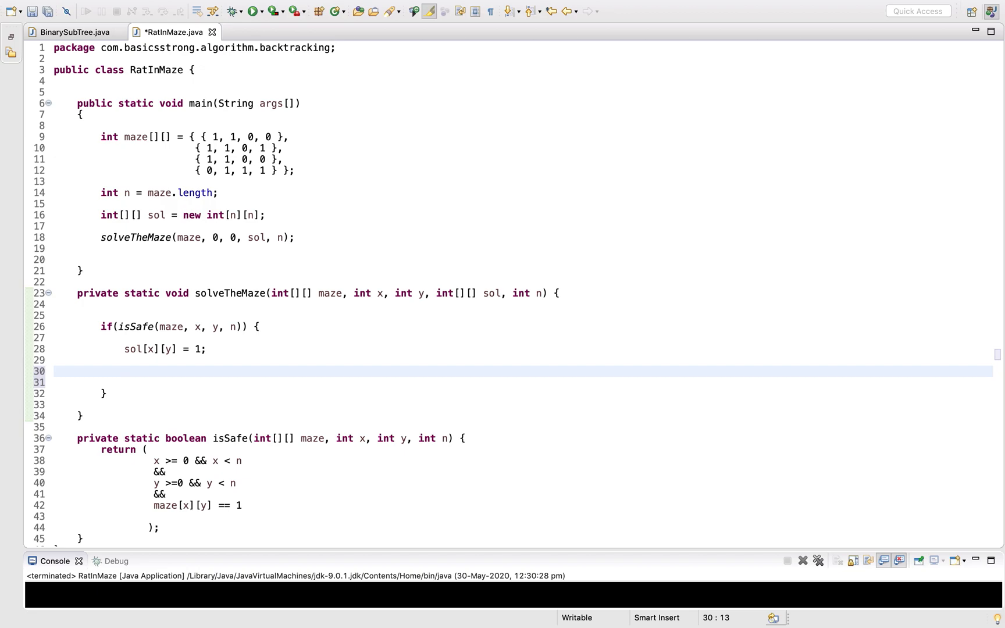
# Add an x-direction comment and start an if calling solveTheMaze(maze
pyautogui.click(125, 372)
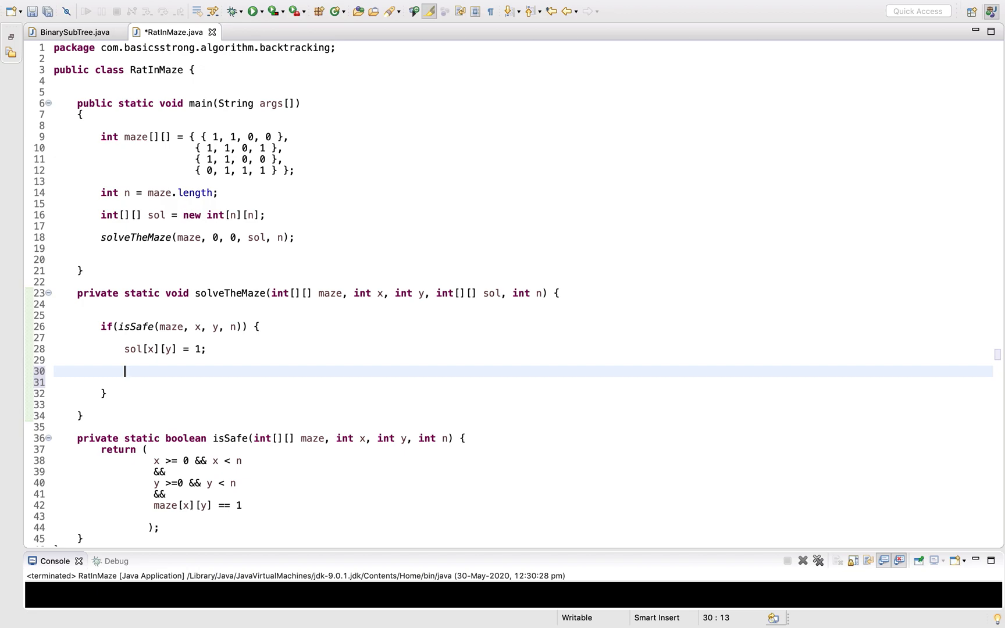
pyautogui.write('// x-')
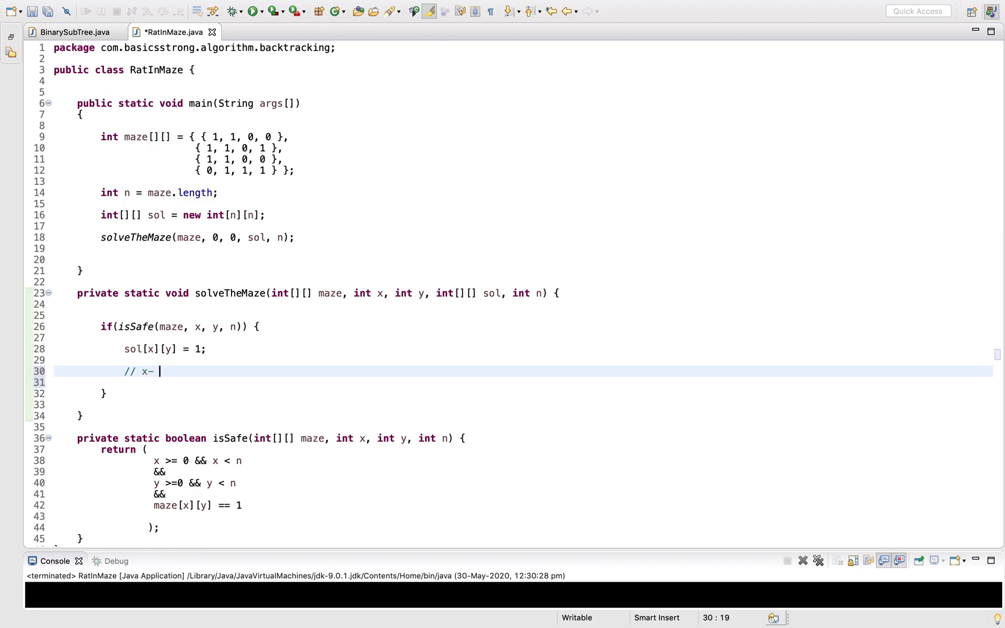
pyautogui.write('direction')
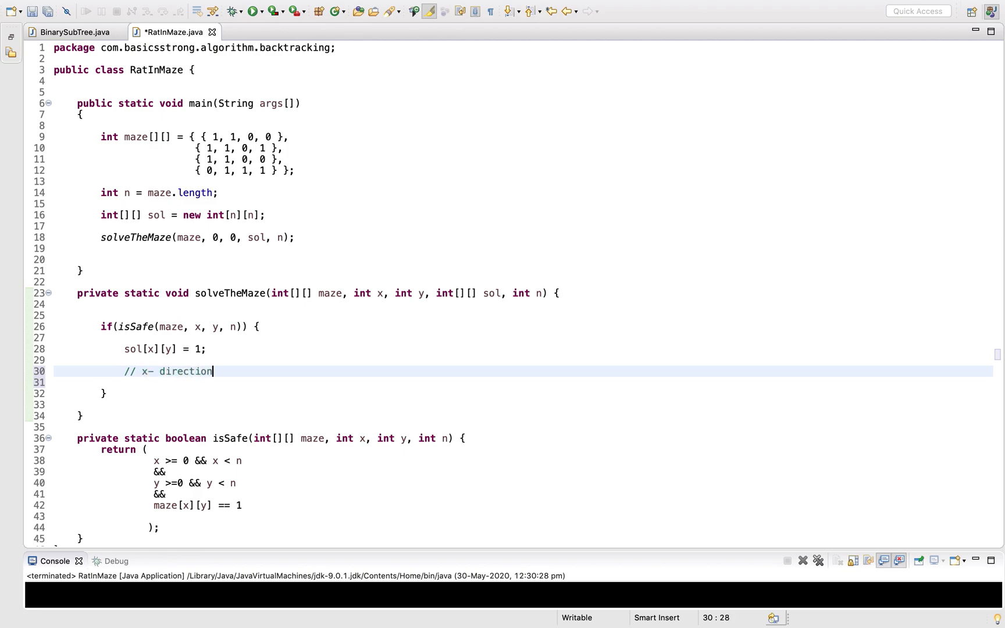
pyautogui.write('i')
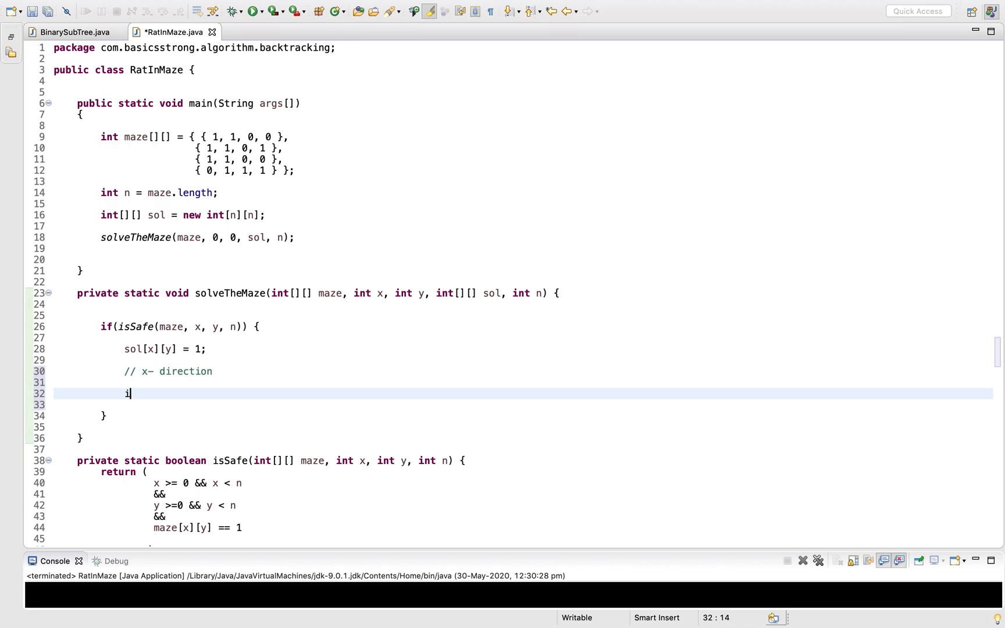
pyautogui.write('f(')
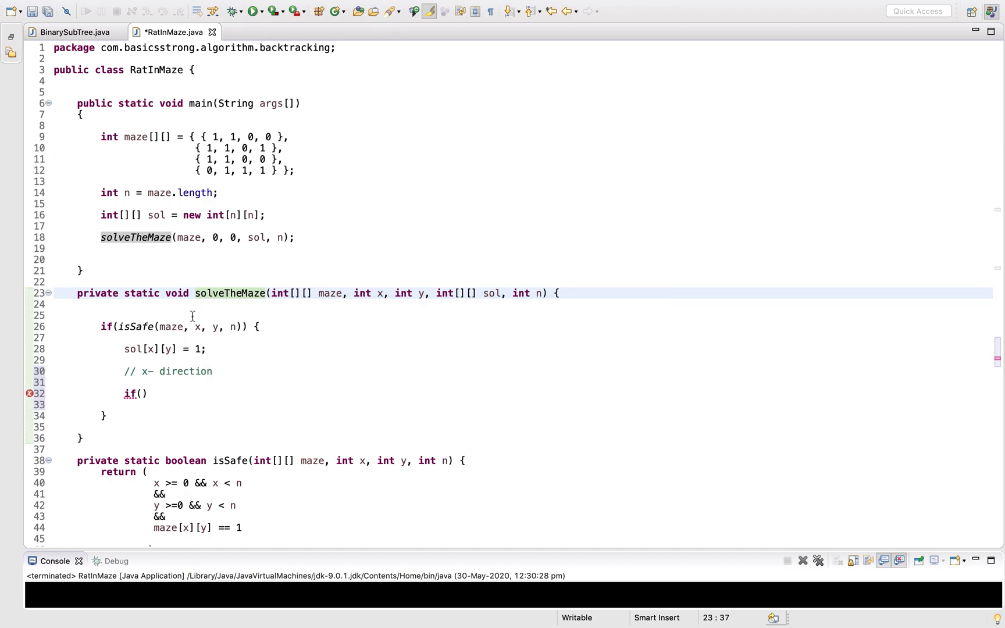
pyautogui.write('solveTheMaze')
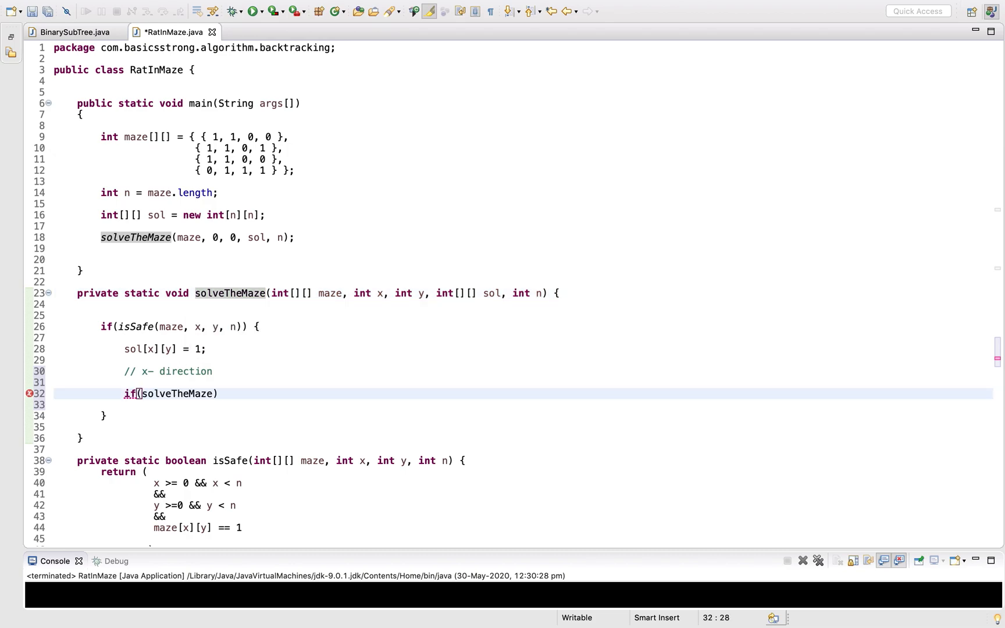
pyautogui.write('(maze,')
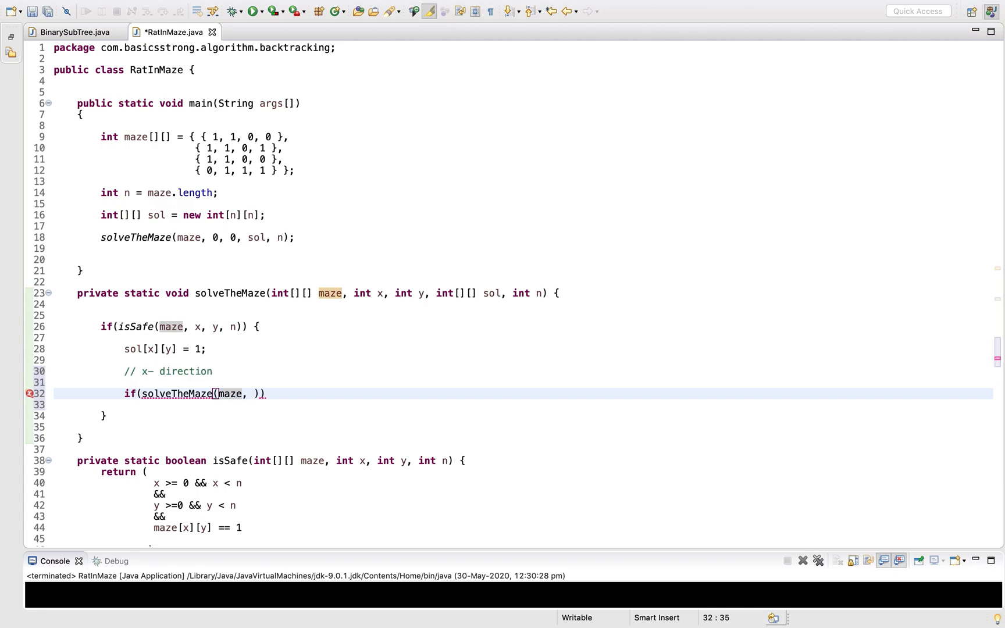
# Complete the call with x+1, y, sol, n and return true on success
pyautogui.click(244, 394)
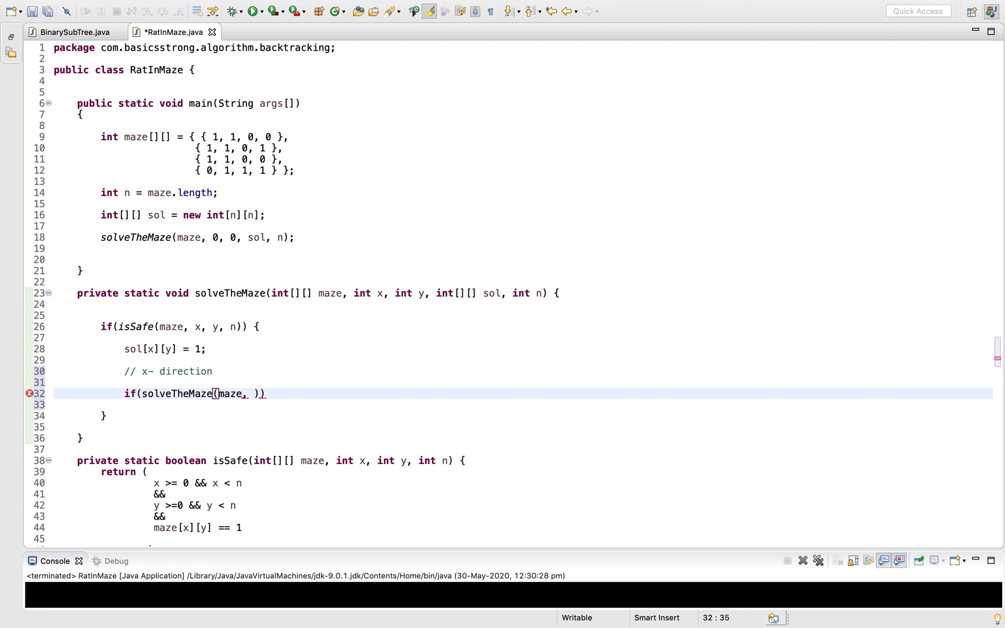
pyautogui.write('x+1, y')
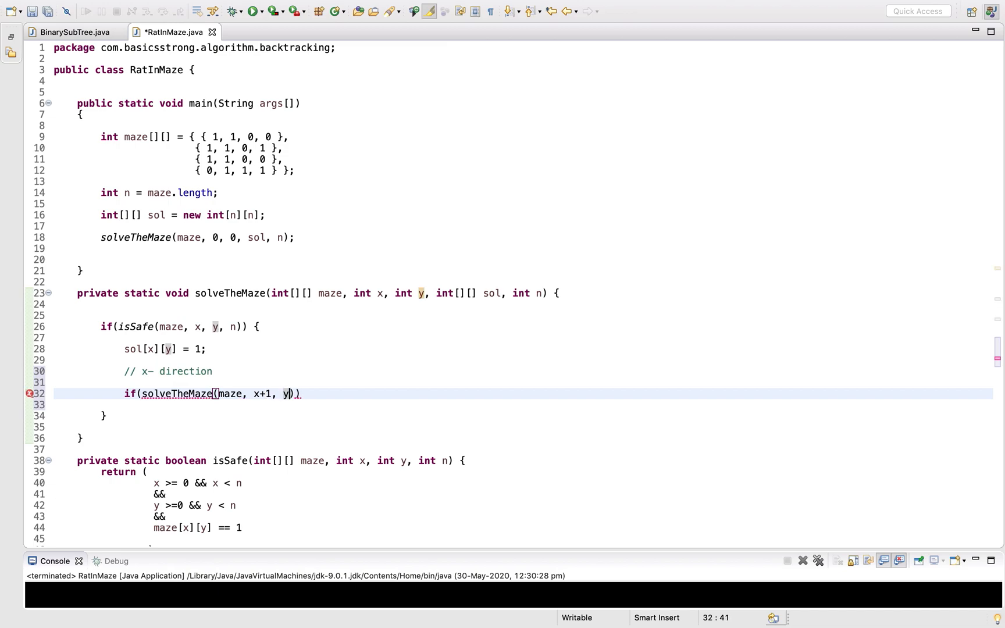
pyautogui.write(', sol')
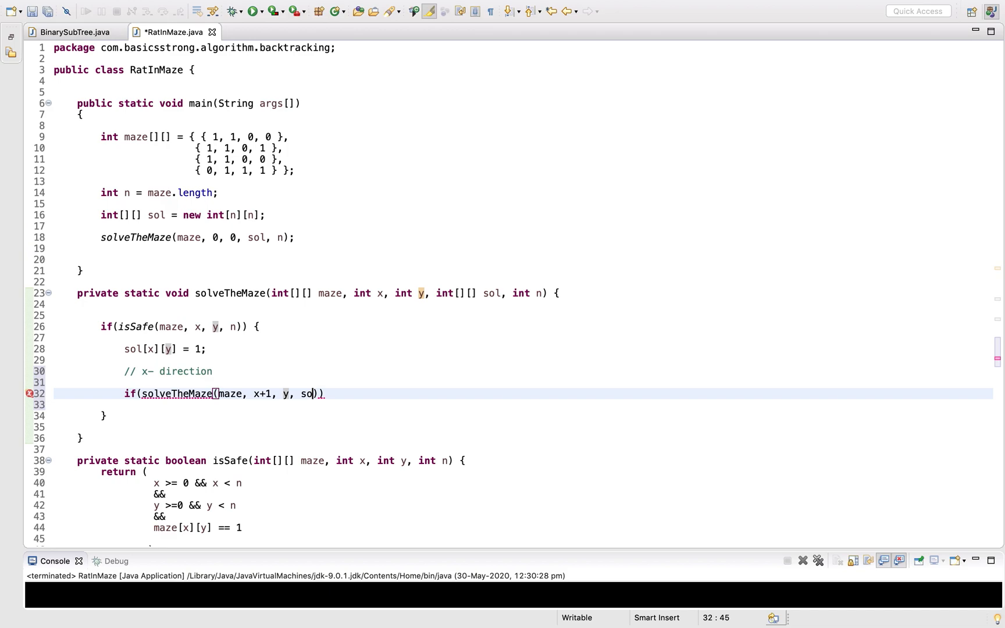
pyautogui.write(', n')
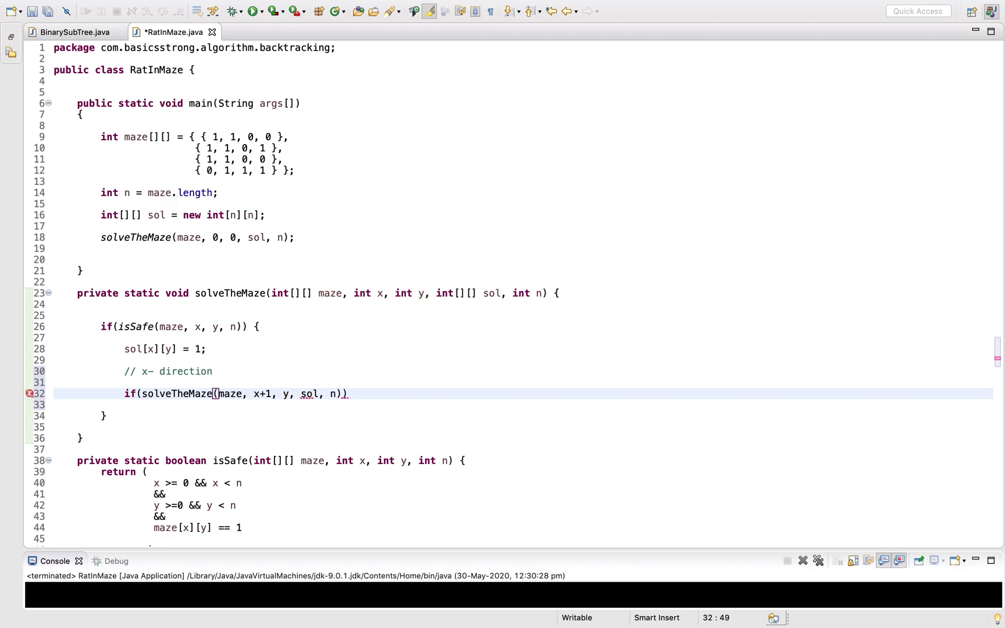
pyautogui.write('{')
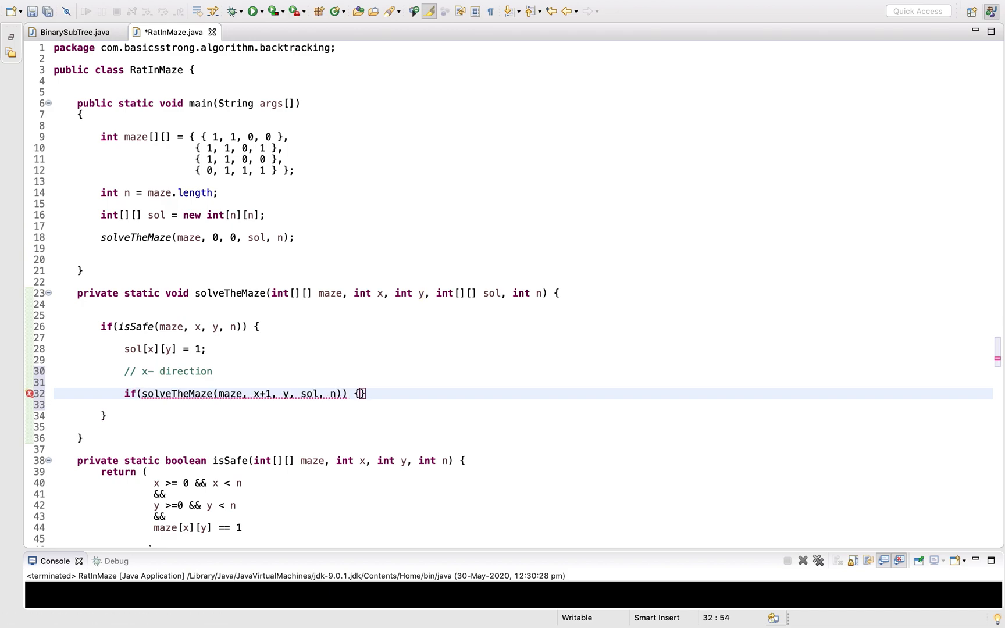
pyautogui.write('return')
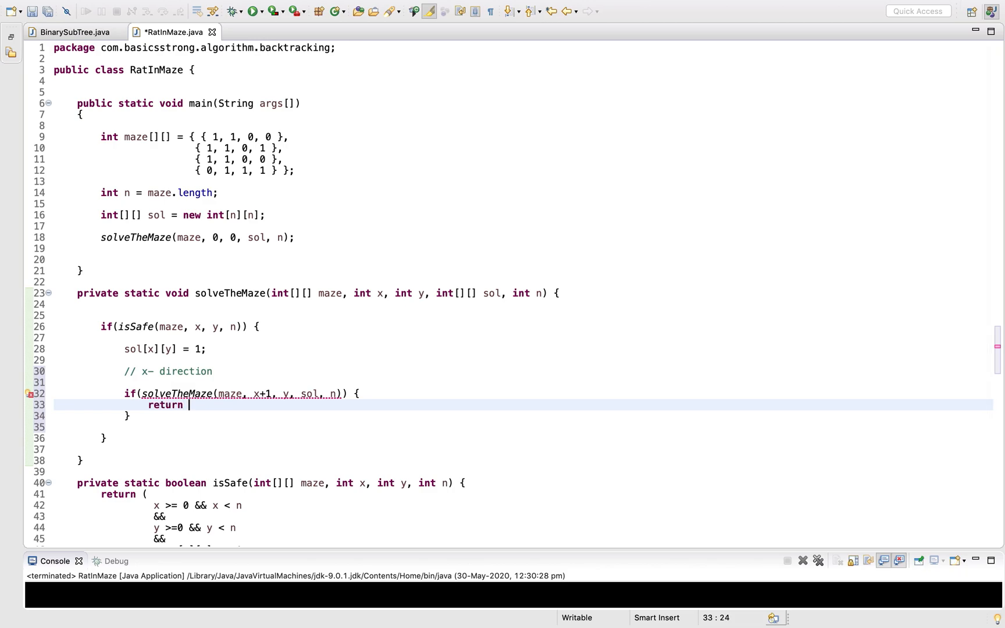
pyautogui.write('true;')
pyautogui.click(524, 426)
pyautogui.write('if()')
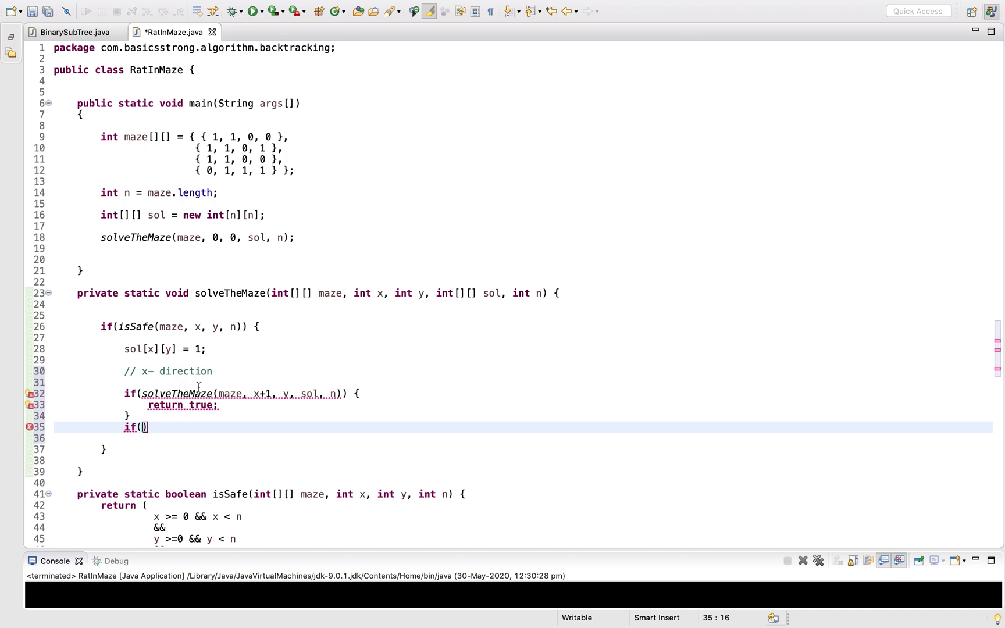
pyautogui.moveTo(180, 393)
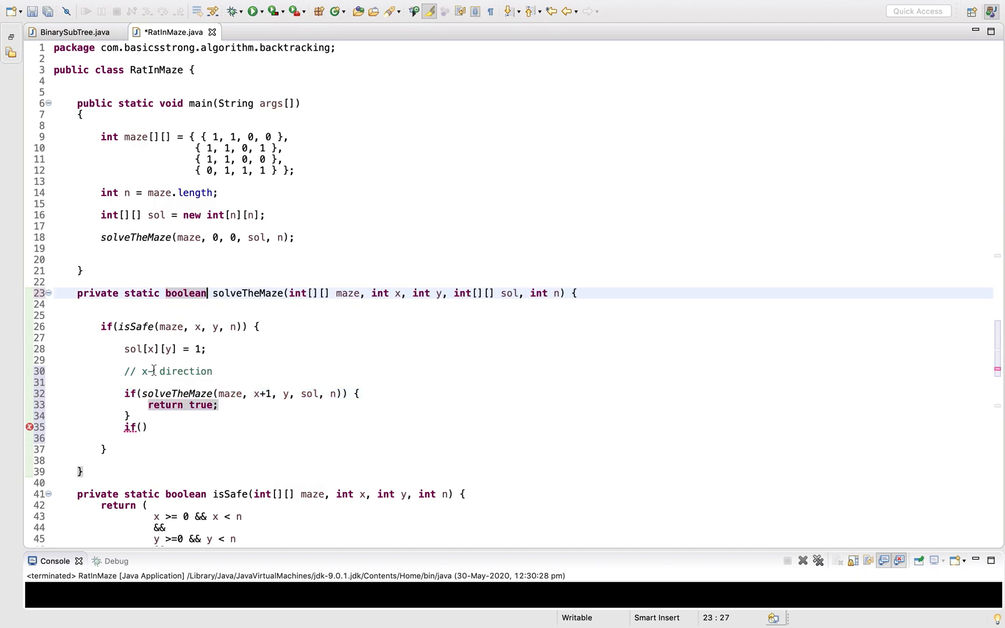
# Add if(solveTheMaze(maze, x, y+1, sol, n)) that returns true
pyautogui.write('(s')
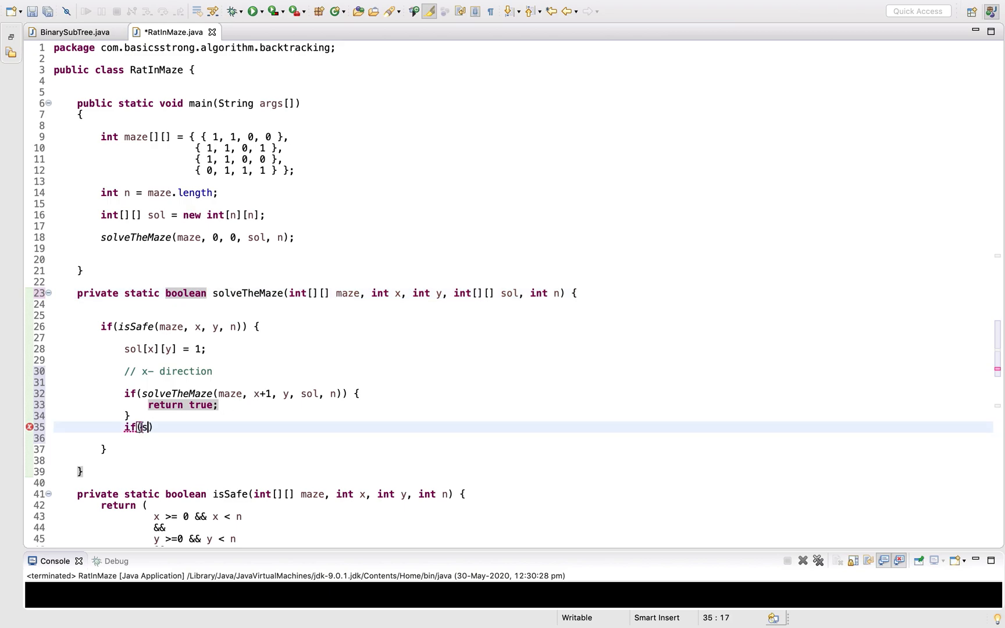
pyautogui.write('olveTheMaze(')
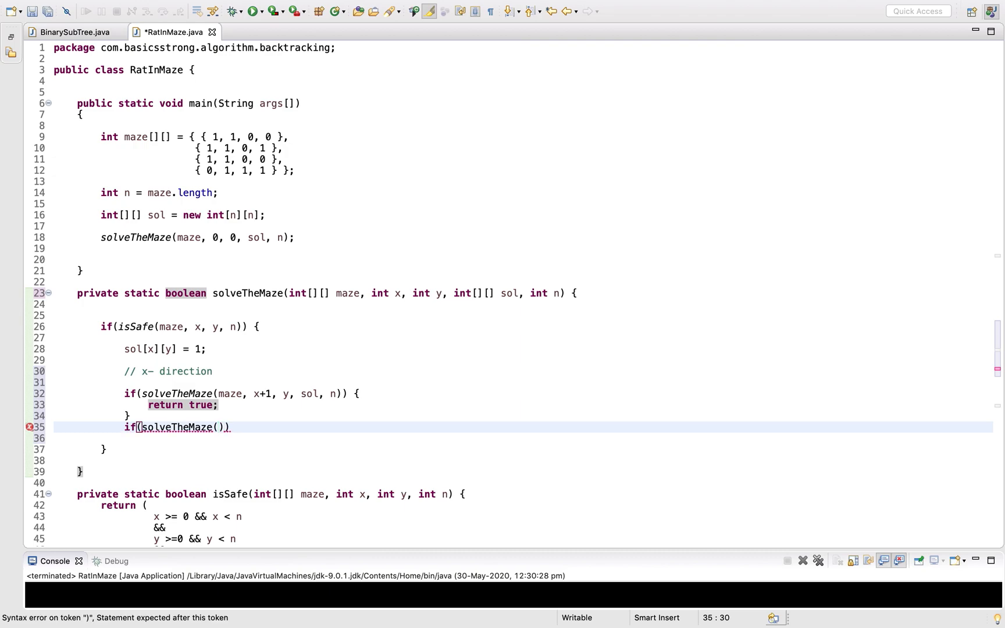
pyautogui.write('maze,')
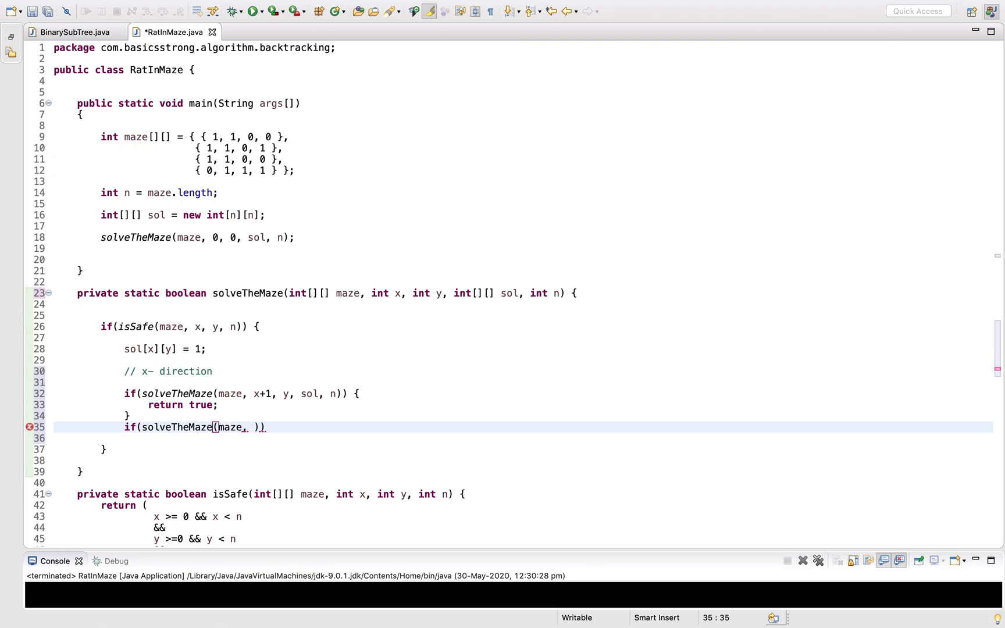
pyautogui.write('x, y+1, sol')
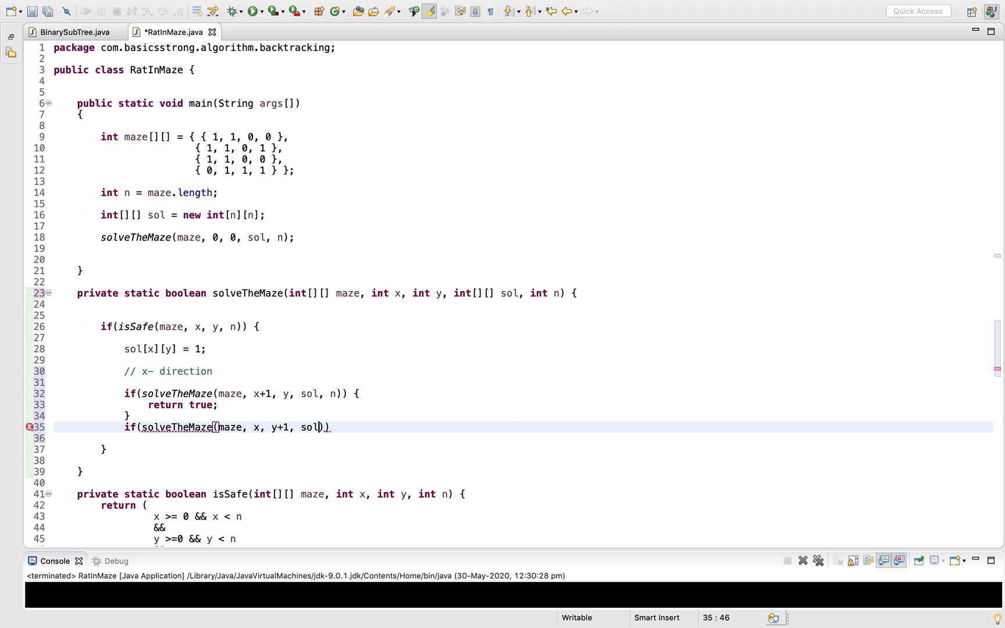
pyautogui.write(', n')
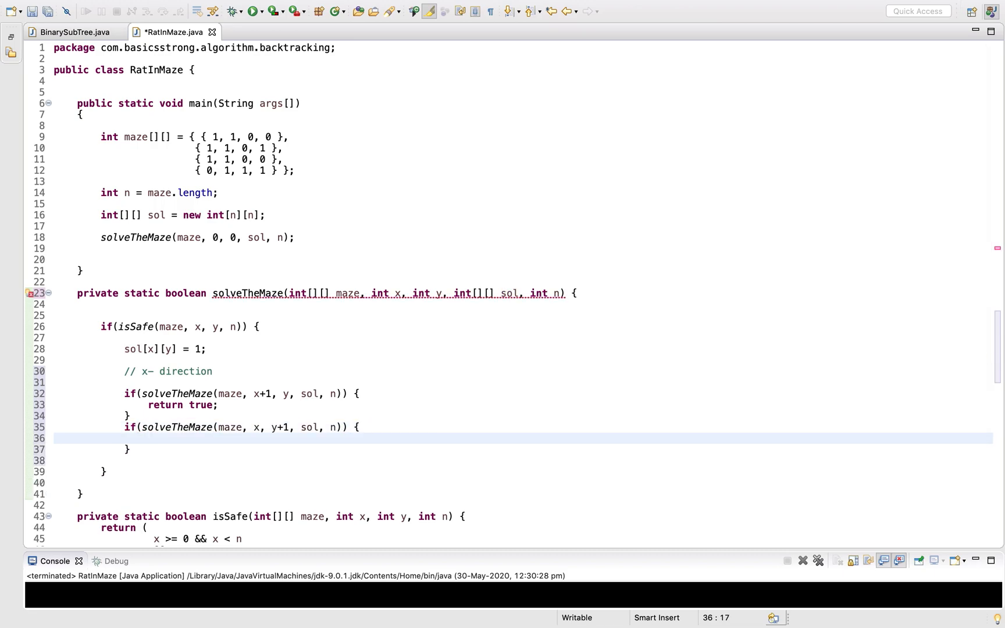
pyautogui.write('return true')
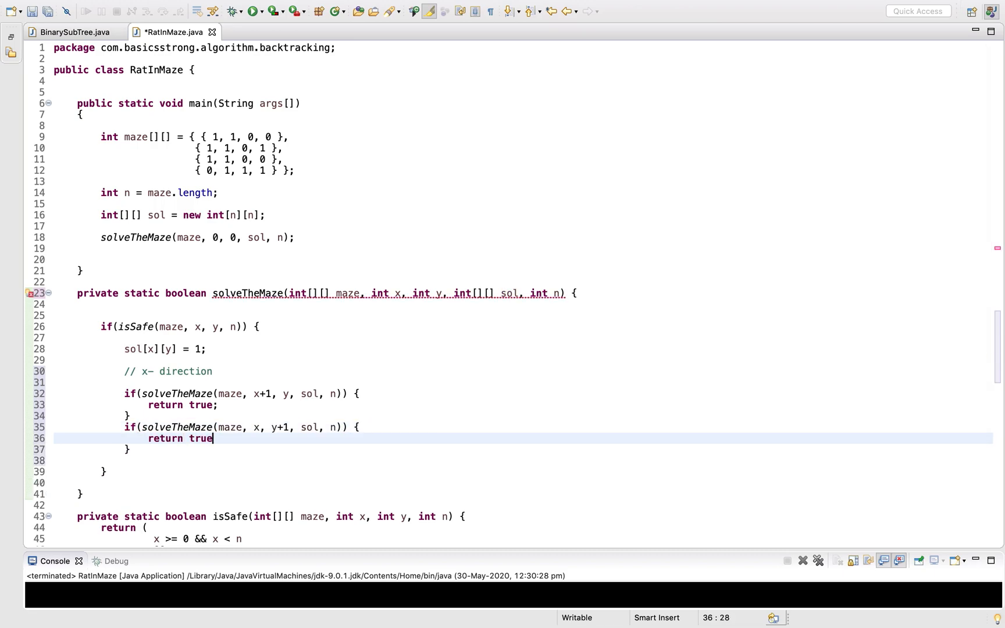
pyautogui.write(';')
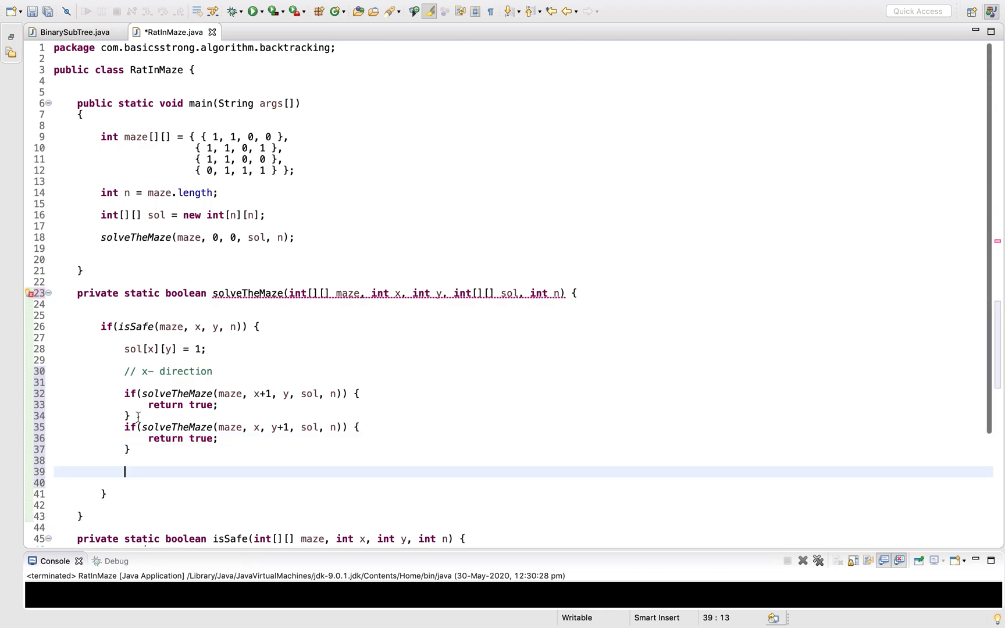
# Add //Y-Direction and backtracking comments
pyautogui.write('//Y')
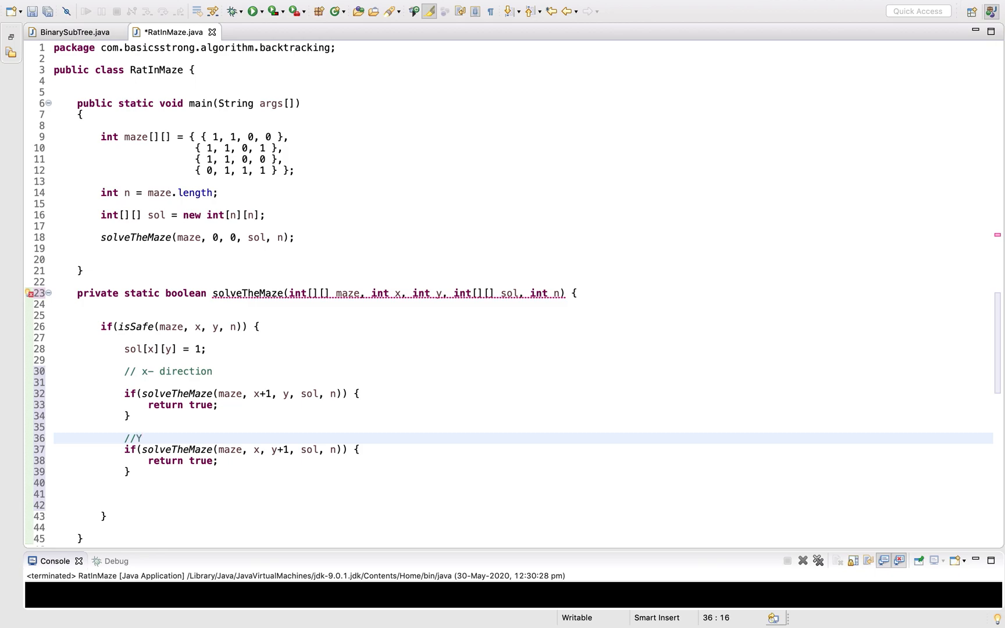
pyautogui.write('-Directio')
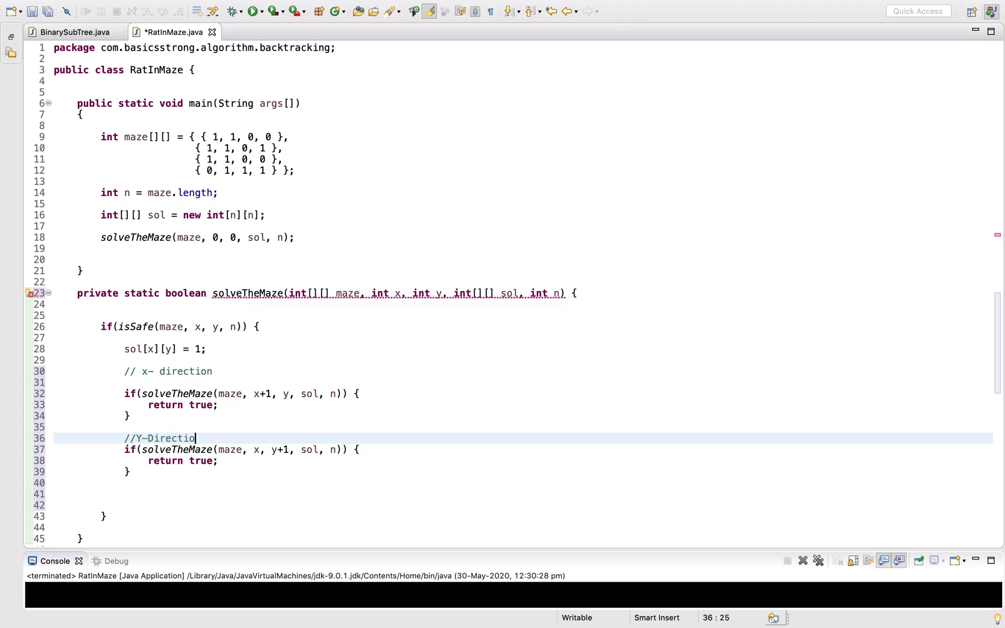
pyautogui.write('n')
pyautogui.click(523, 505)
pyautogui.write('//backtrackig')
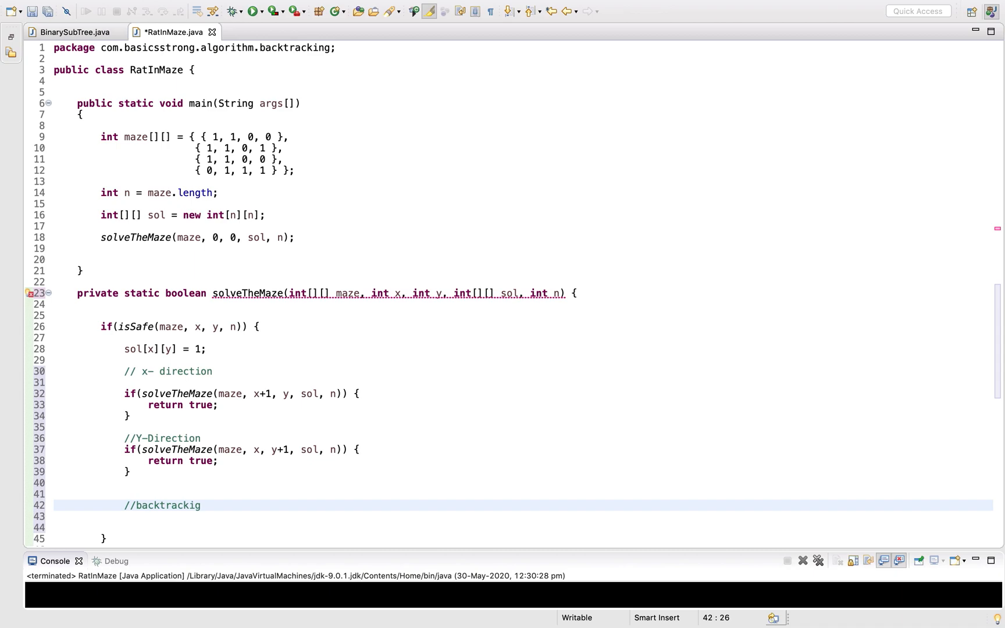
pyautogui.write('n')
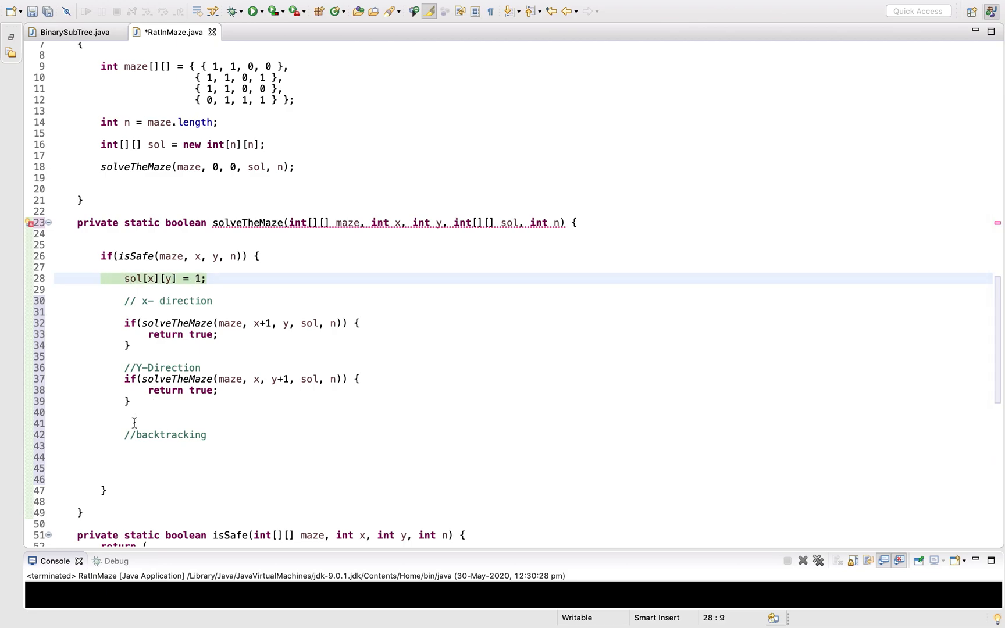
# Reset sol[x][y] = 0 and return false as backtracking
pyautogui.write('sol')
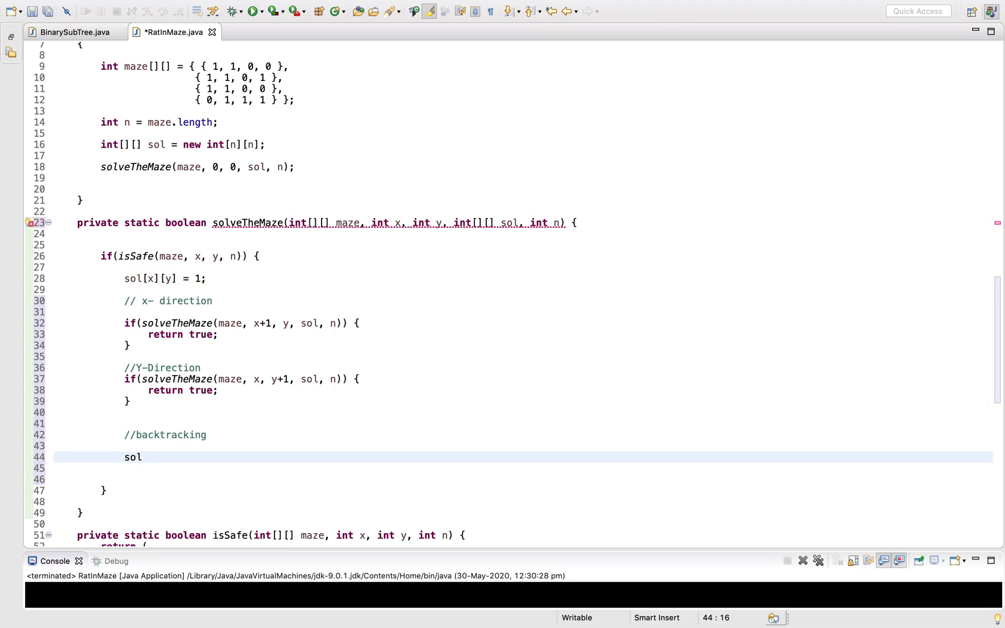
pyautogui.write('[')
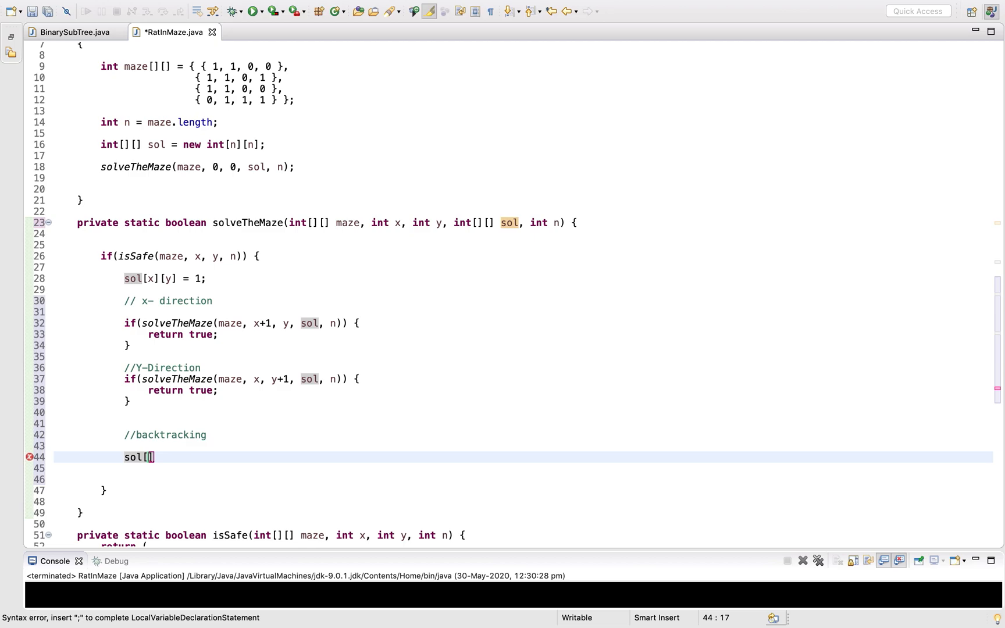
pyautogui.write('x')
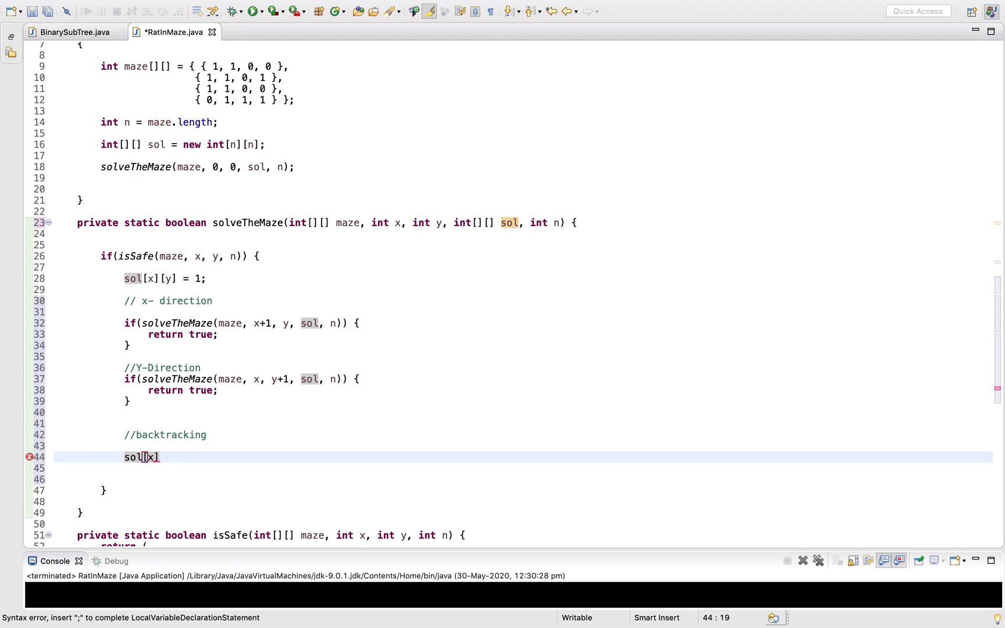
pyautogui.write('[]')
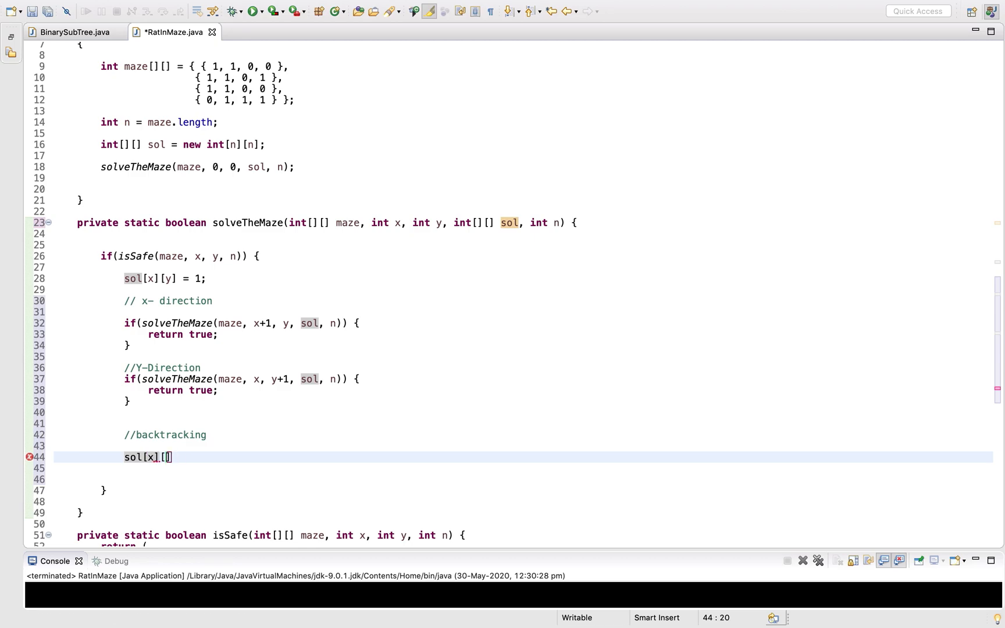
pyautogui.write('y] = 0;')
pyautogui.click(524, 468)
pyautogui.write('return f')
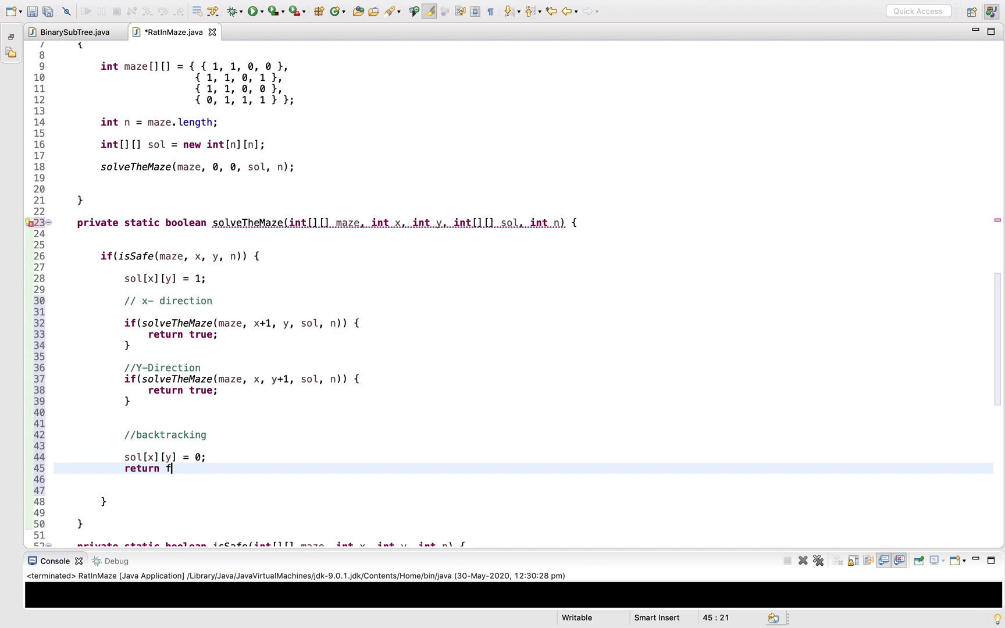
pyautogui.write('alse;')
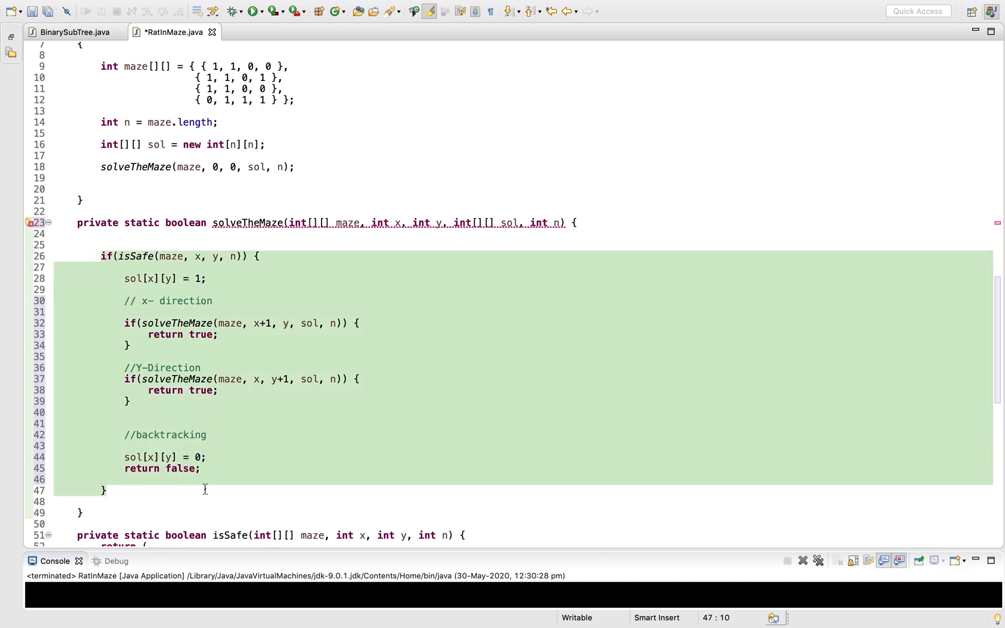
# Open solveTheMaze with an if checking x == n-1, y == n-1 and maze[x][y] == 1
pyautogui.click(573, 222)
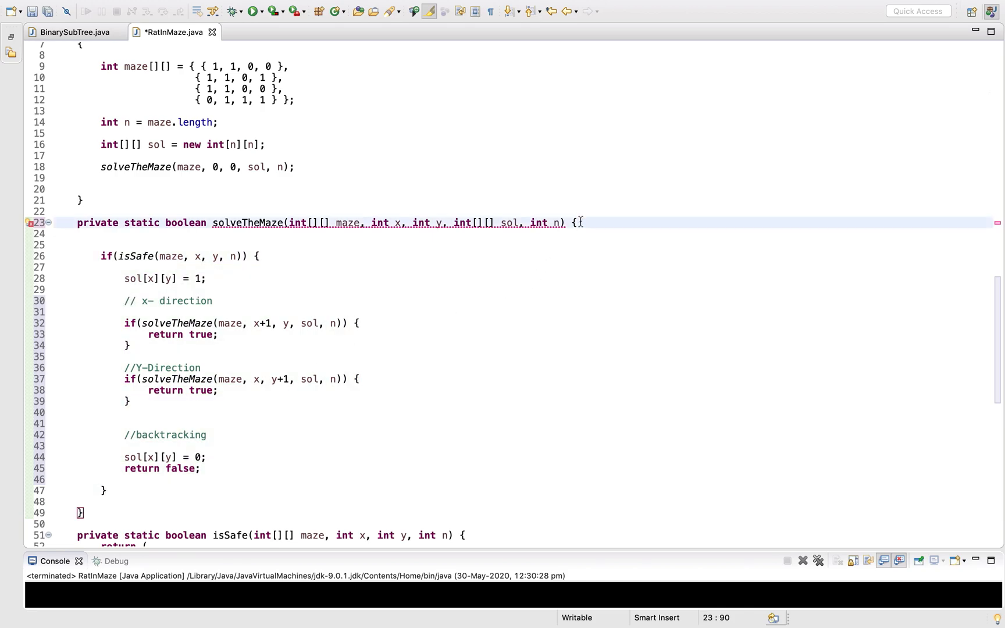
pyautogui.write('if(')
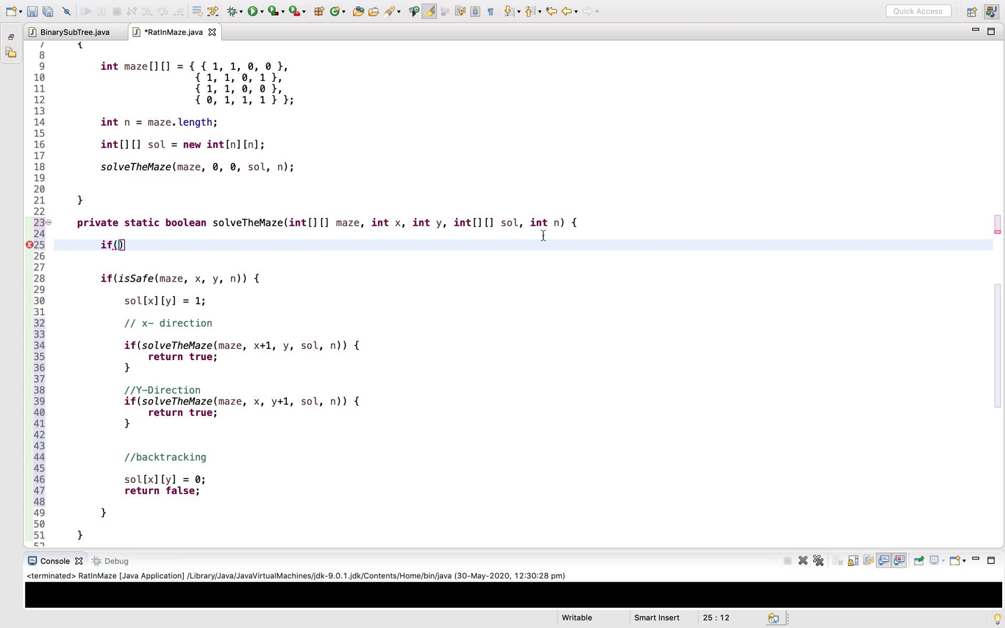
pyautogui.write('x == n')
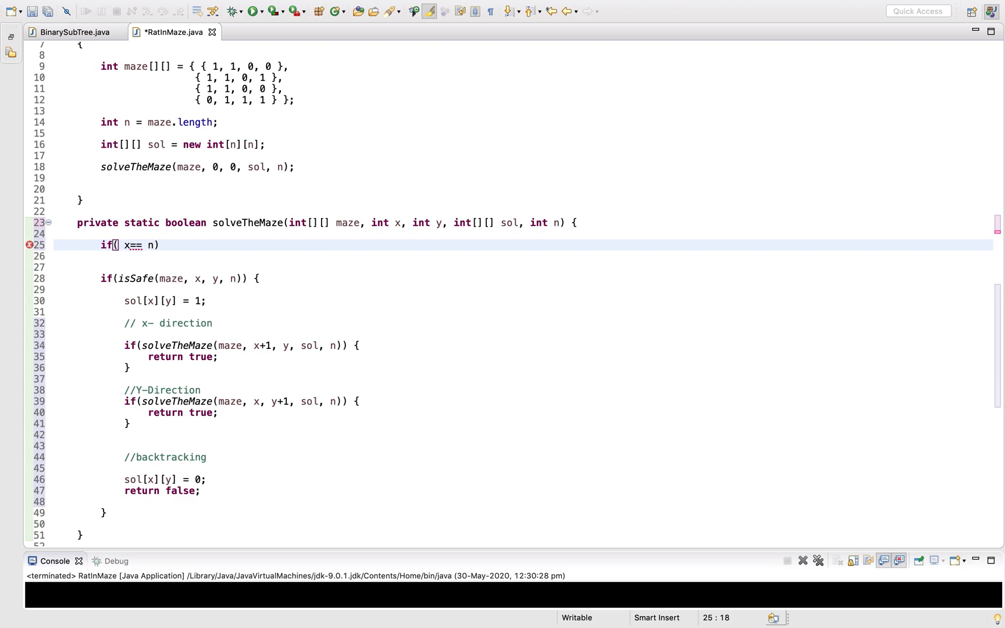
pyautogui.write('-1 && y==')
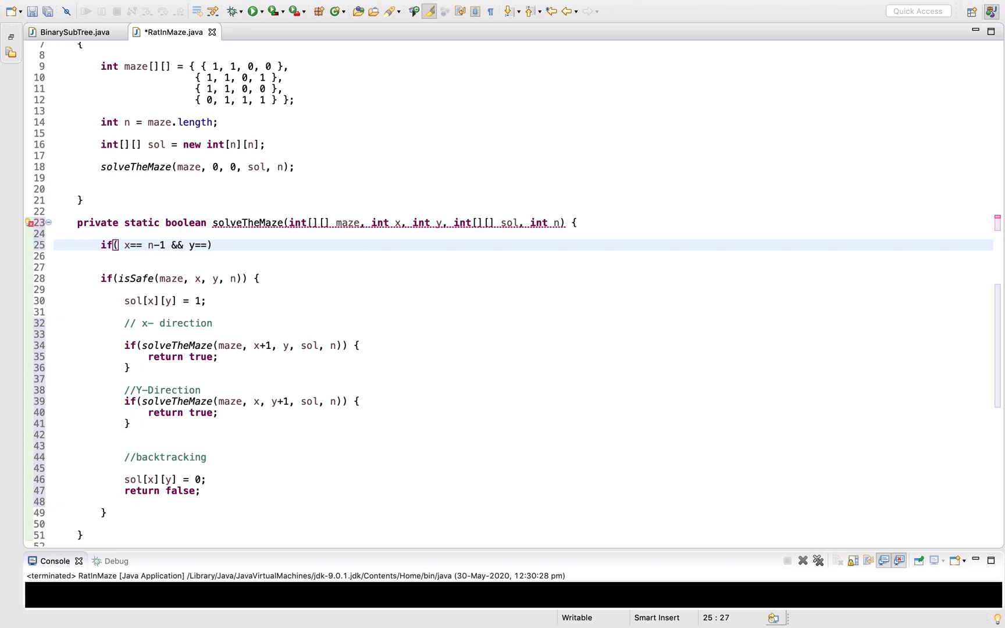
pyautogui.write('n-1 &&')
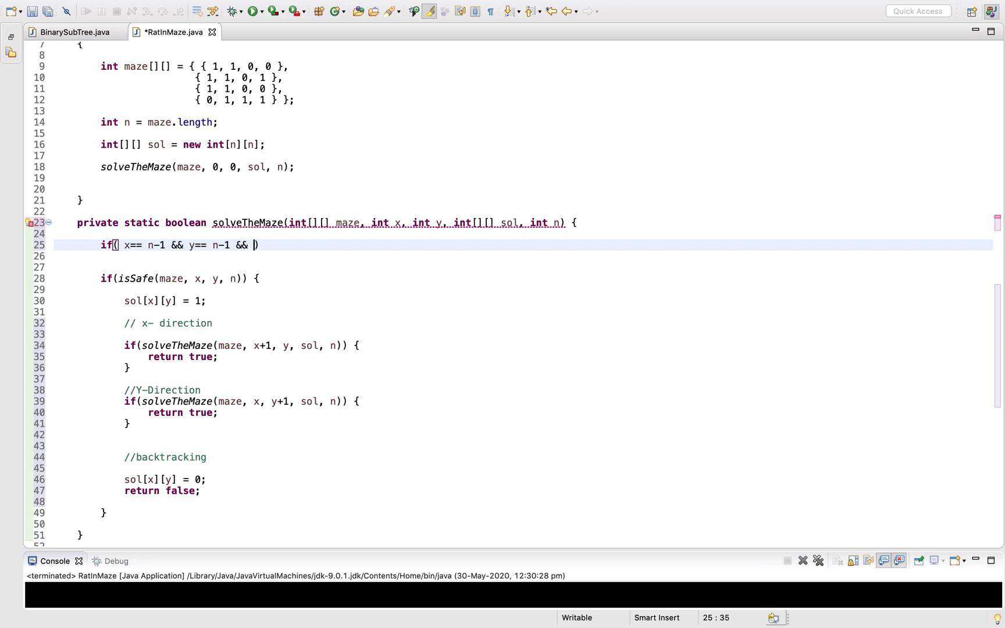
pyautogui.write('maz')
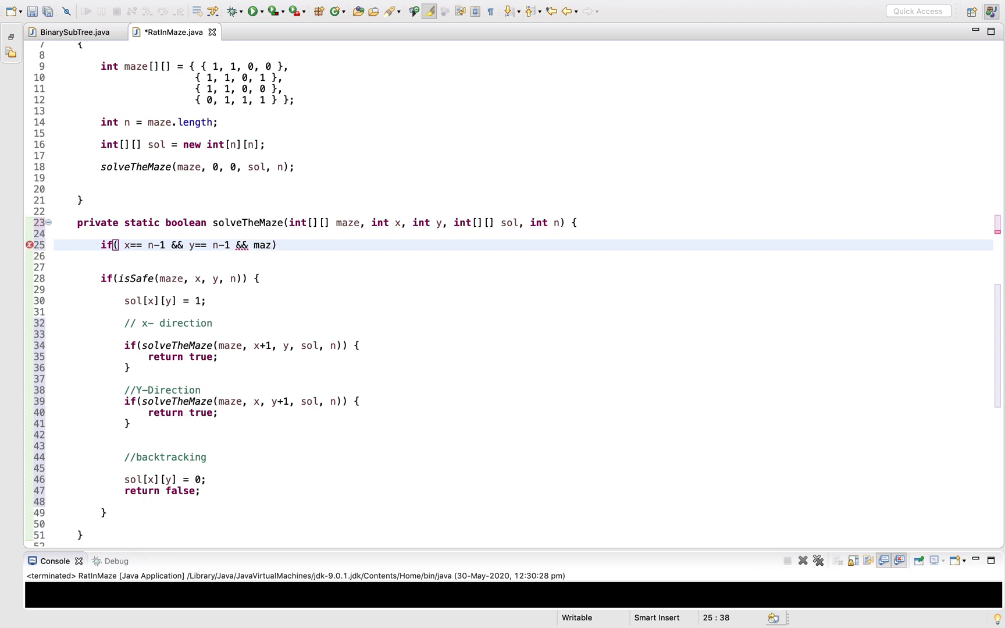
pyautogui.write('e[x][y')
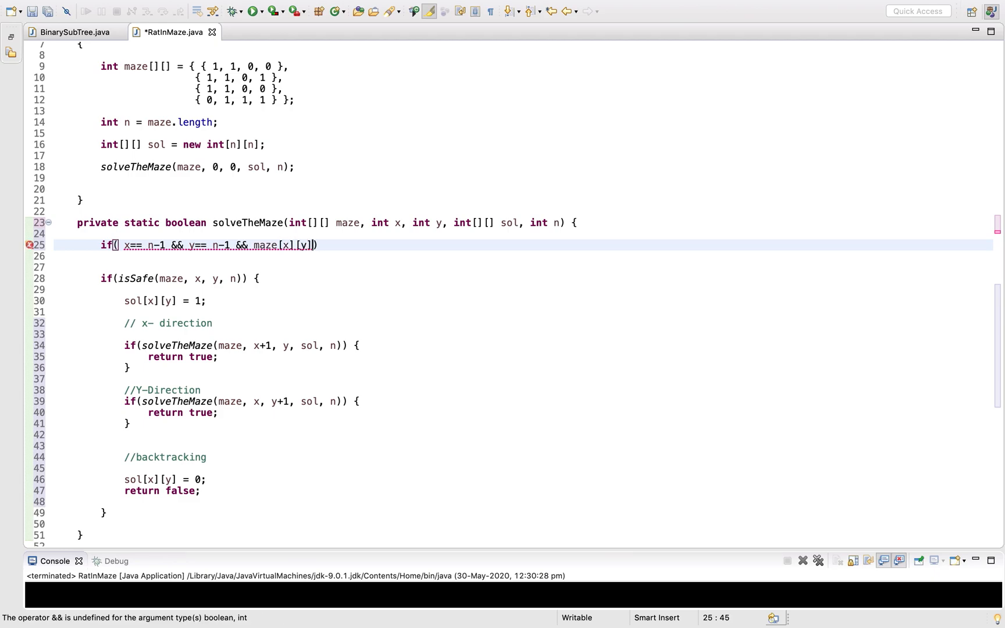
pyautogui.write('== 1')
pyautogui.click(523, 256)
pyautogui.write('sol')
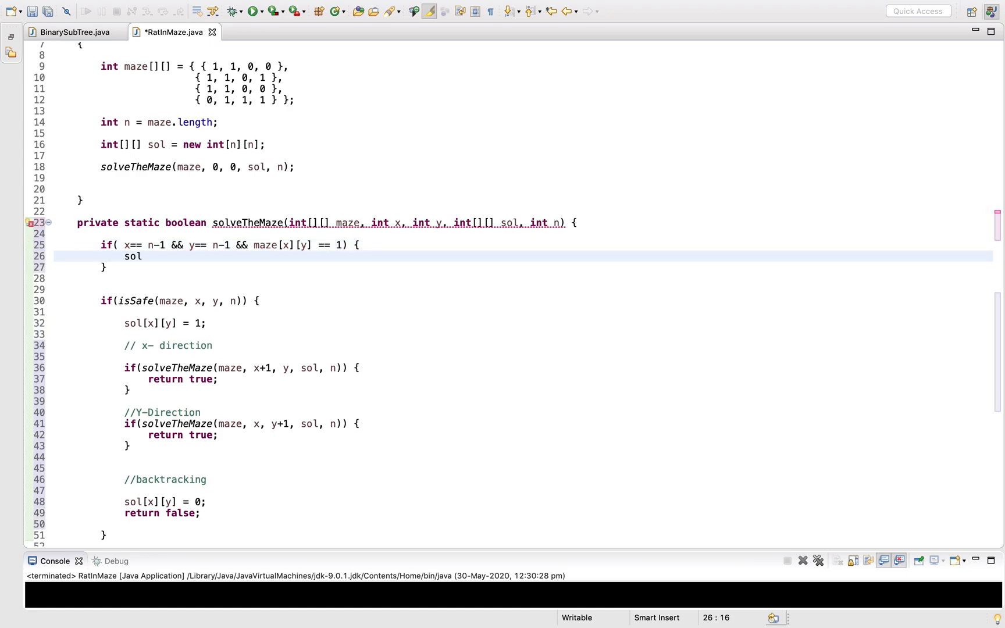
# Inside that check, set sol[x][y] = 1 and return true
pyautogui.write('[x]')
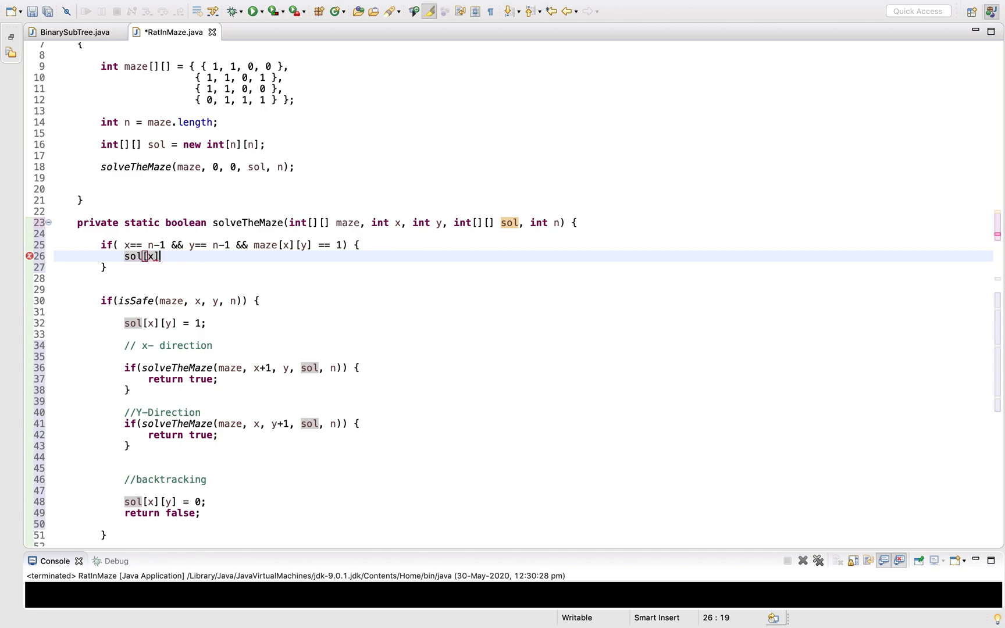
pyautogui.write('[y')
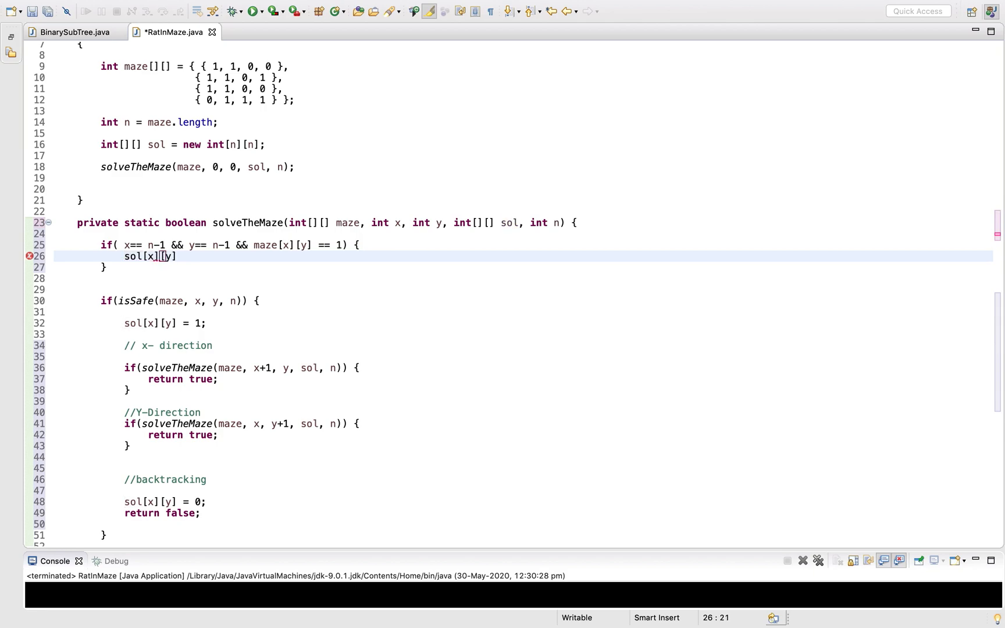
pyautogui.write('= 1')
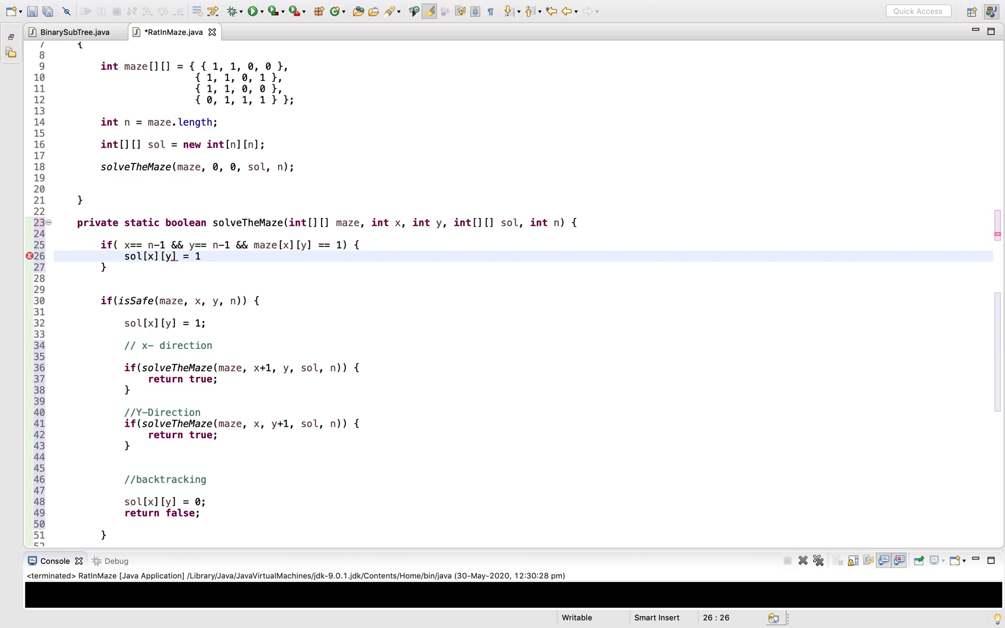
pyautogui.write('return')
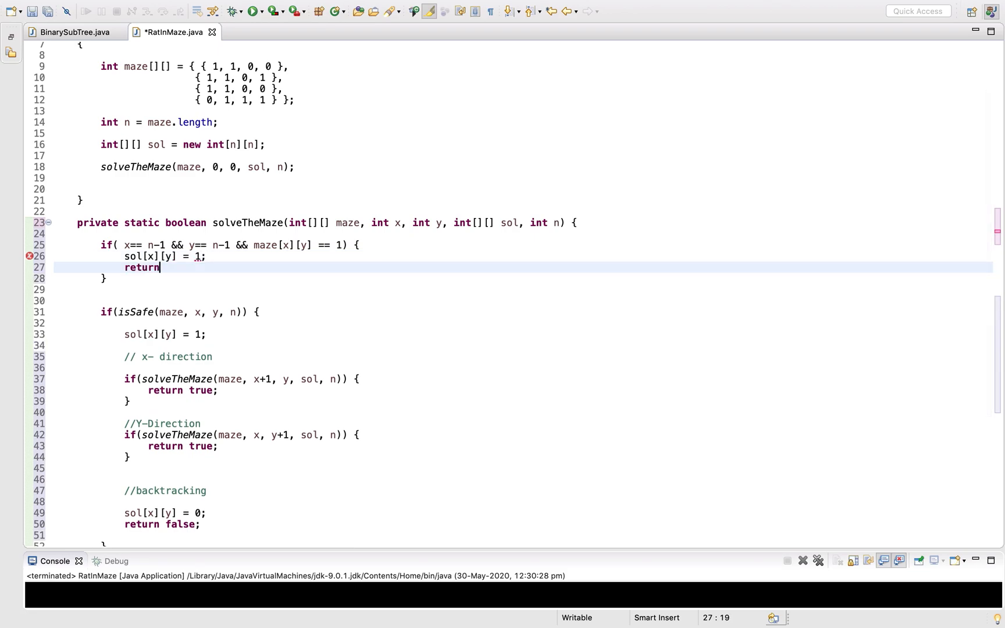
pyautogui.write('true;')
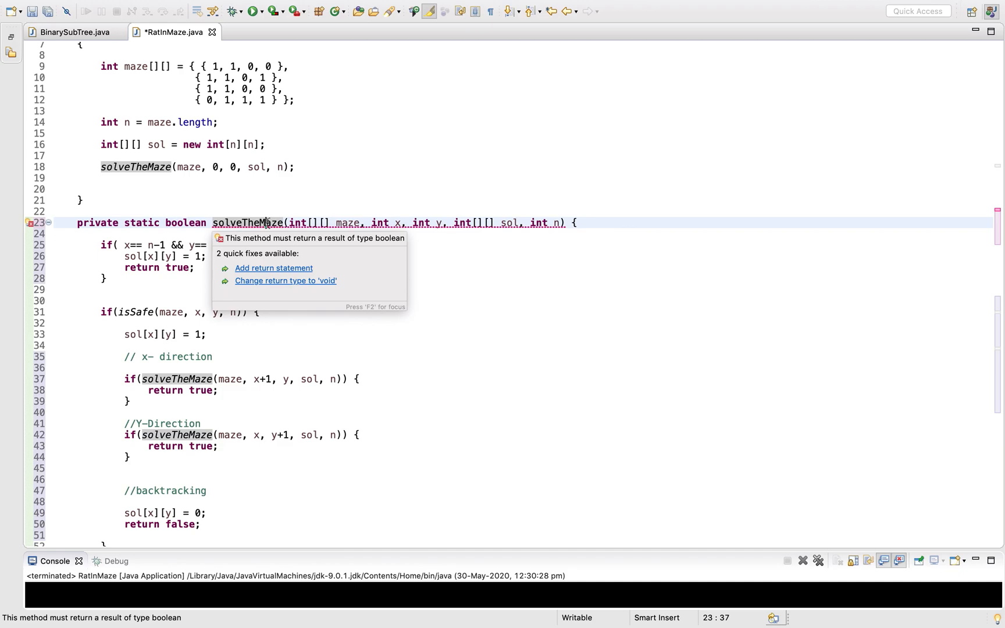
# Apply the 'Add return statement' quick fix to end solveTheMaze with return false
pyautogui.click(274, 268)
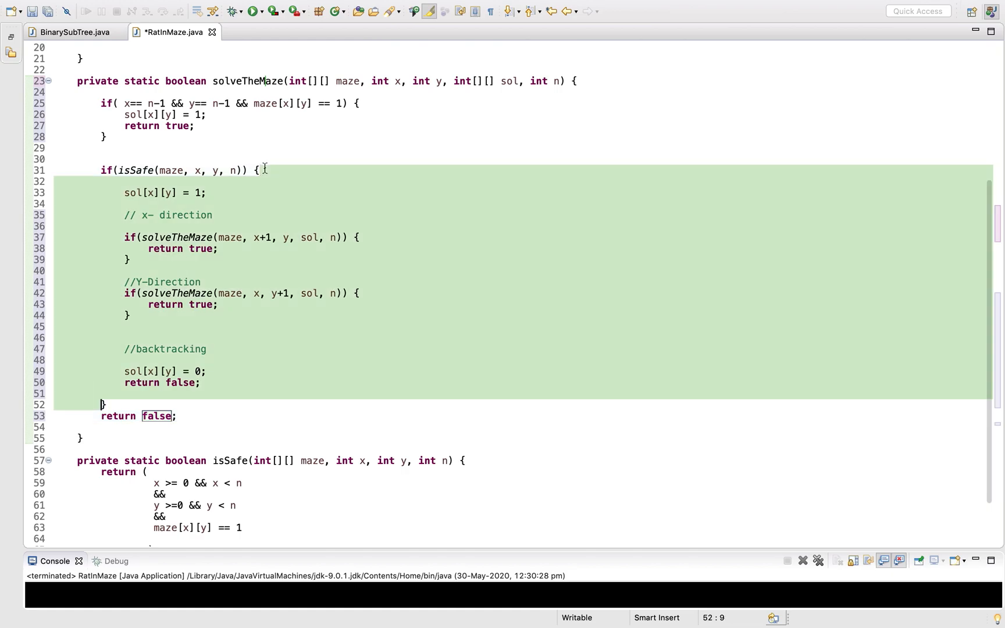
pyautogui.moveTo(190, 417)
pyautogui.write('solveTheMaze(maze, 0, 0, sol, n);')
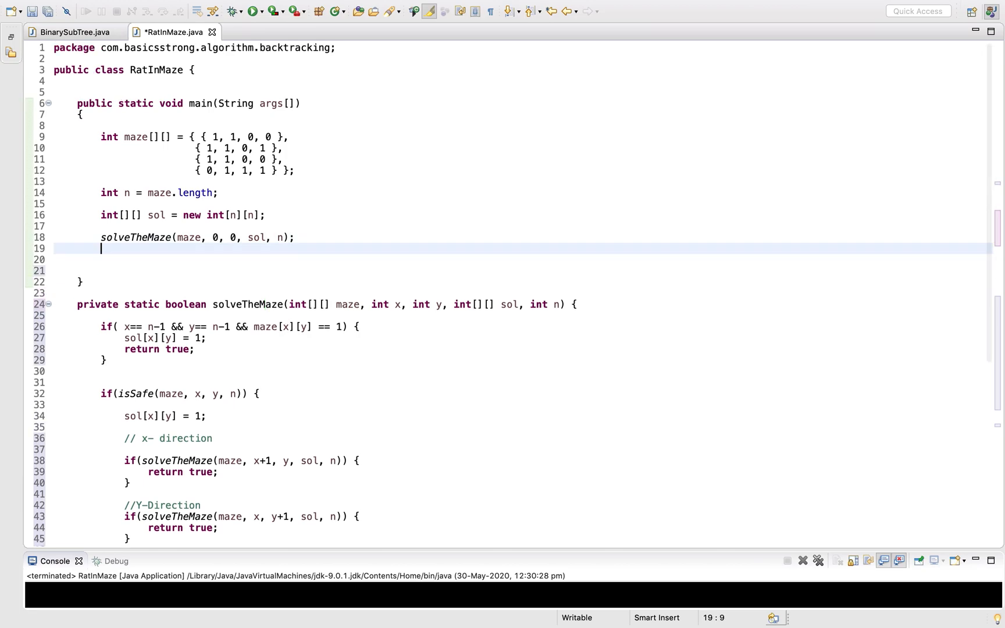
# Write nested for loops over i and j from 0 to n in main
pyautogui.write('f')
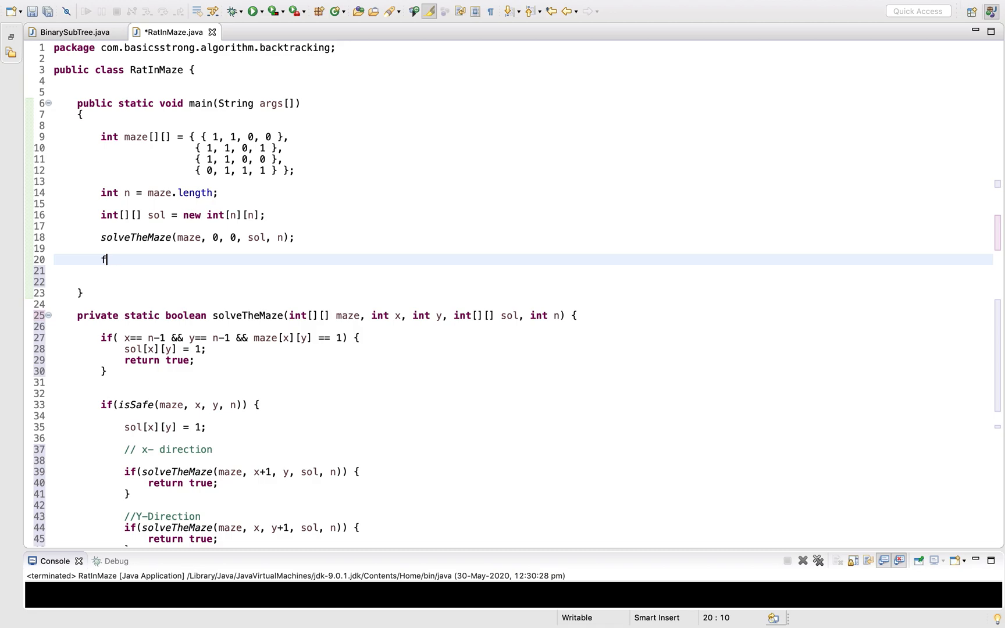
pyautogui.write('or')
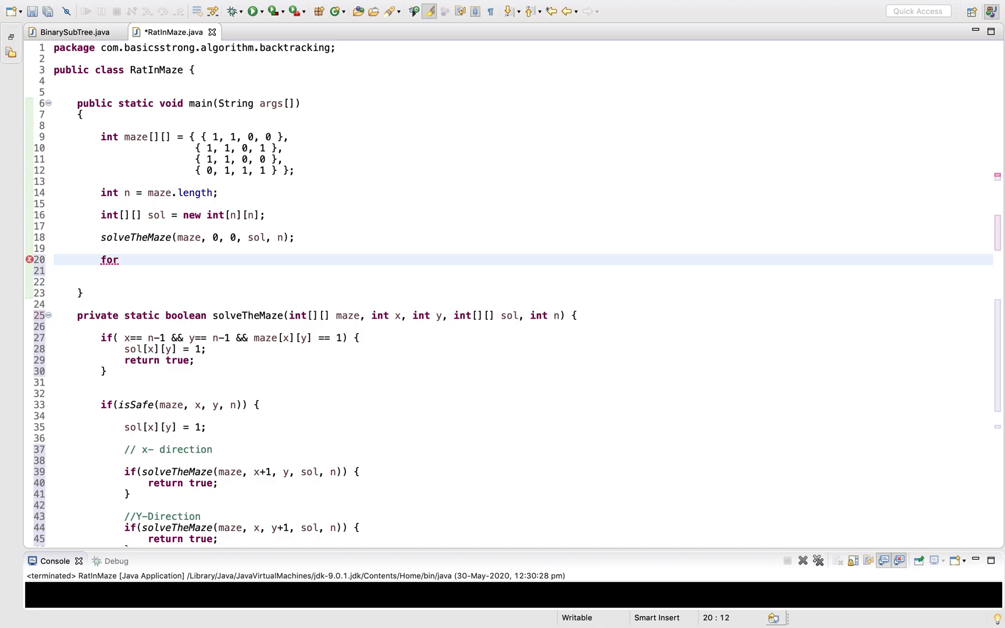
pyautogui.write('()')
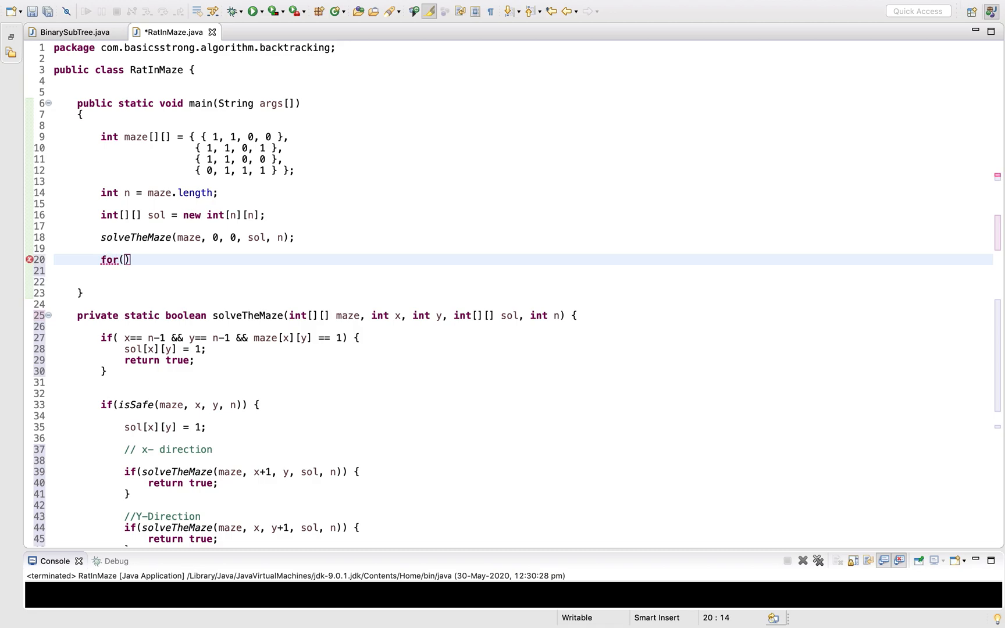
pyautogui.write('int i =')
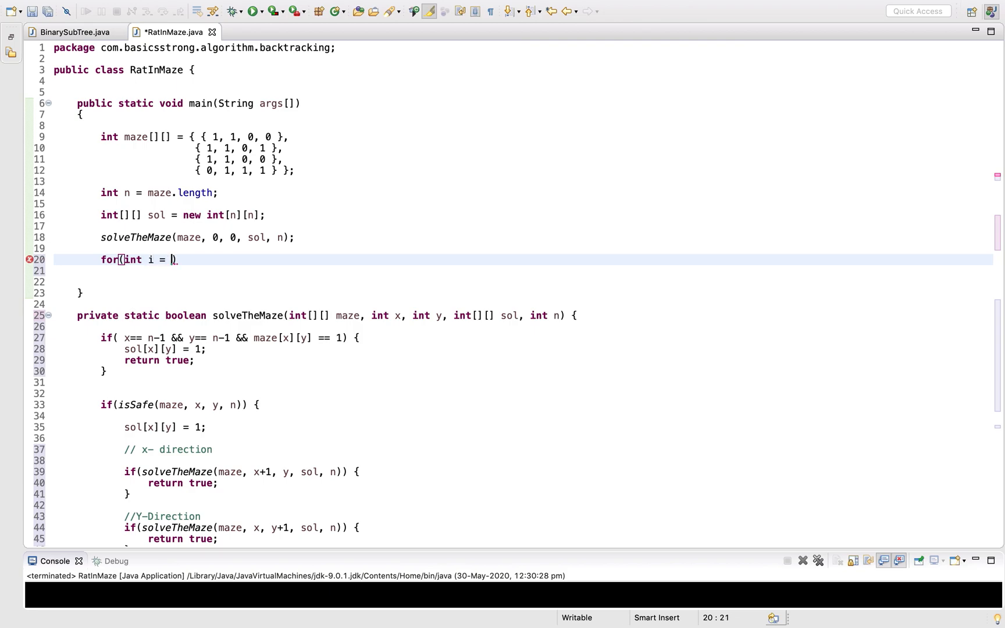
pyautogui.write('0')
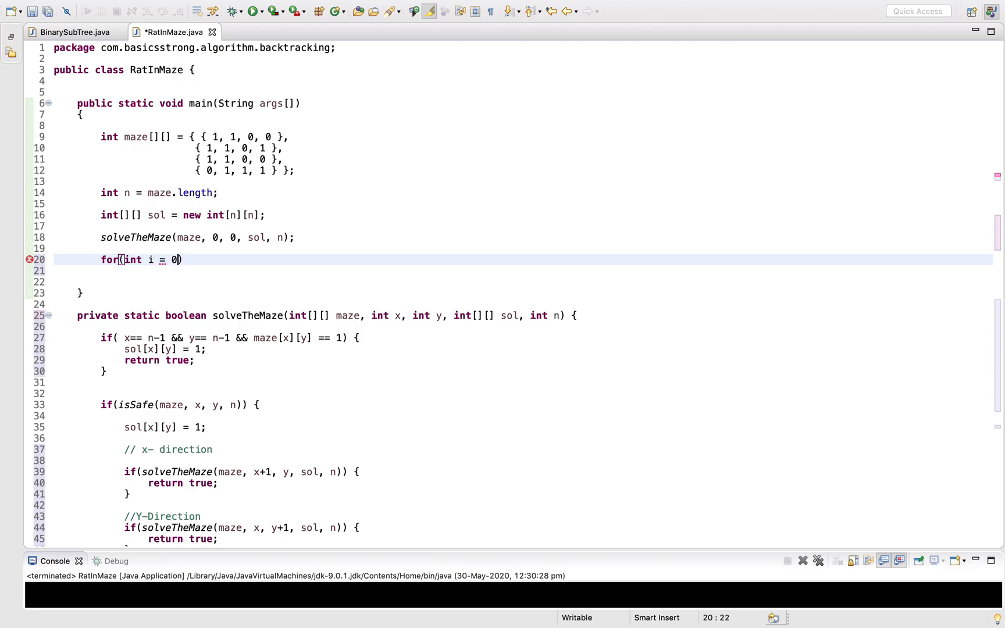
pyautogui.write(';')
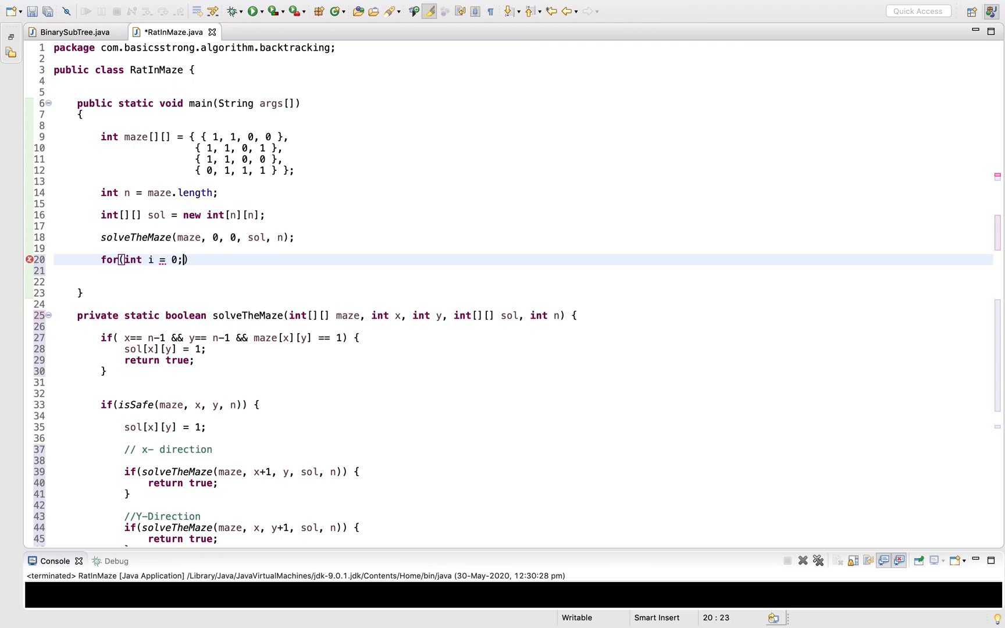
pyautogui.write('i <')
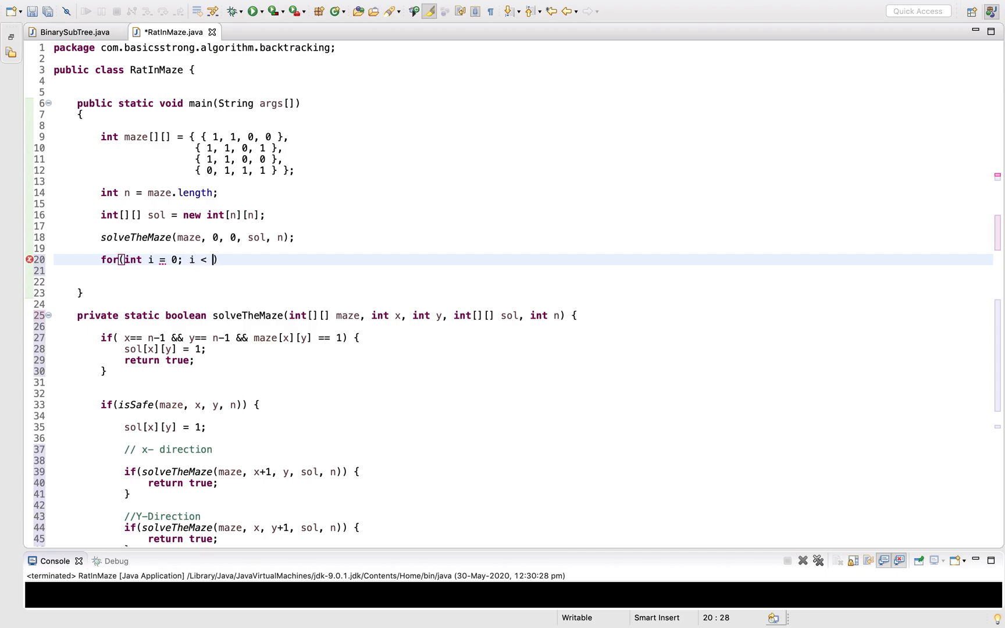
pyautogui.write('n; i++')
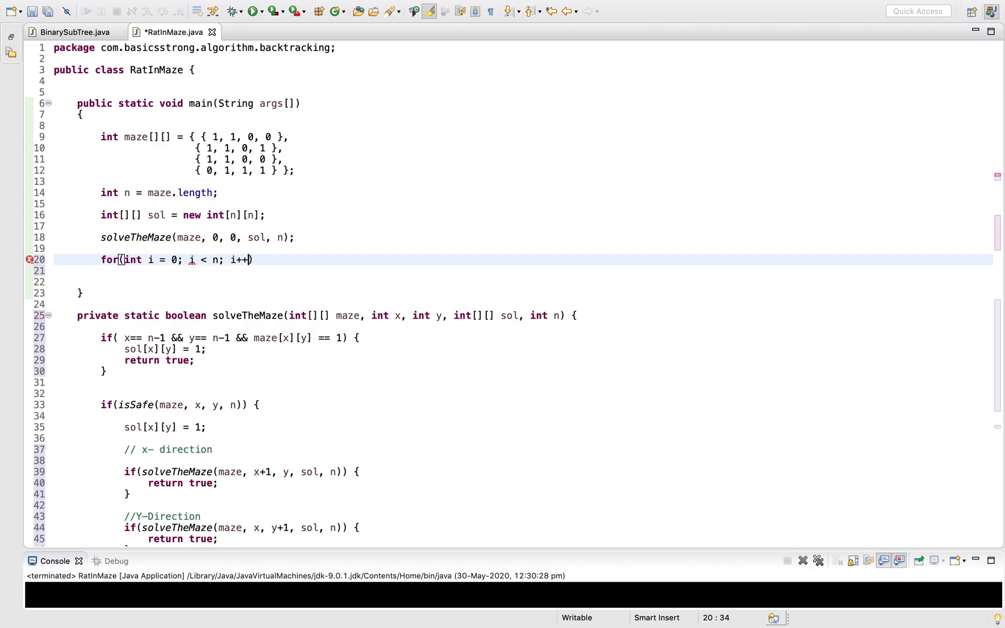
pyautogui.write('{')
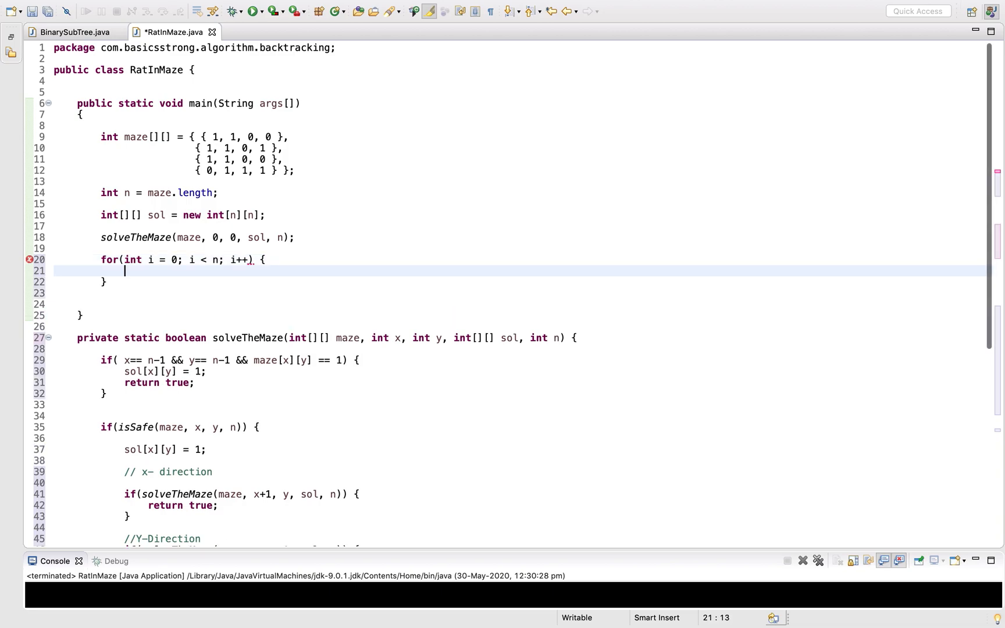
pyautogui.write('int)')
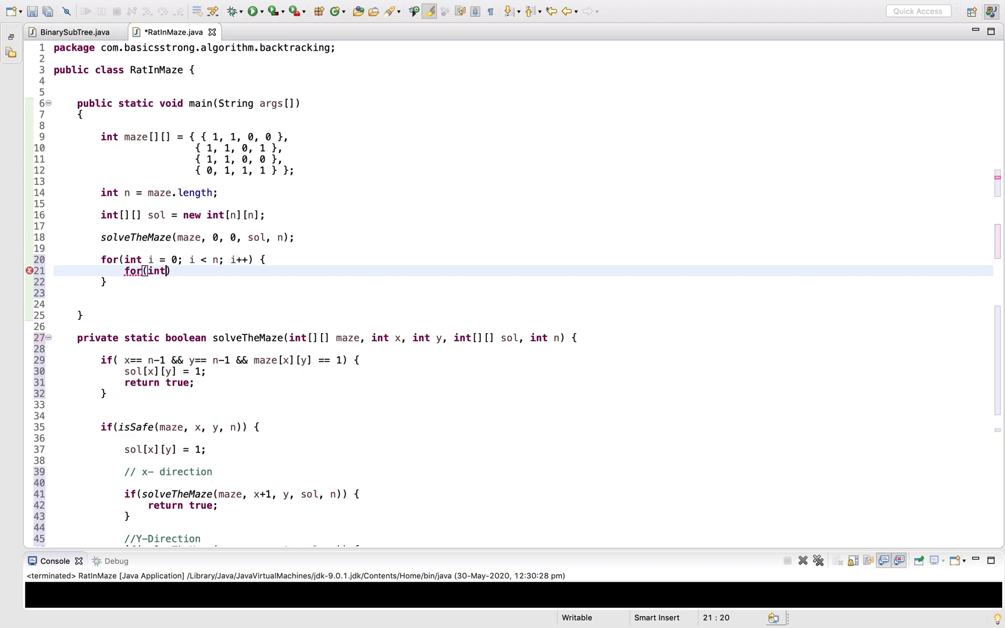
pyautogui.write('j =')
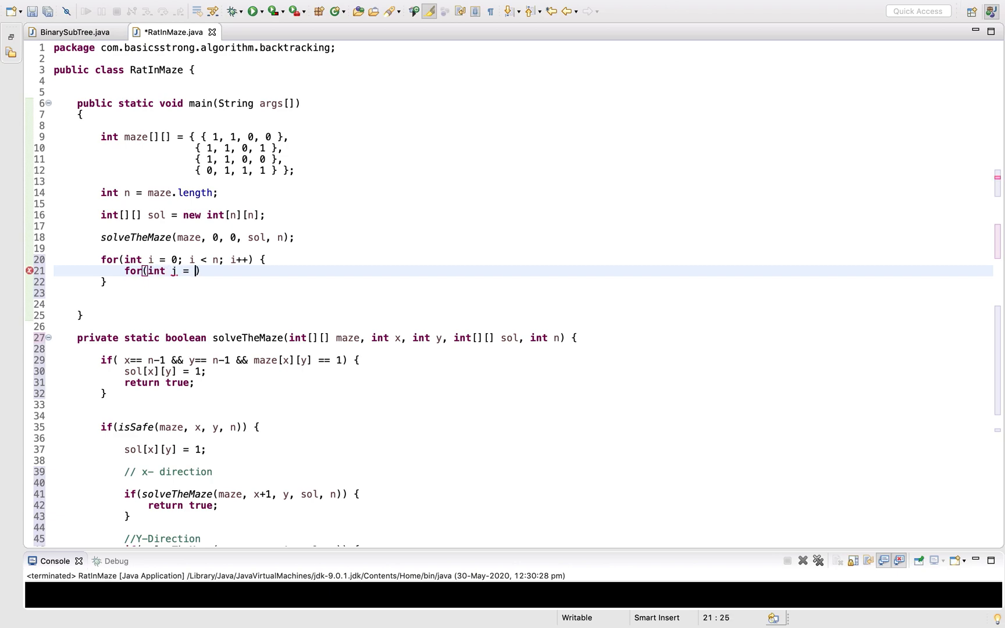
pyautogui.write('0; j < n;')
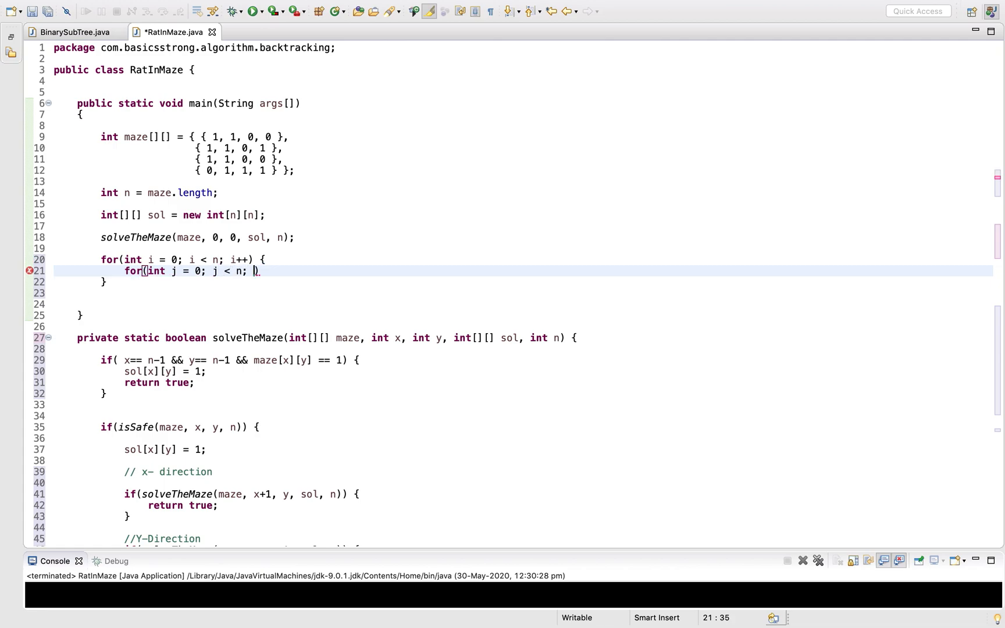
pyautogui.write('j++')
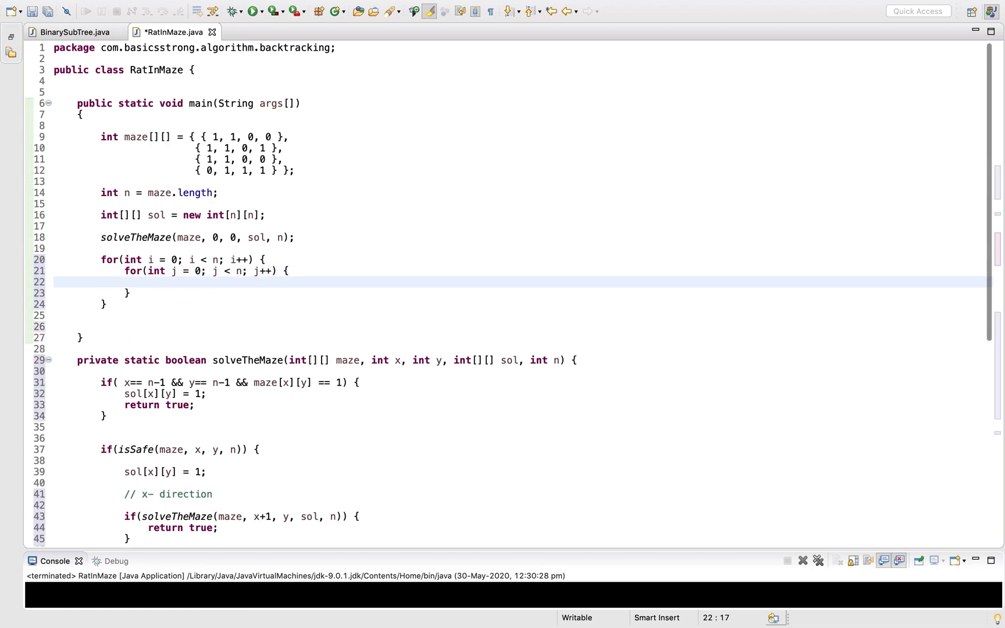
# Print each sol[i][j] with spaces and add a println after each row
pyautogui.write('System.out.println();')
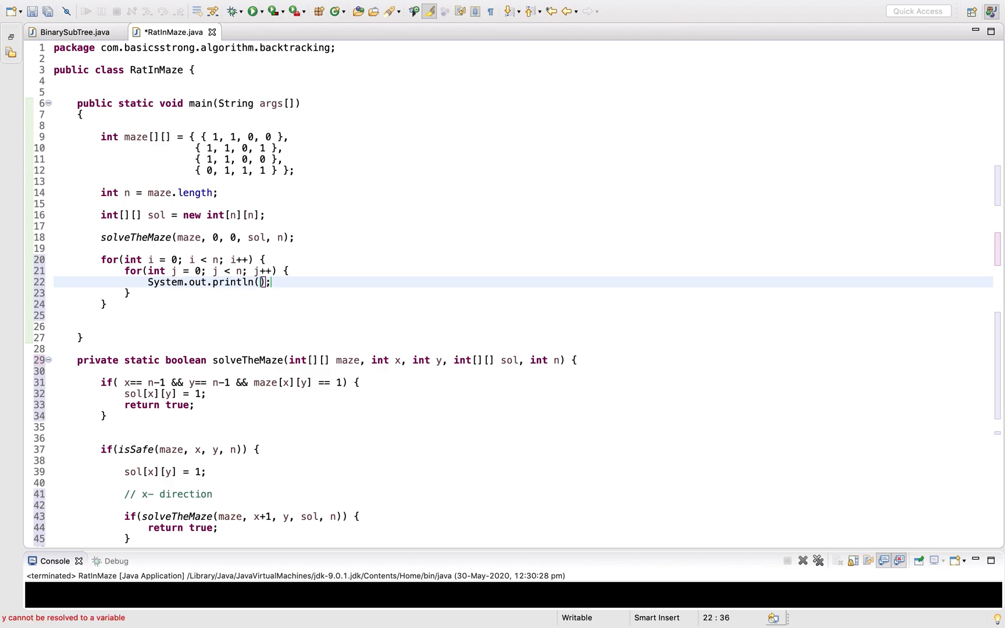
pyautogui.write('sol')
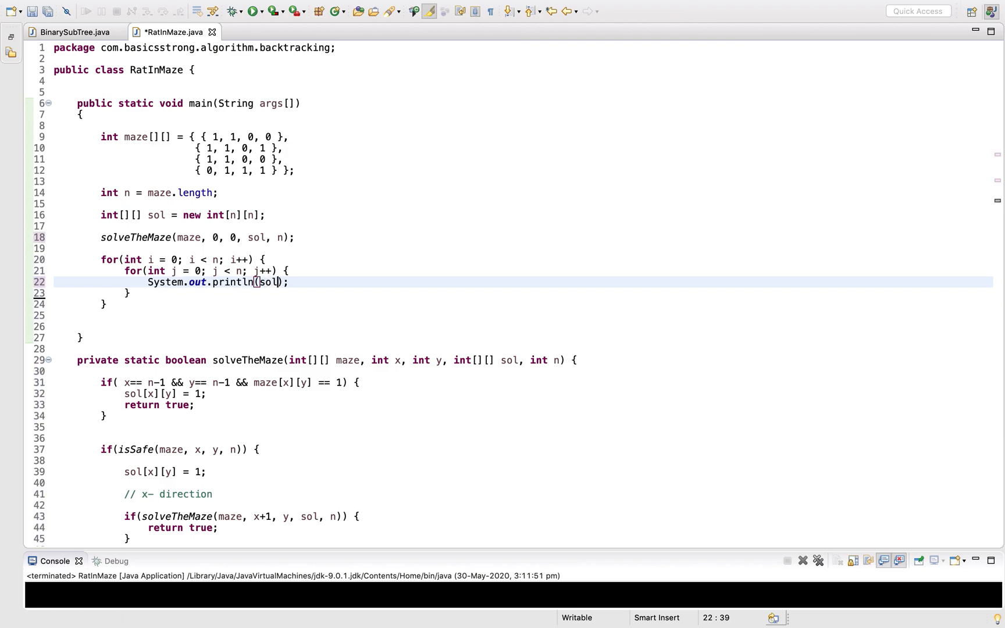
pyautogui.write('[i]')
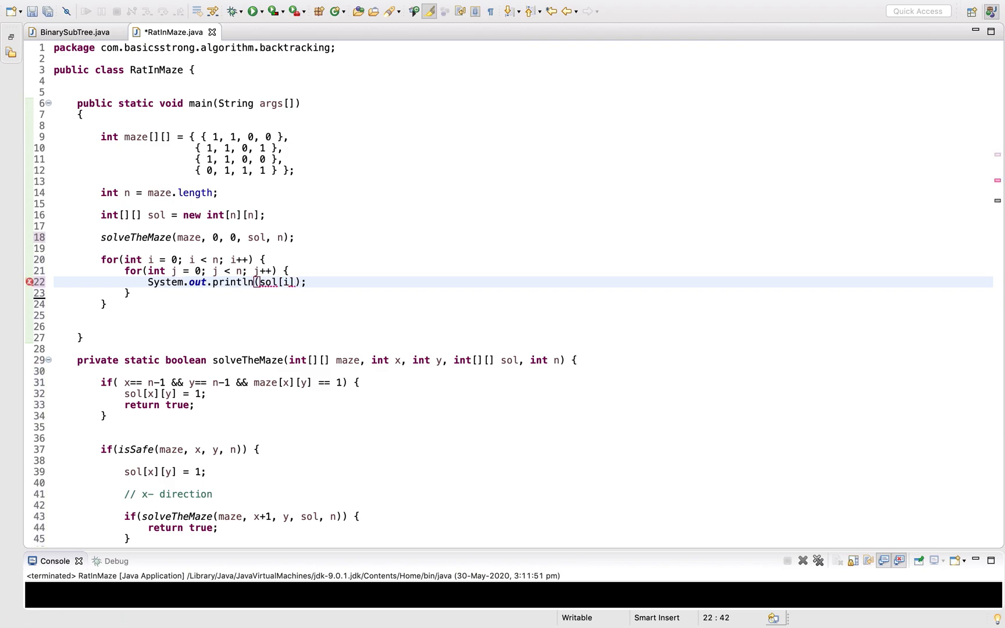
pyautogui.write('[j]')
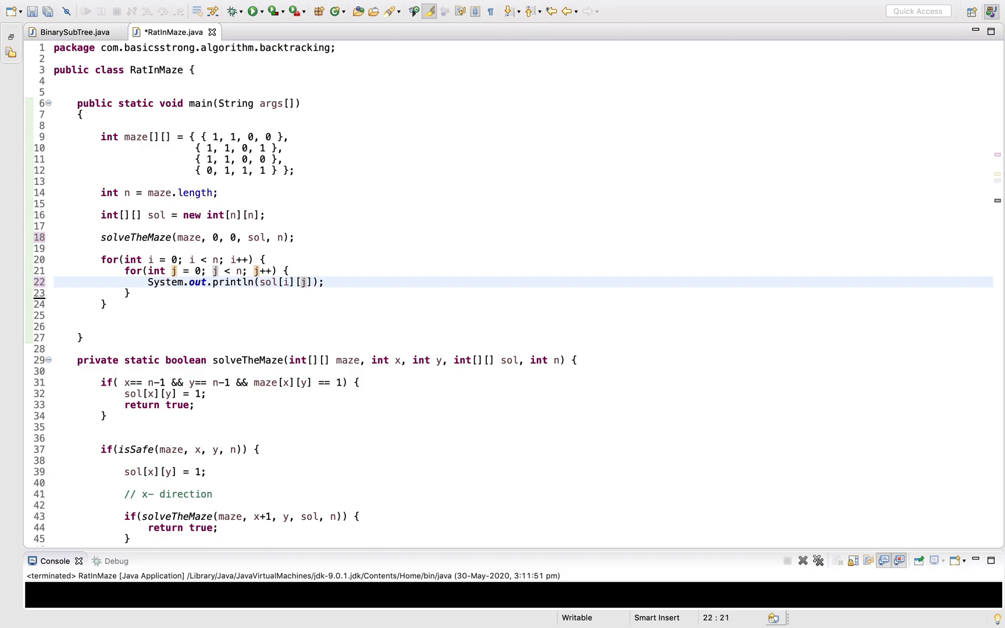
pyautogui.click(313, 282)
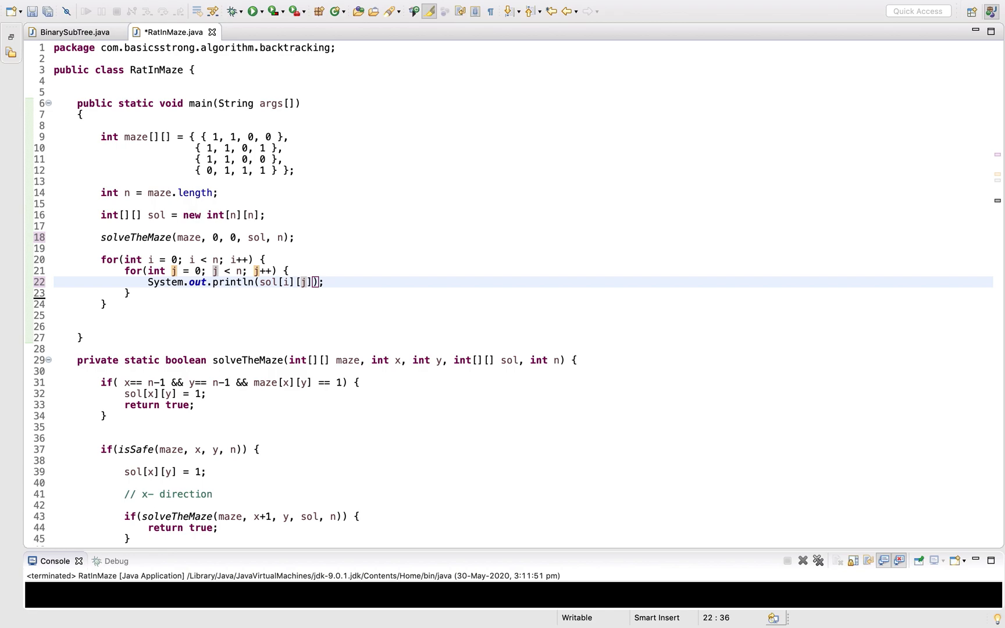
pyautogui.write('""')
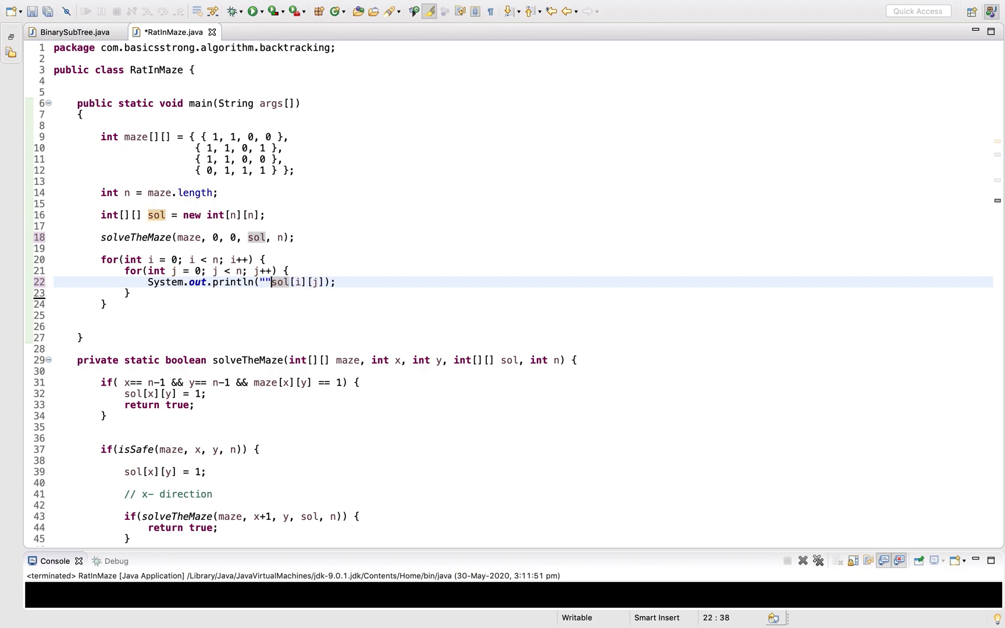
pyautogui.write('+')
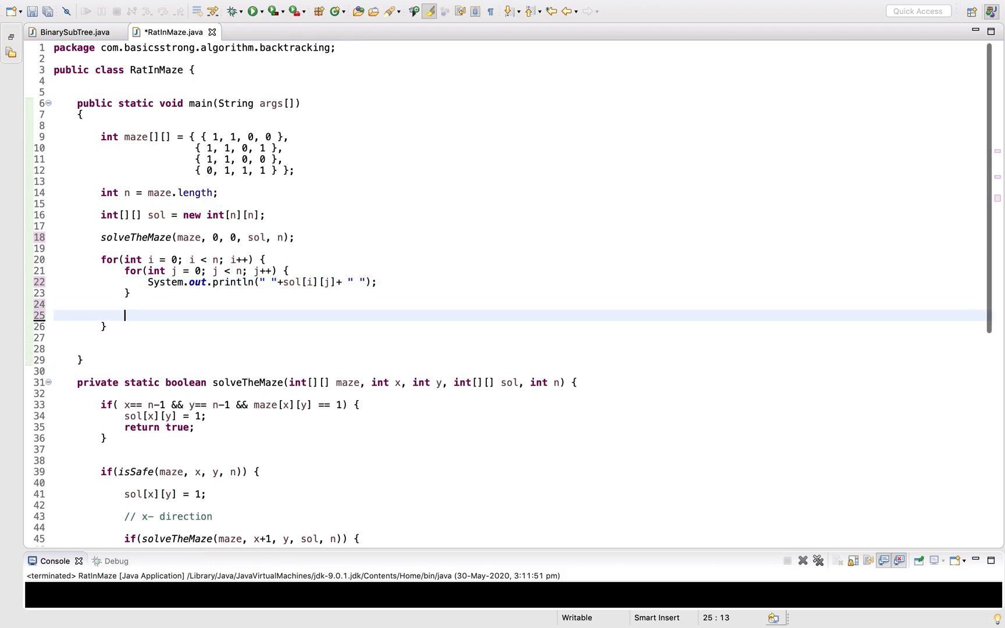
pyautogui.write('sysout')
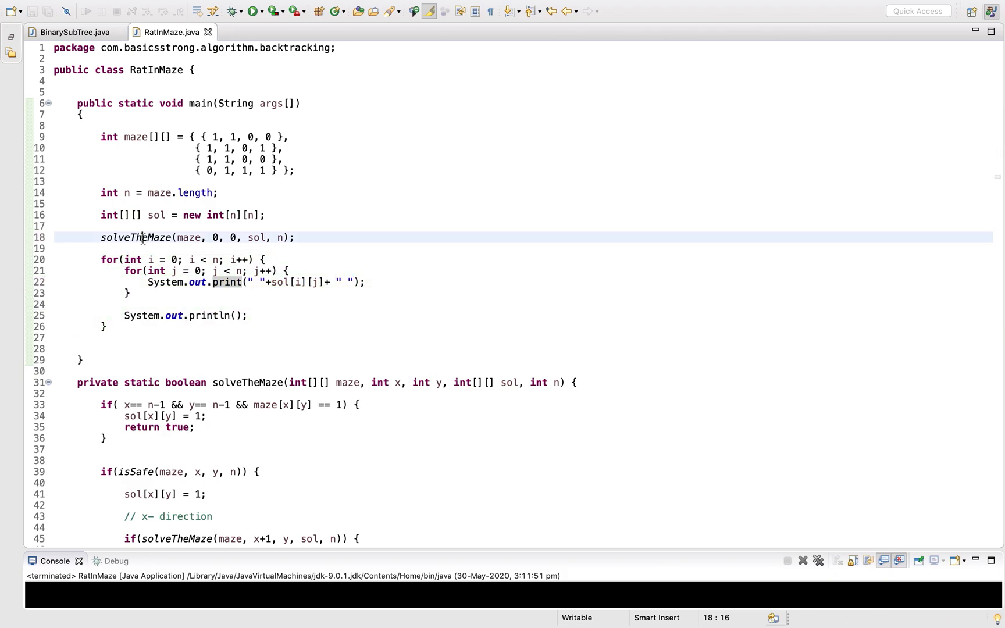
# Wrap the printing in if(solveTheMaze), add an else printing "No path available!", and save
pyautogui.doubleClick(136, 238)
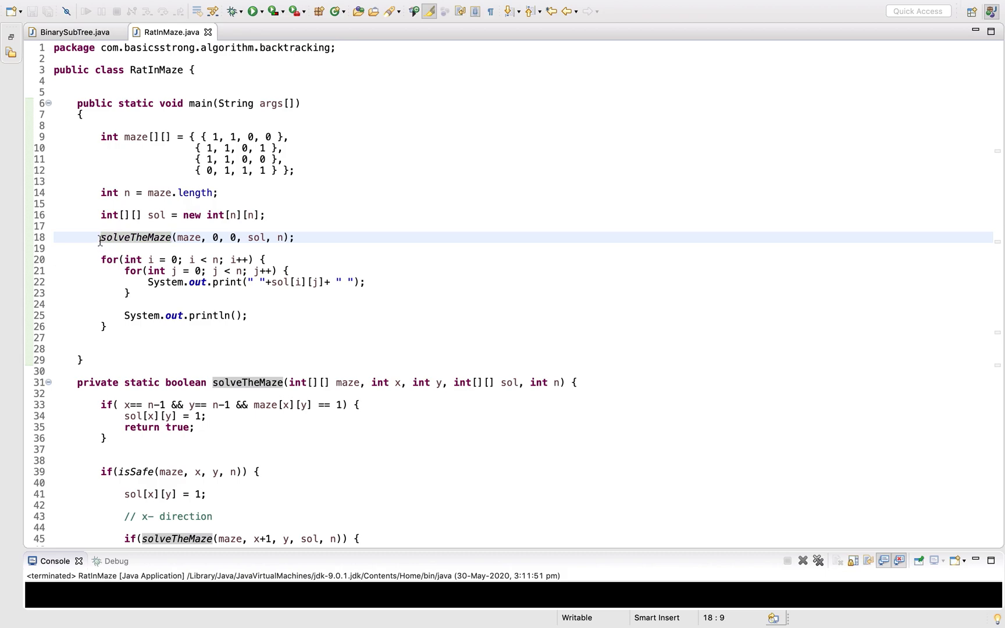
pyautogui.write('if(')
pyautogui.click(523, 337)
pyautogui.write('}')
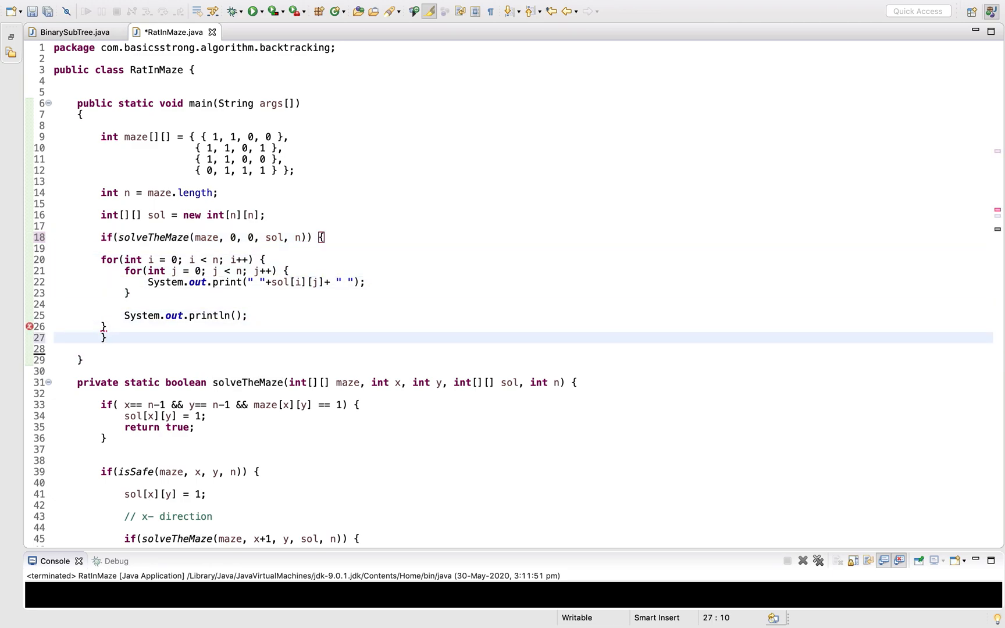
pyautogui.write('else {')
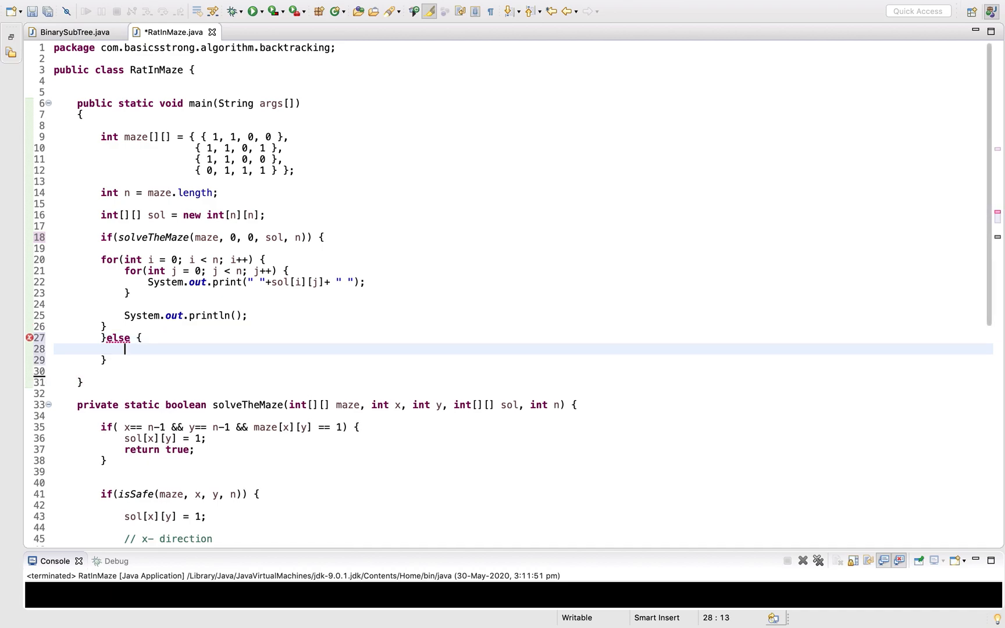
pyautogui.write('System.out.println();')
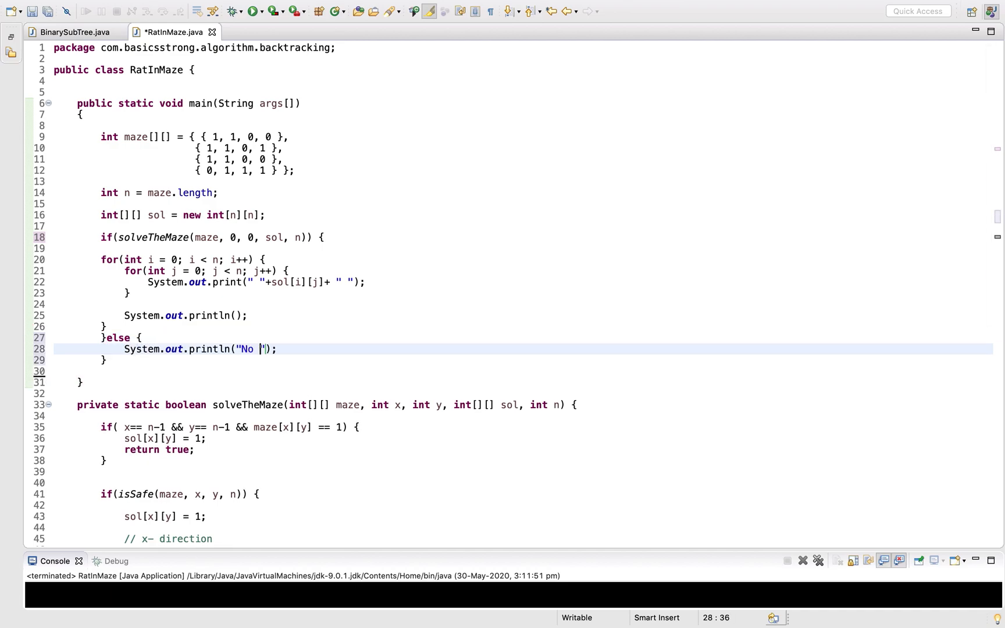
pyautogui.write('path avail')
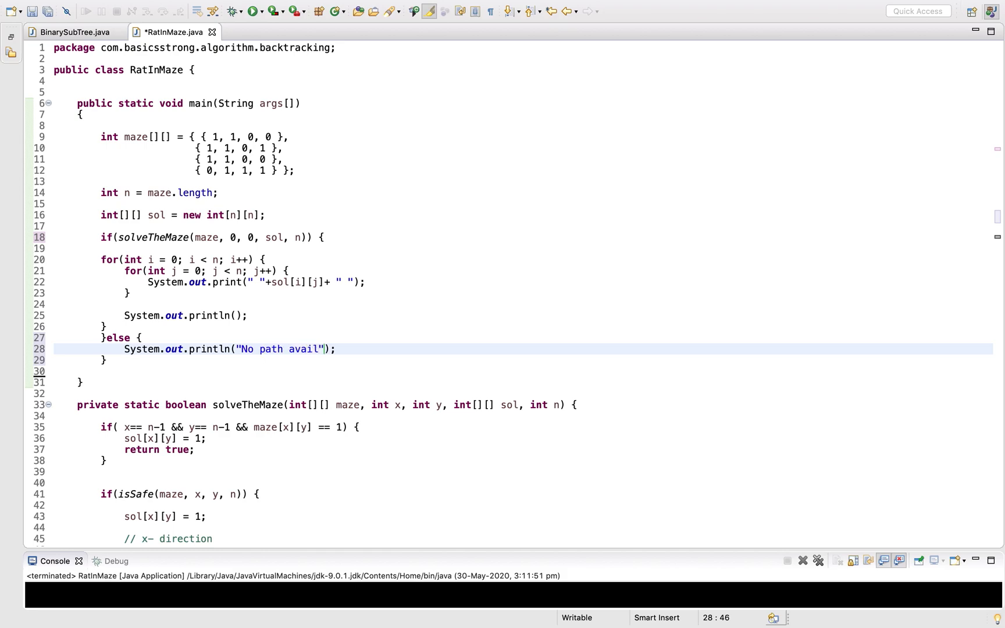
pyautogui.write('able!')
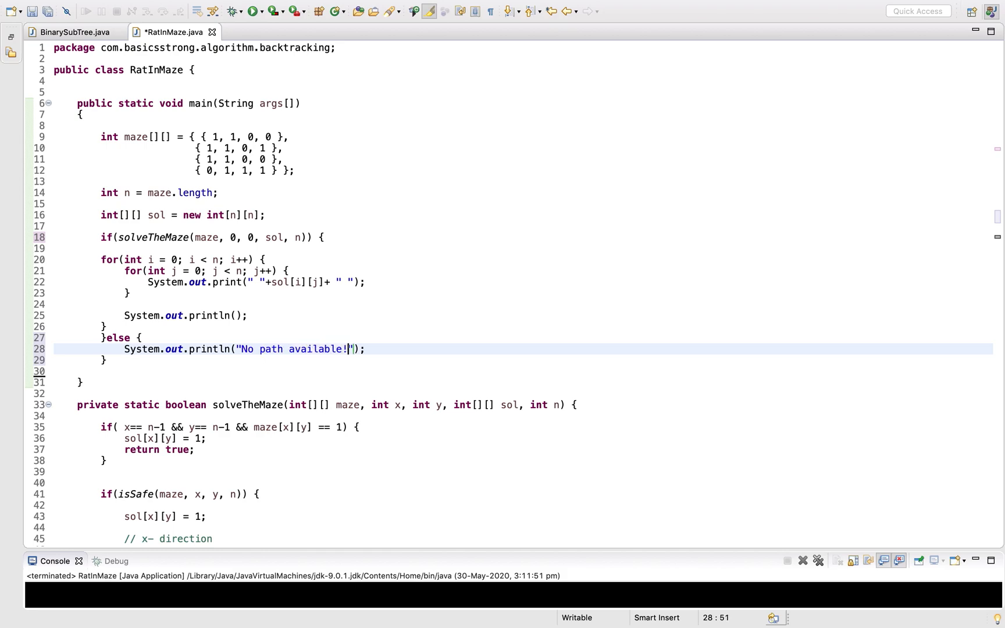
pyautogui.press('cmd+s')
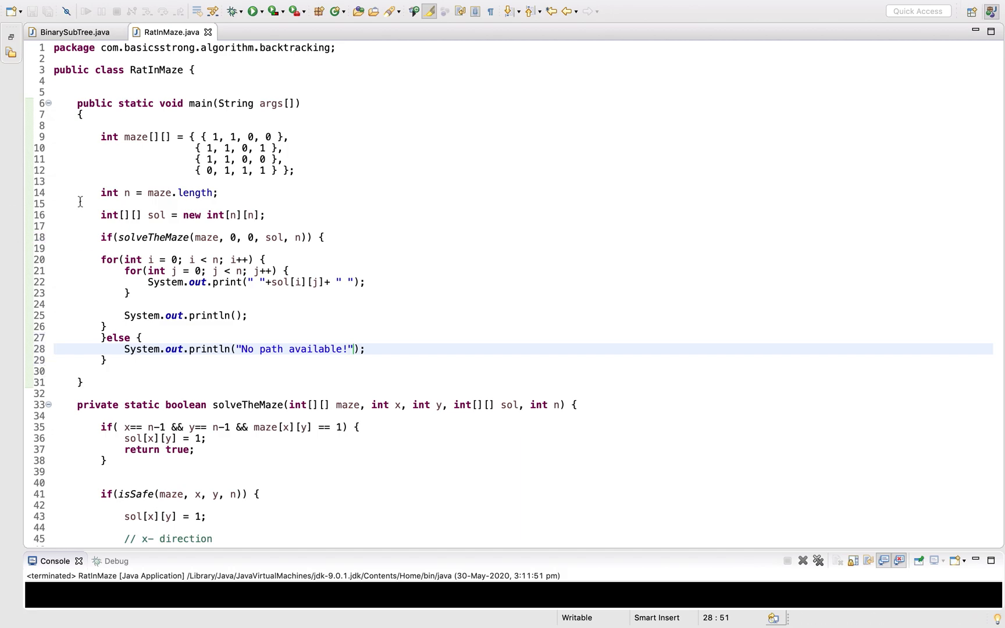
pyautogui.scroll(-3)
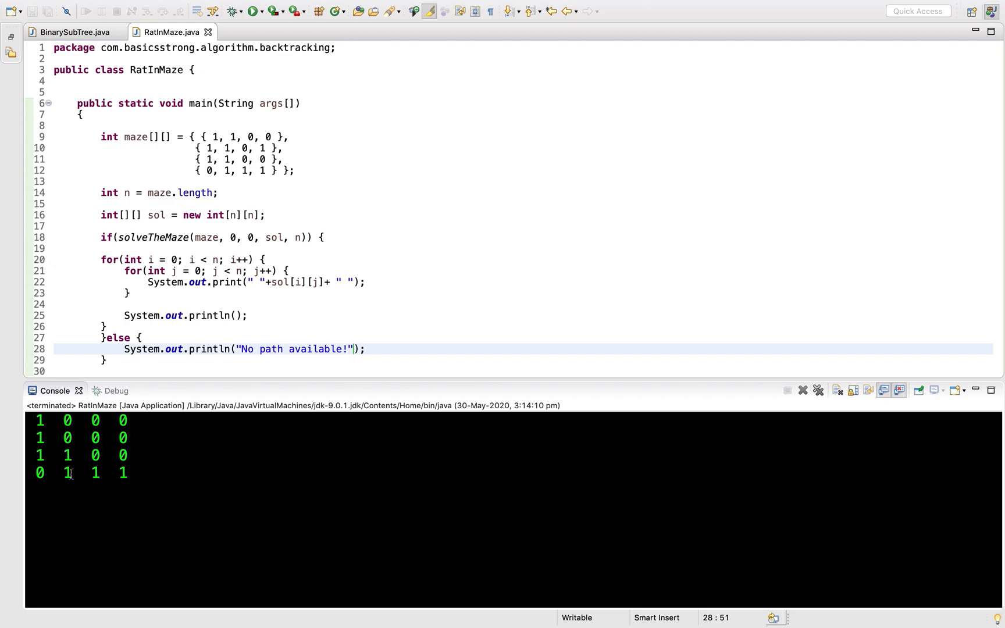
pyautogui.moveTo(252, 124)
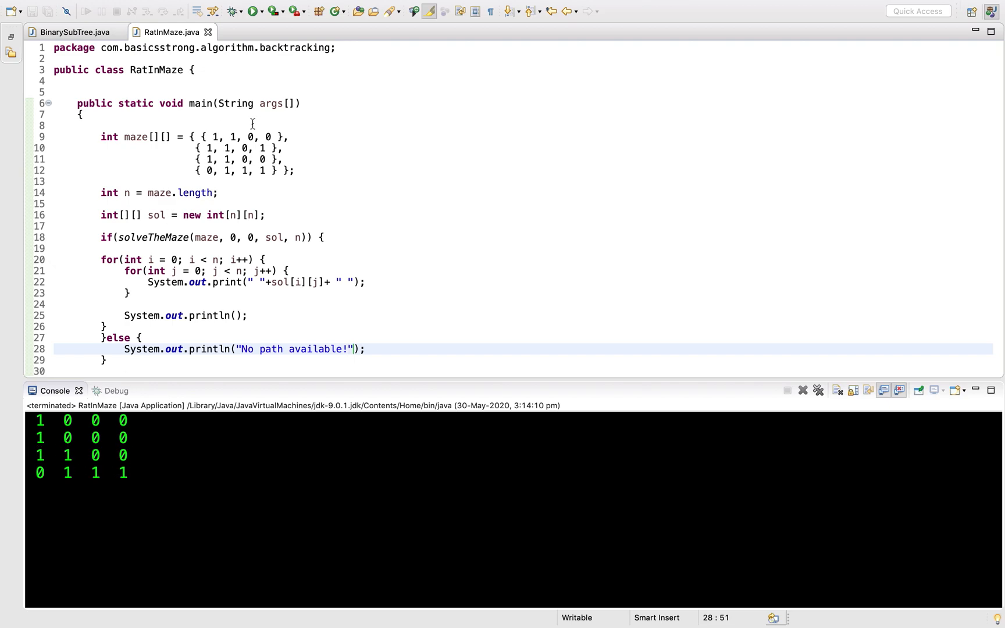